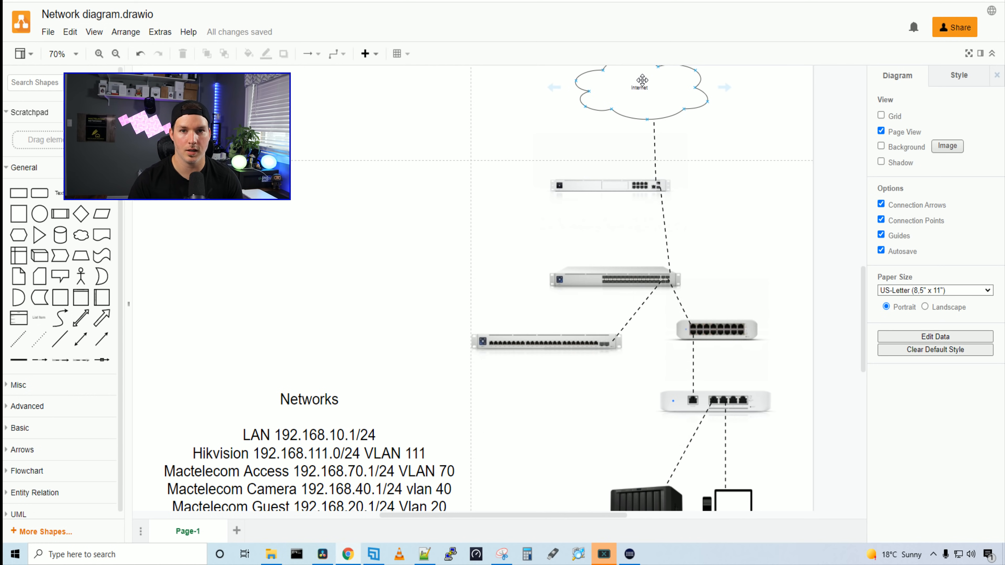
Drag the top rack device under the Internet cloud to a new spot on the canvas.
click(608, 185)
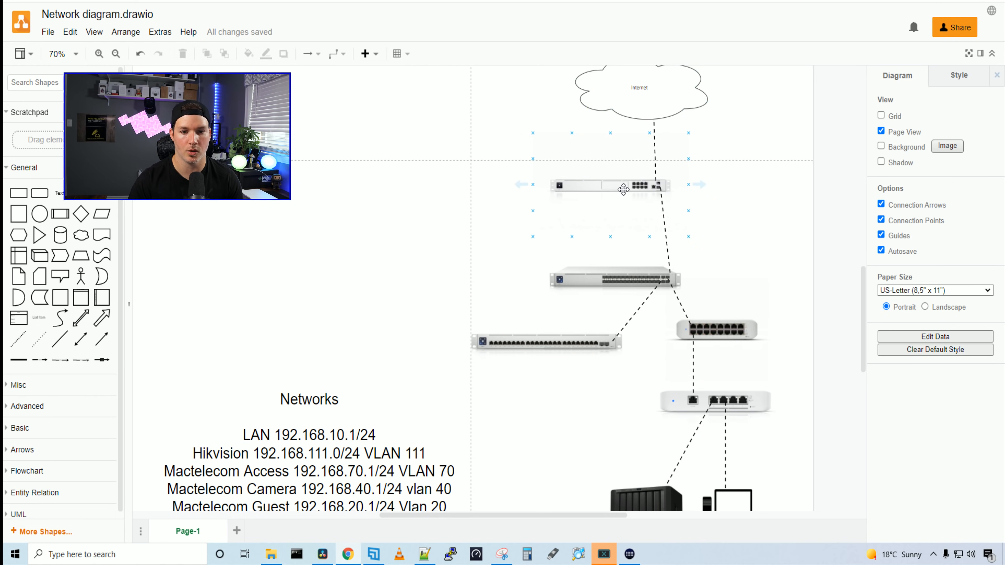
drag(609, 185, 543, 163)
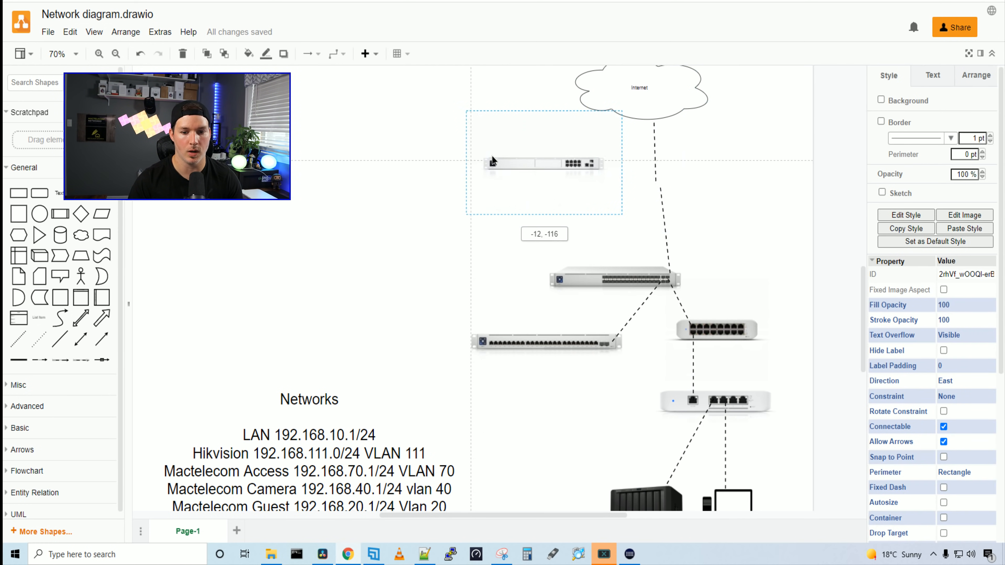
drag(543, 163, 638, 186)
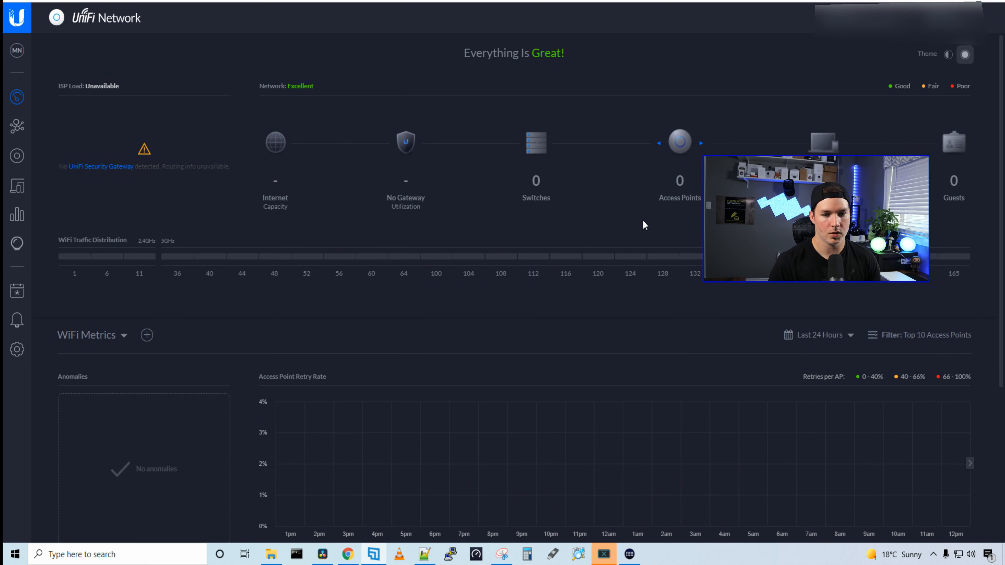
mouse_move(17, 156)
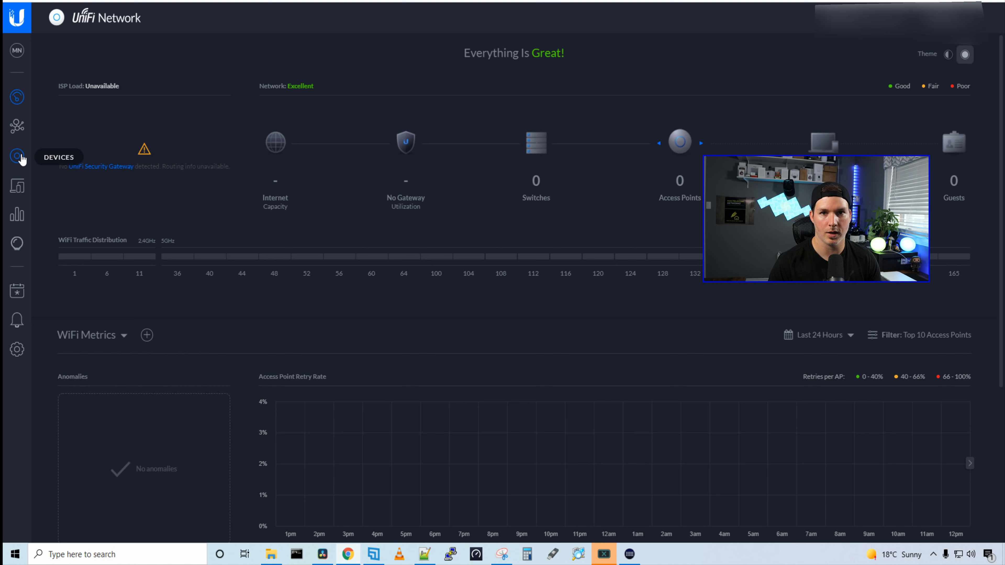
Check the Devices list, then go to the controller Settings to reach Networks.
click(18, 157)
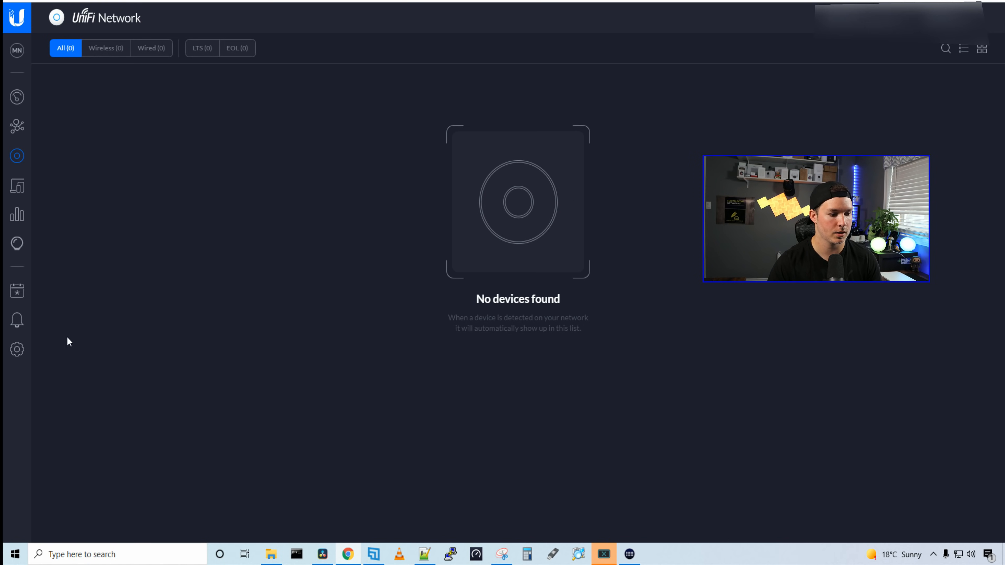
click(17, 349)
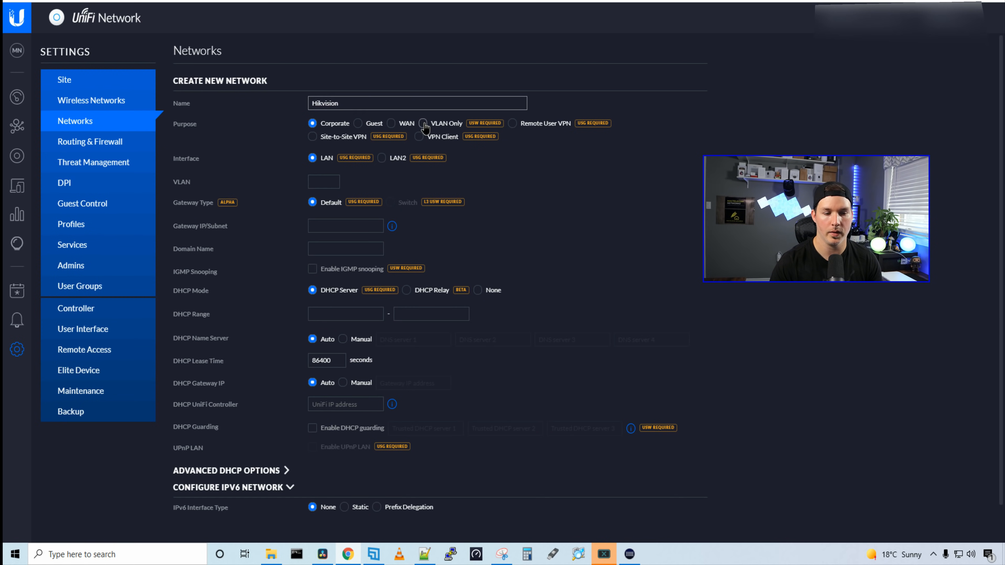
Save the Hikvision network as VLAN Only with VLAN ID 111.
click(422, 123)
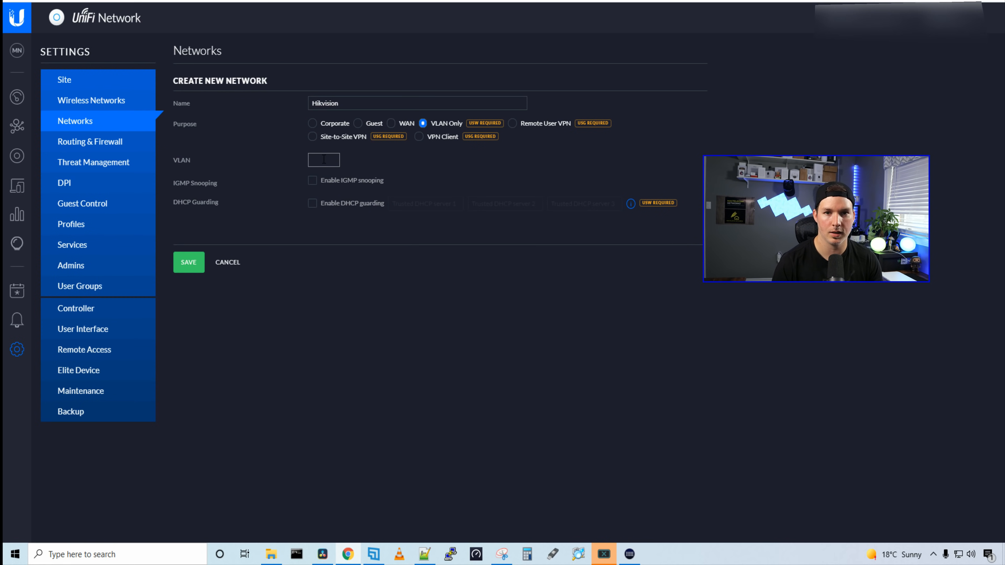
text(111)
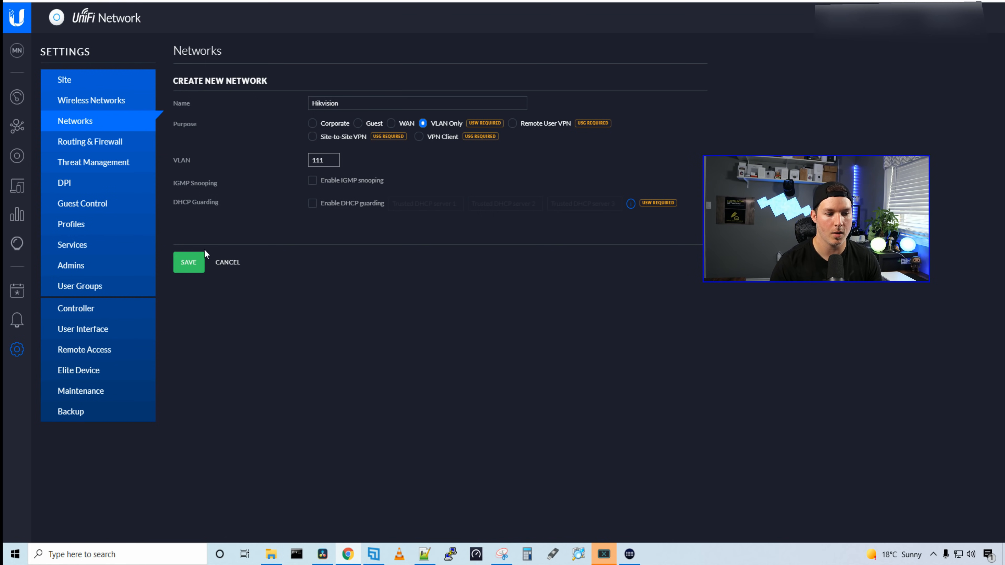
click(188, 262)
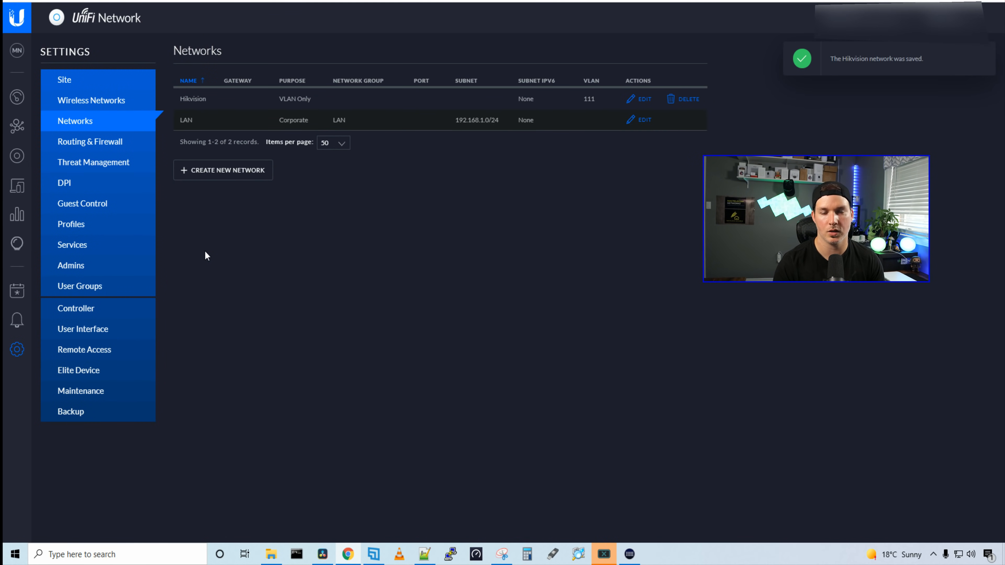
Create VLAN-only networks IoT (VLAN 30) and Guest (VLAN 20).
click(223, 169)
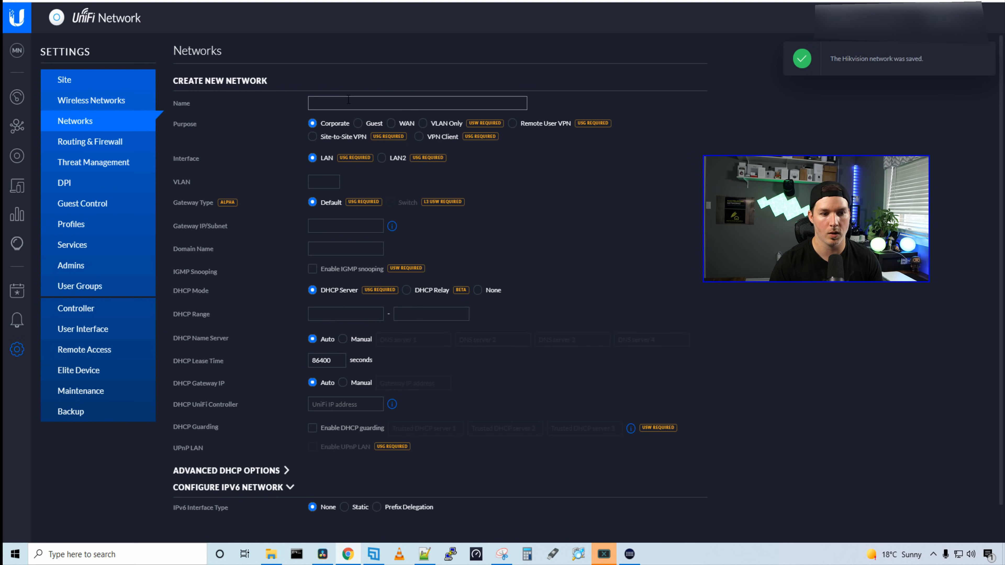
text(IoT)
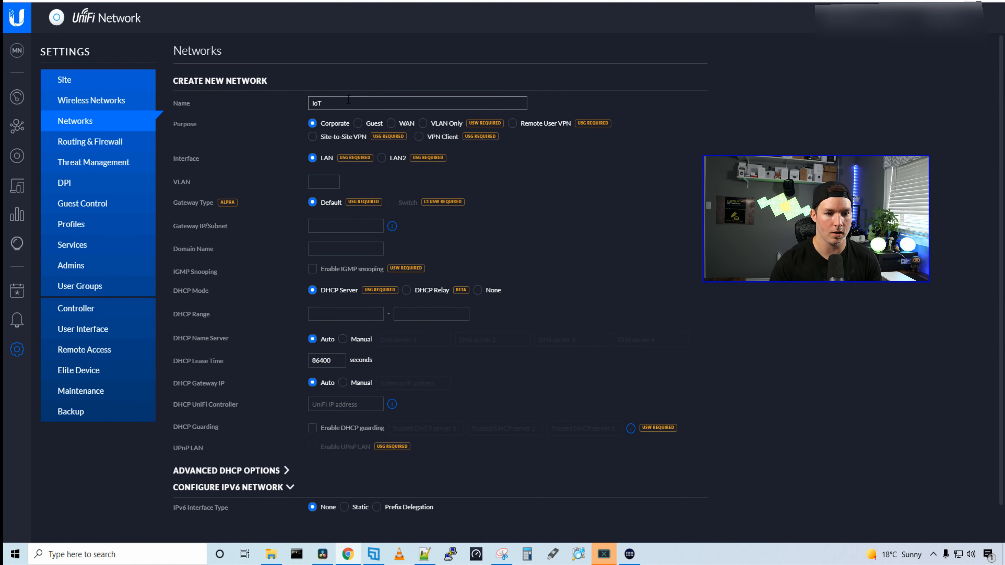
click(423, 123)
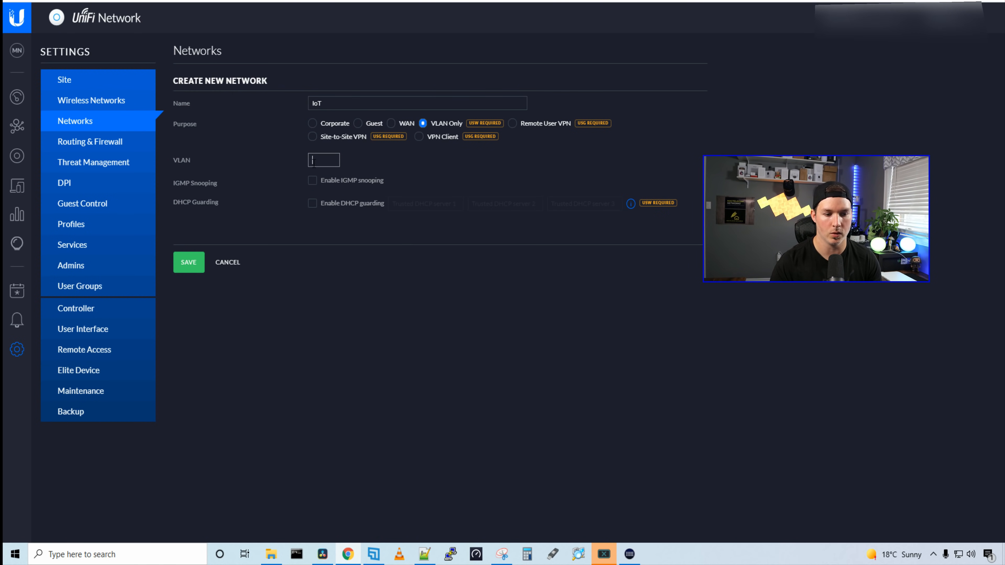
text(30)
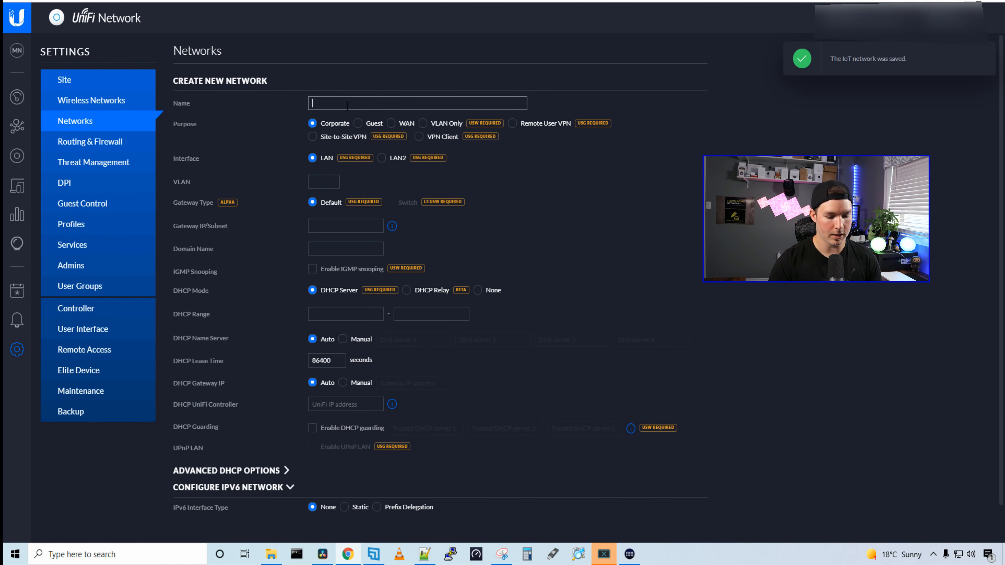
text(Guest)
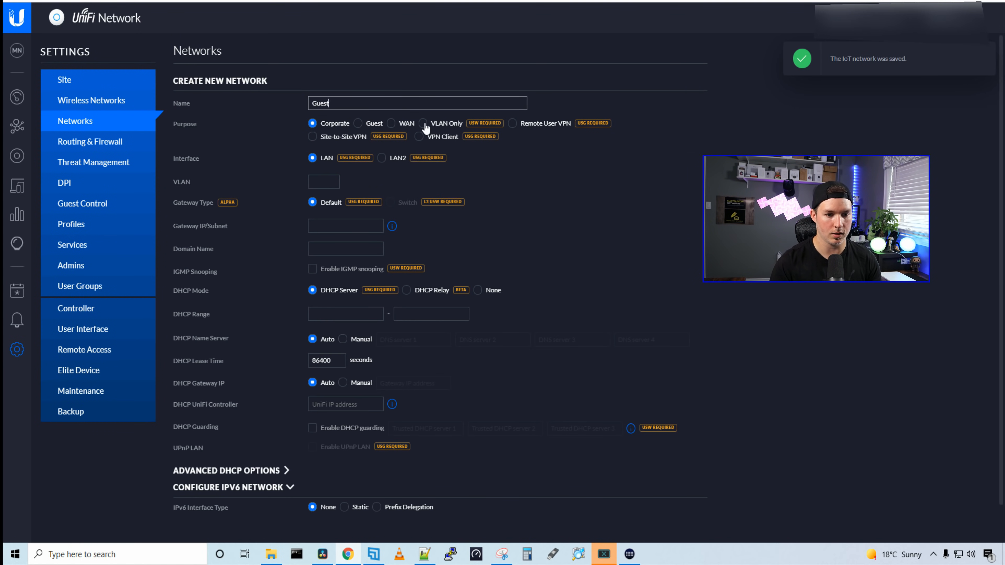
click(422, 123)
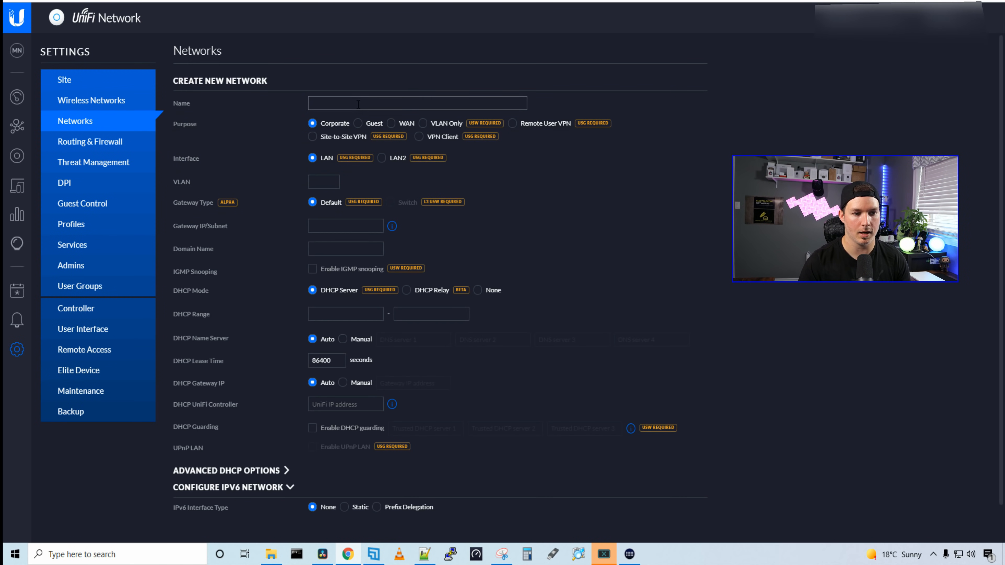
Create VLAN-only networks Camera (VLAN 40) and Access (VLAN 70).
text(Camera)
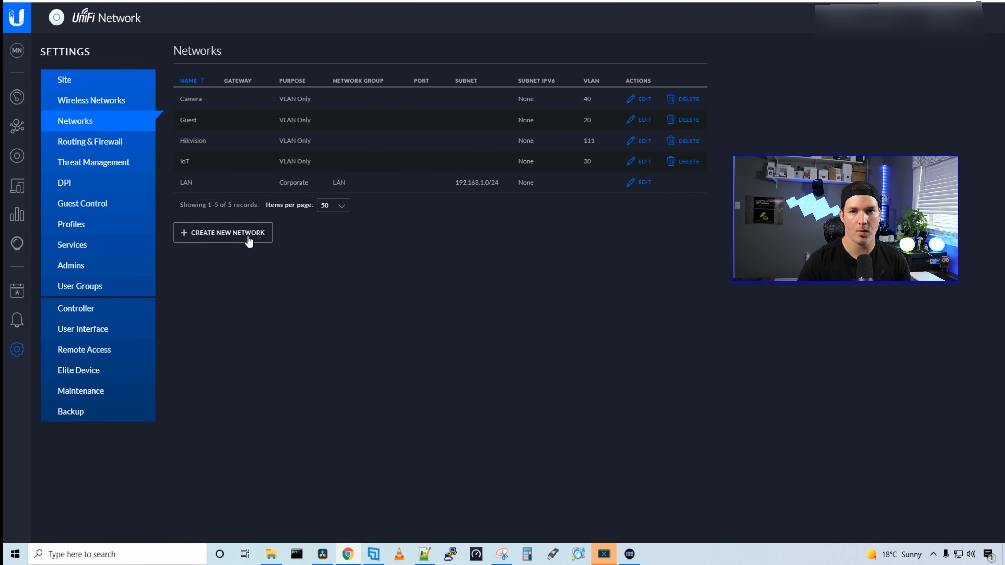
click(223, 232)
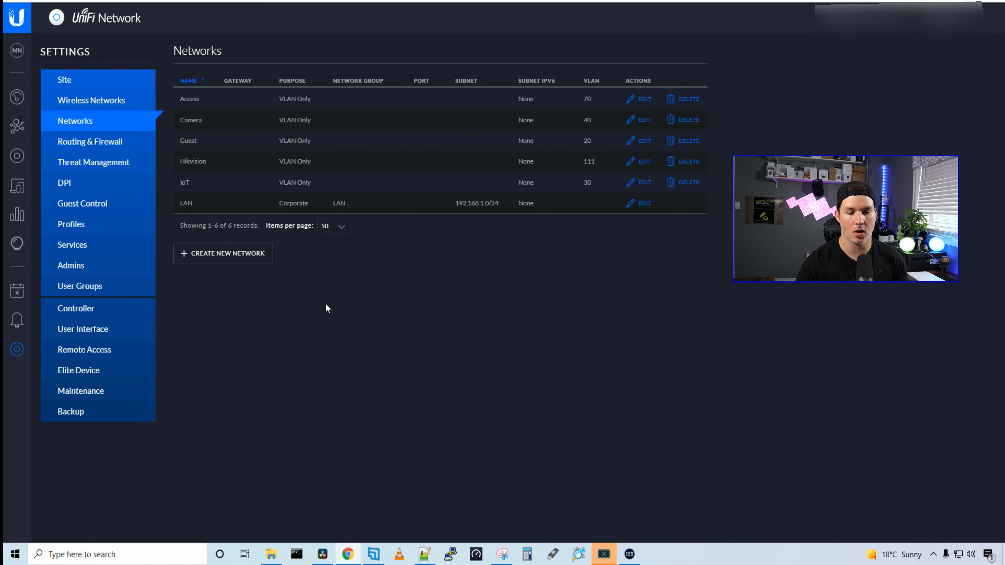
click(223, 252)
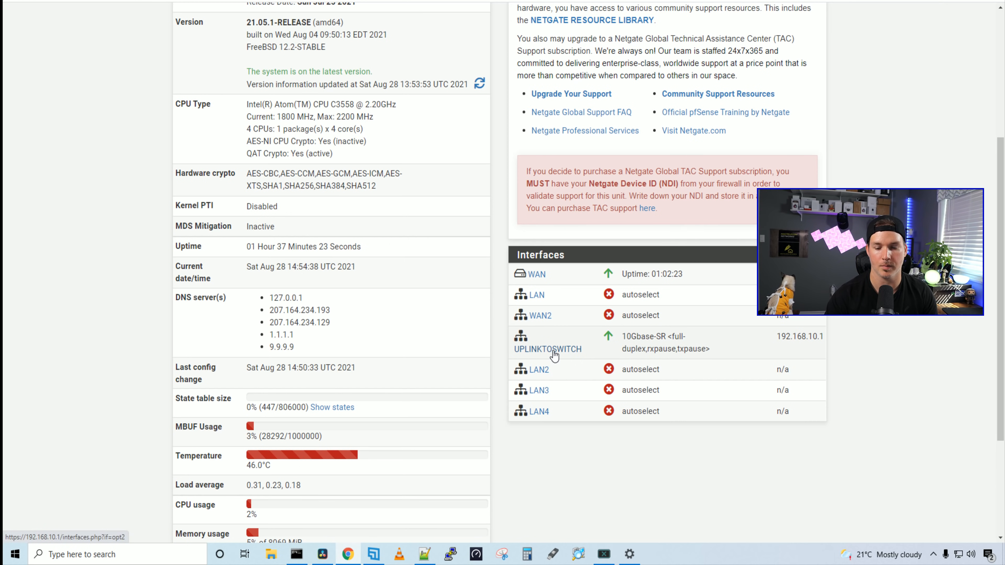
mouse_move(816, 342)
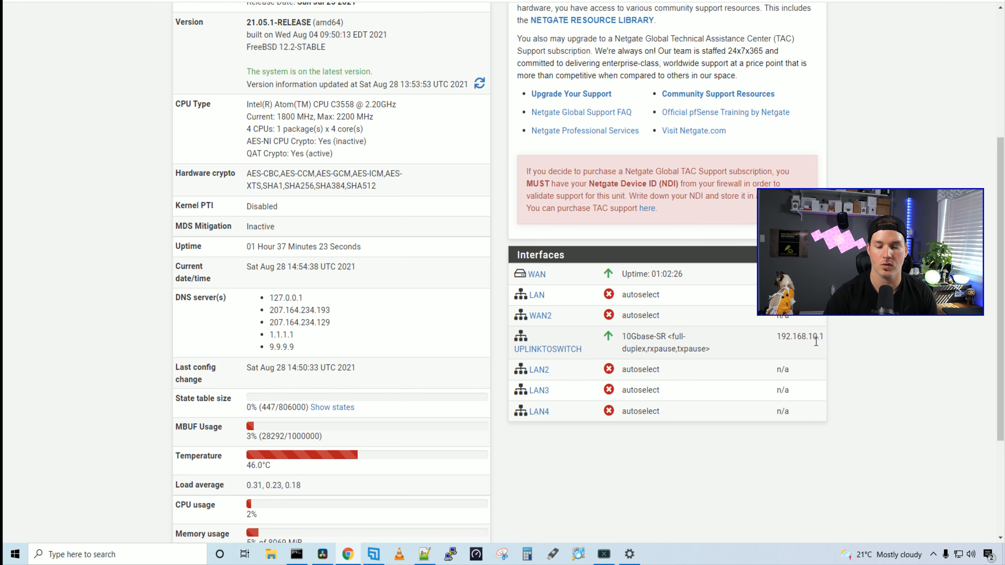
mouse_move(548, 357)
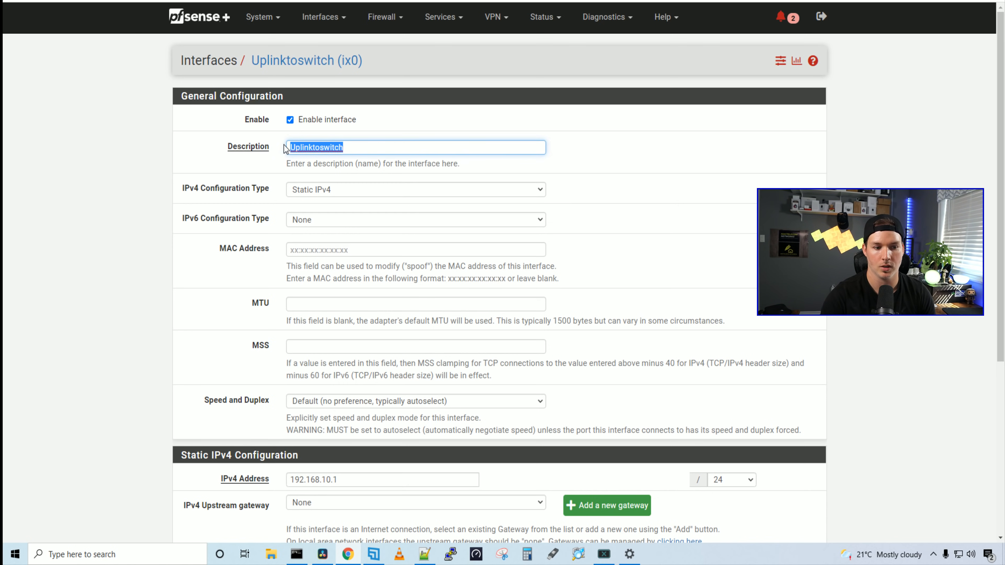
mouse_move(287, 231)
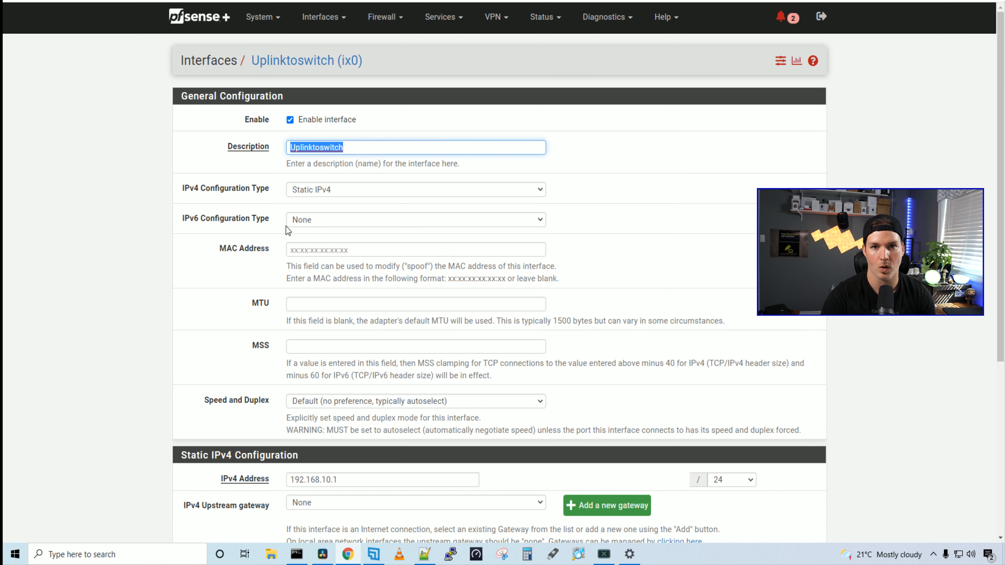
Show the UPLINKTOSWITCH DHCP server settings with range 192.168.10.10–192.168.10.200.
scroll(down, 3)
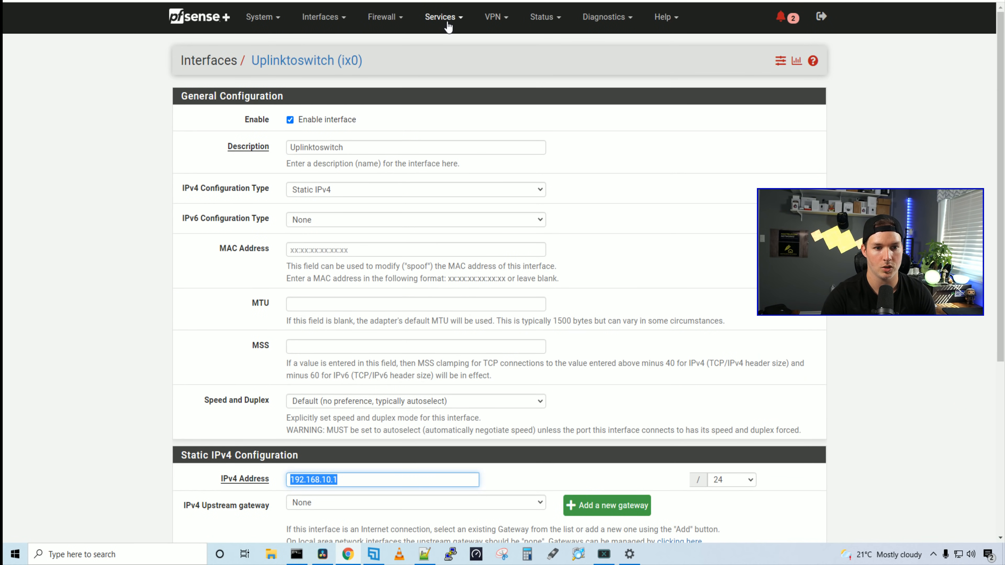
click(440, 17)
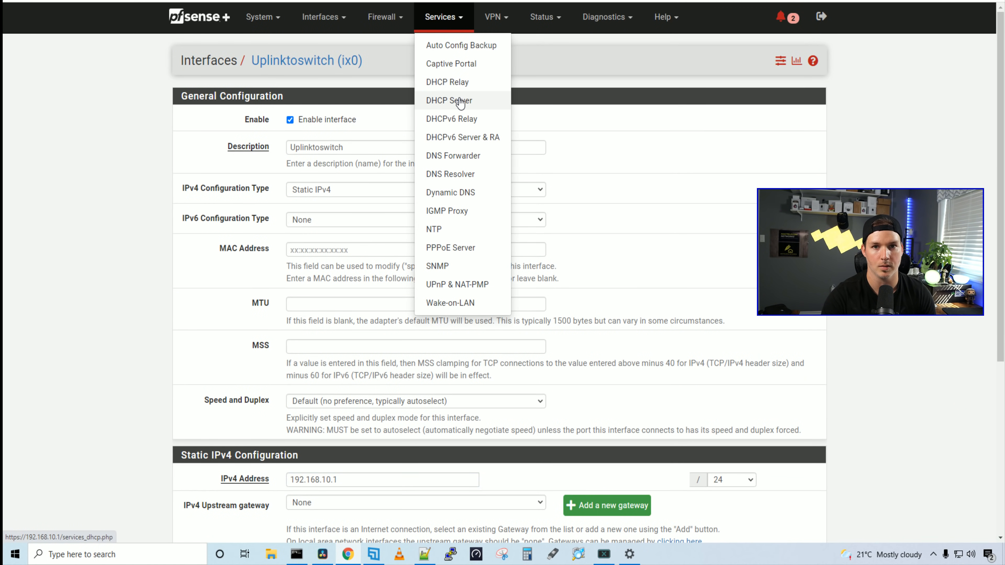
click(449, 100)
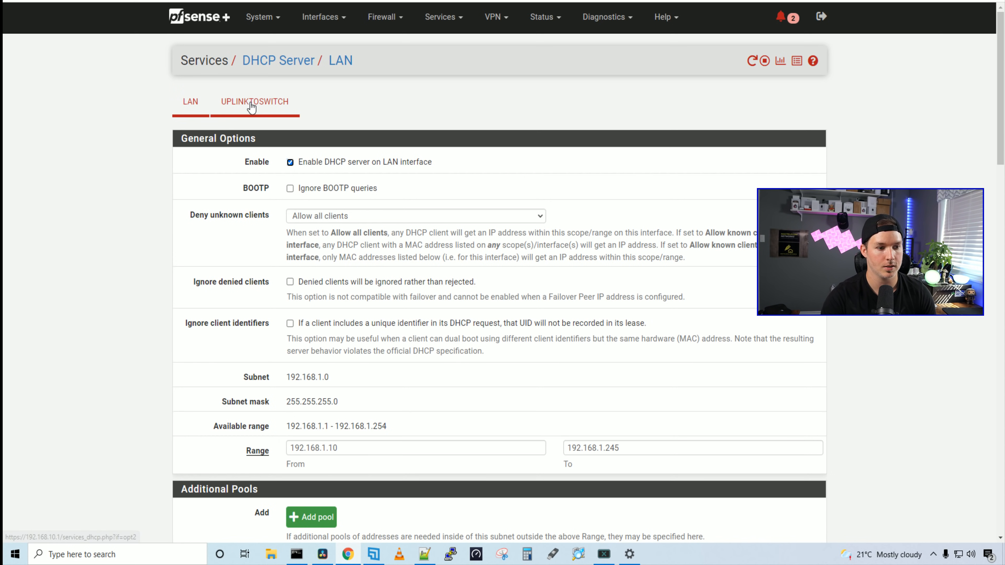
click(255, 101)
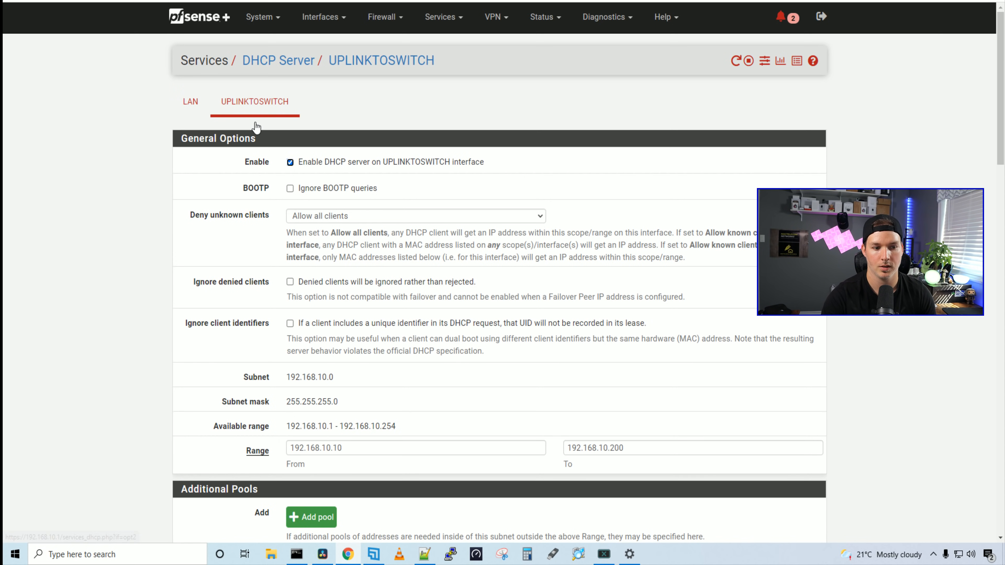
scroll(down, 3)
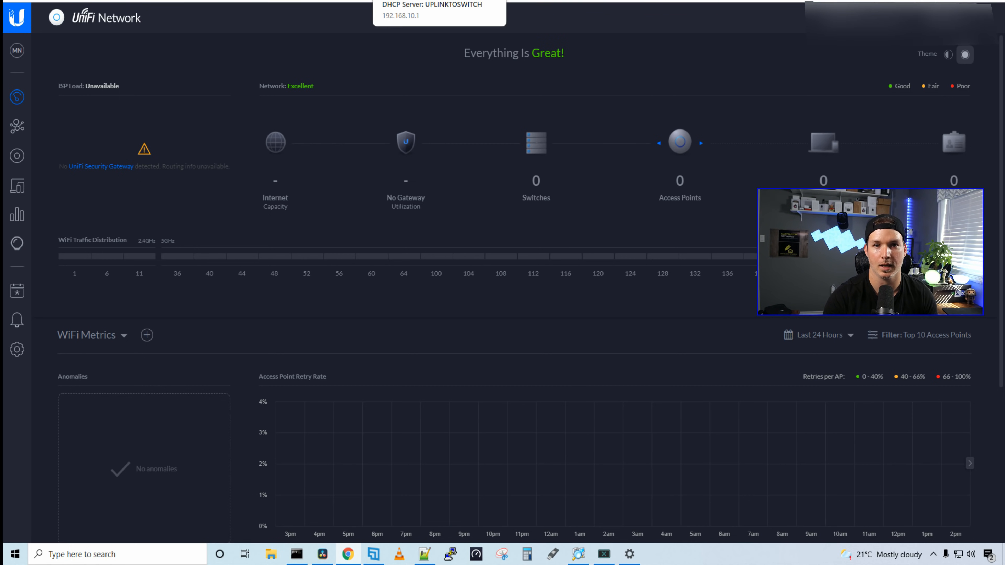
Show the DHCP leases, with DESKTOP-F77LAK8 holding 192.168.10.10 on UPLINKTOSWITCH.
click(541, 16)
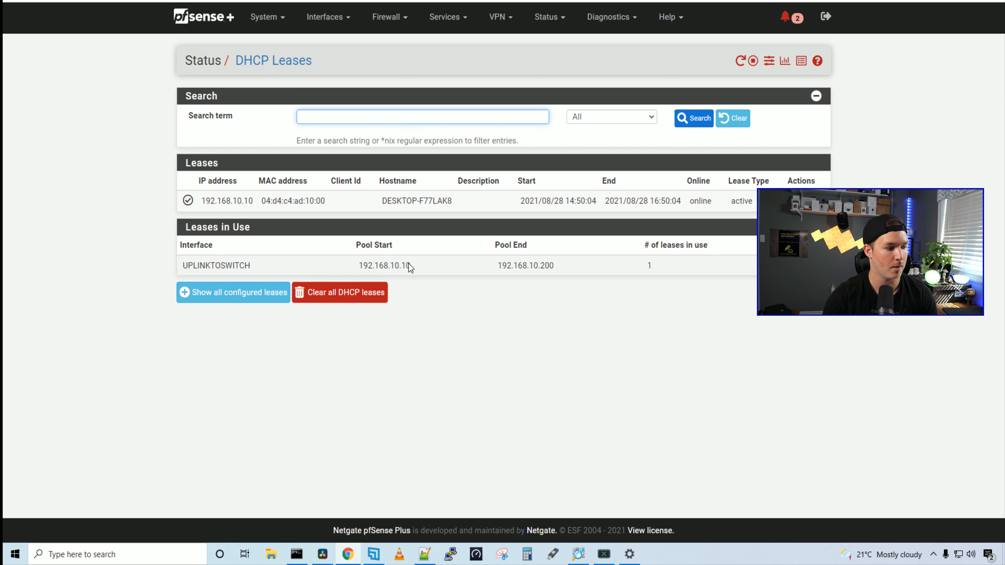
click(422, 117)
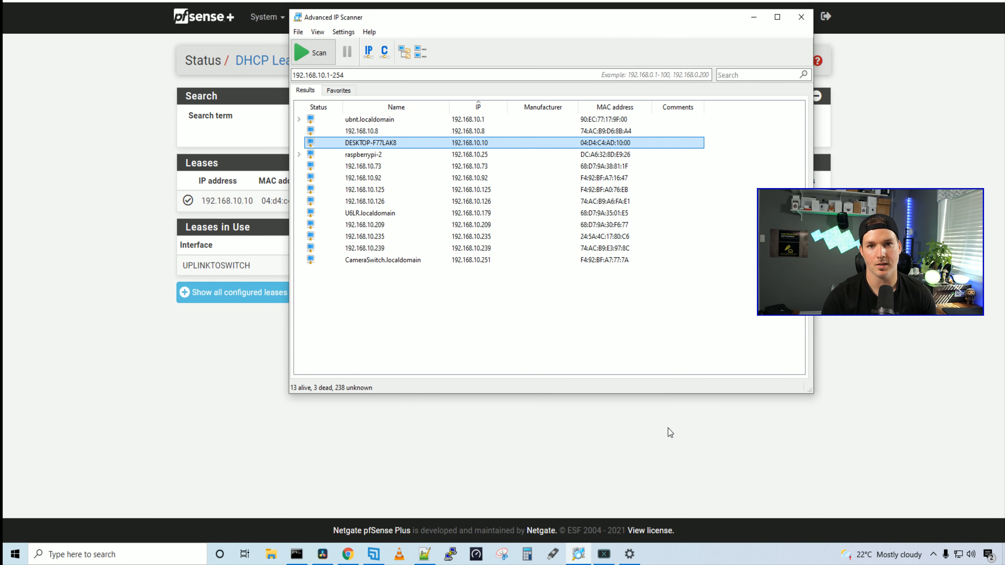
Review the 192.168.10.x scan results including U6LR at 192.168.10.179, then launch PuTTY.
click(362, 154)
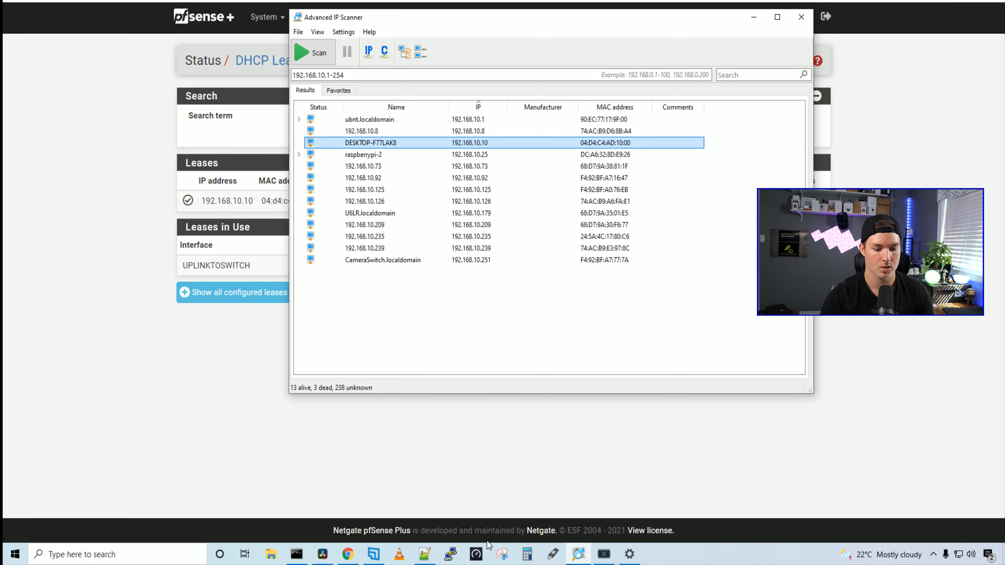
click(450, 554)
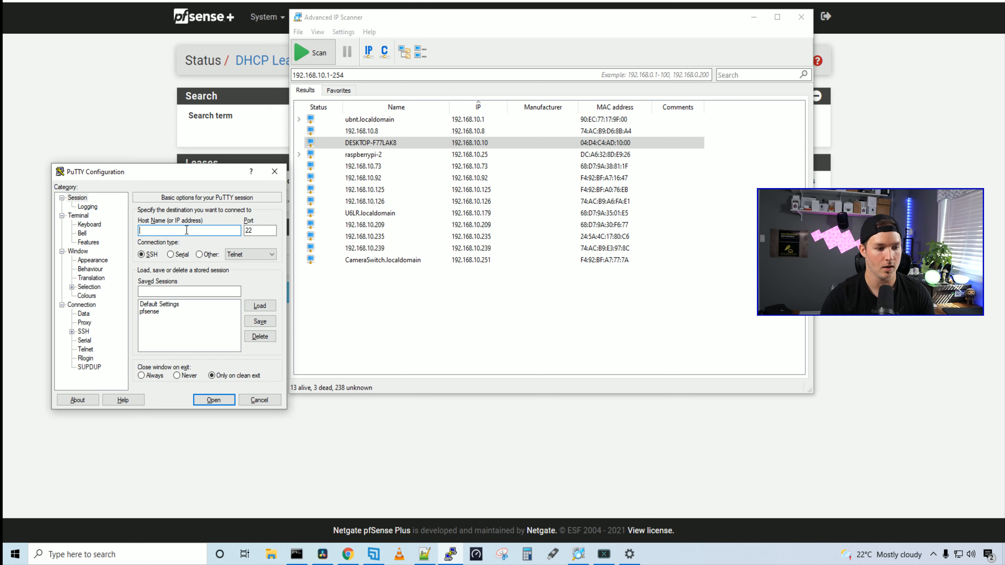
Start an SSH session to 192.168.10.179 on port 22 and reach its login prompt.
text(192.168.10.17)
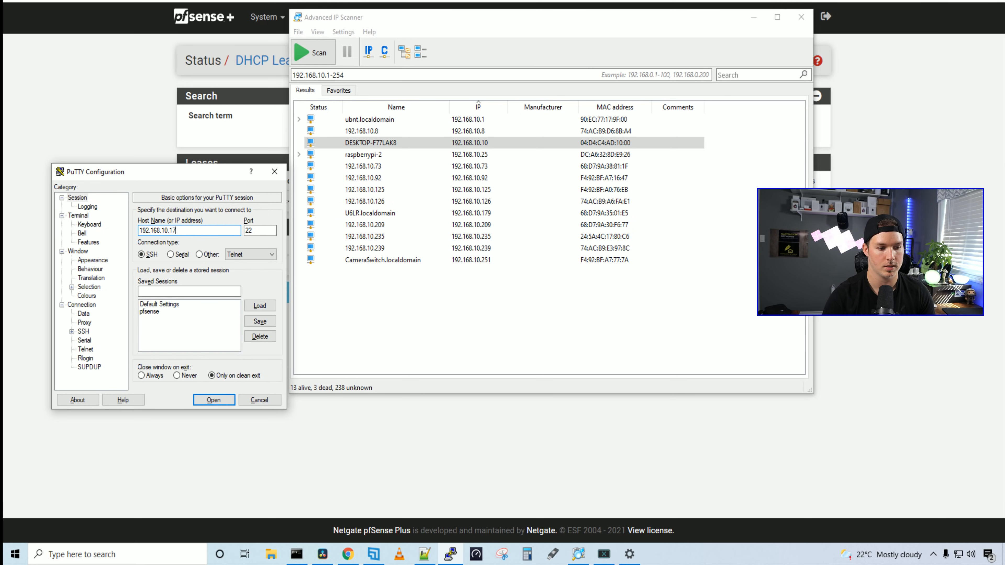
click(213, 399)
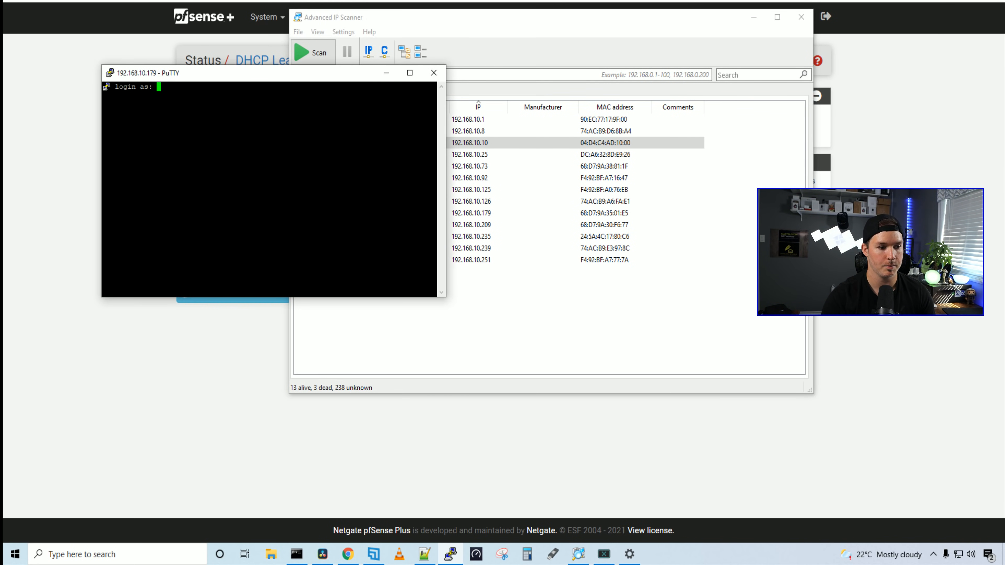
drag(269, 72, 410, 91)
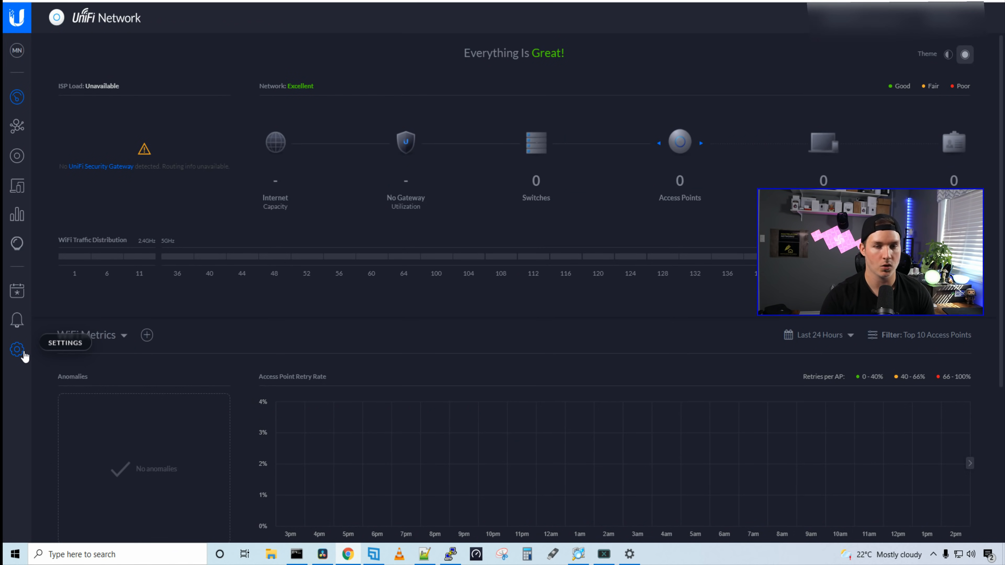
View the controller's site settings in UniFi Network.
click(17, 349)
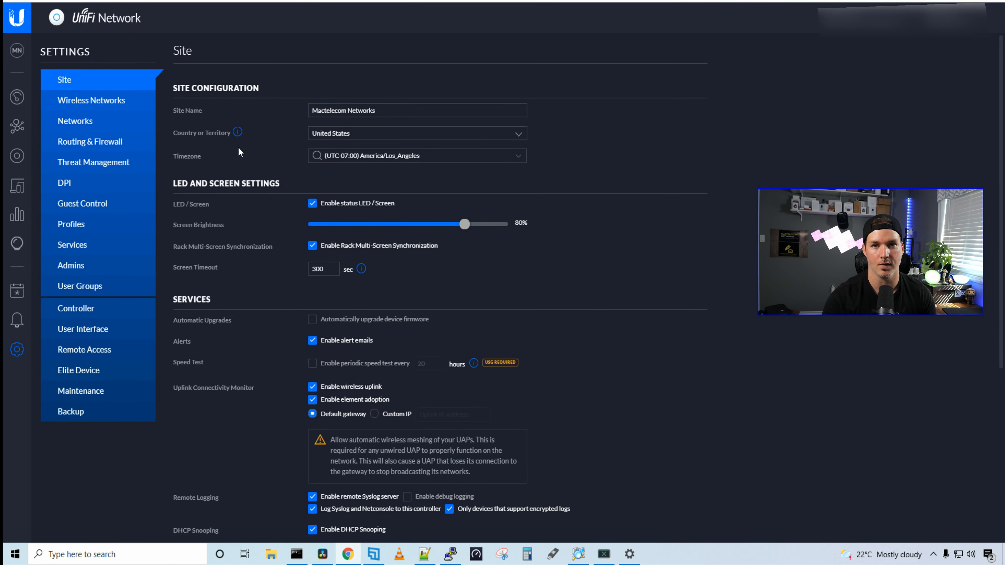
scroll(down, 3)
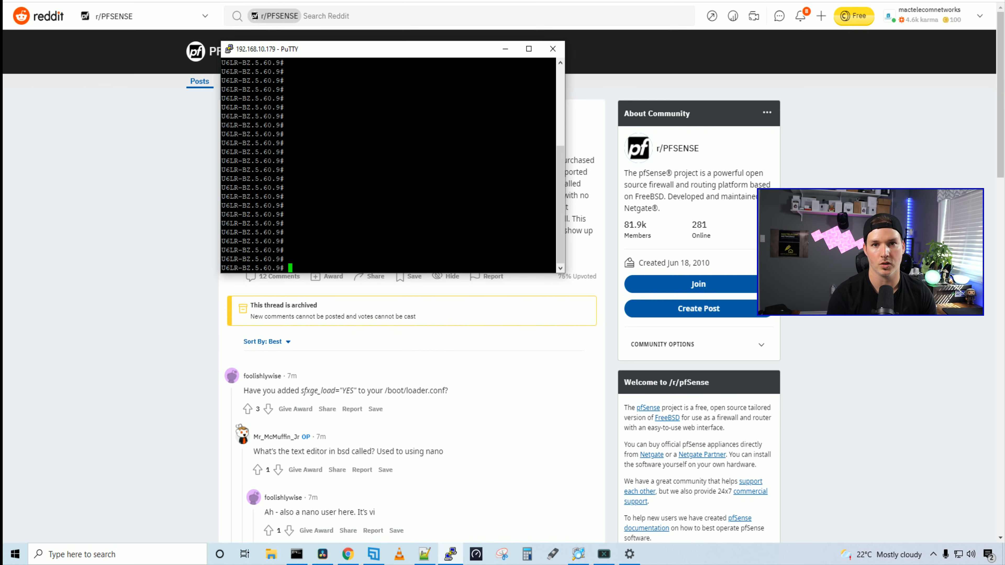
text(set-inform)
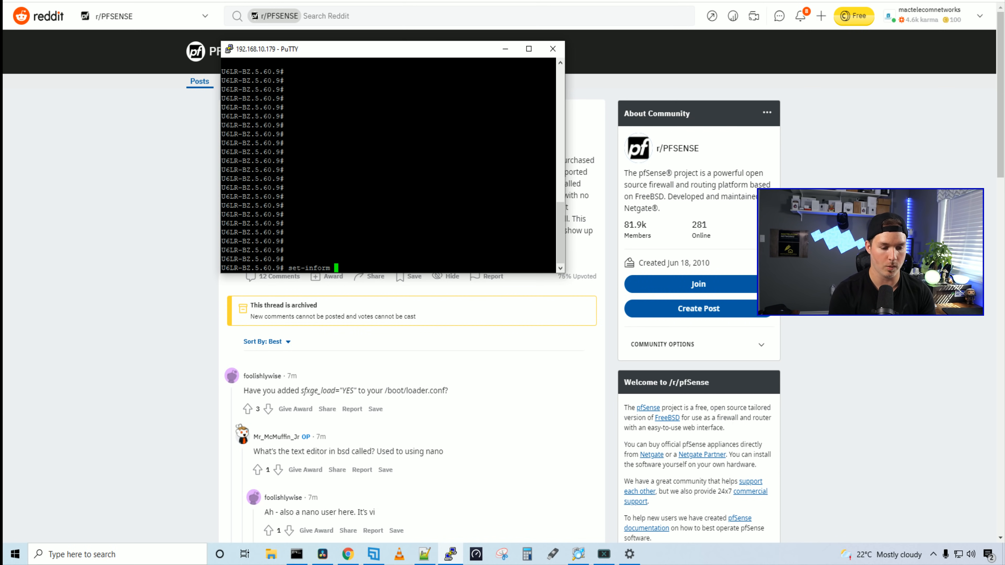
text(http://)
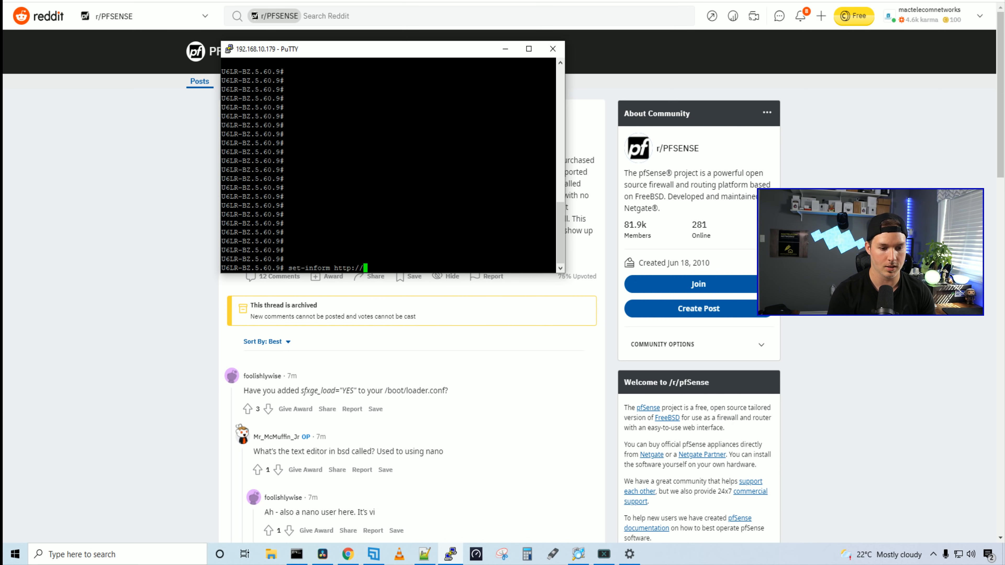
text(192.168.10.100:)
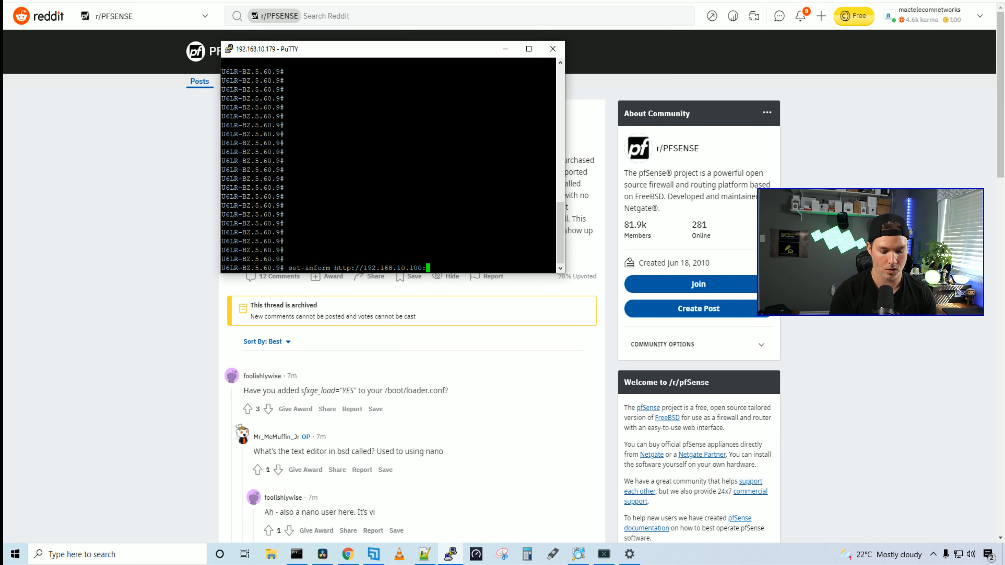
text(8080/info)
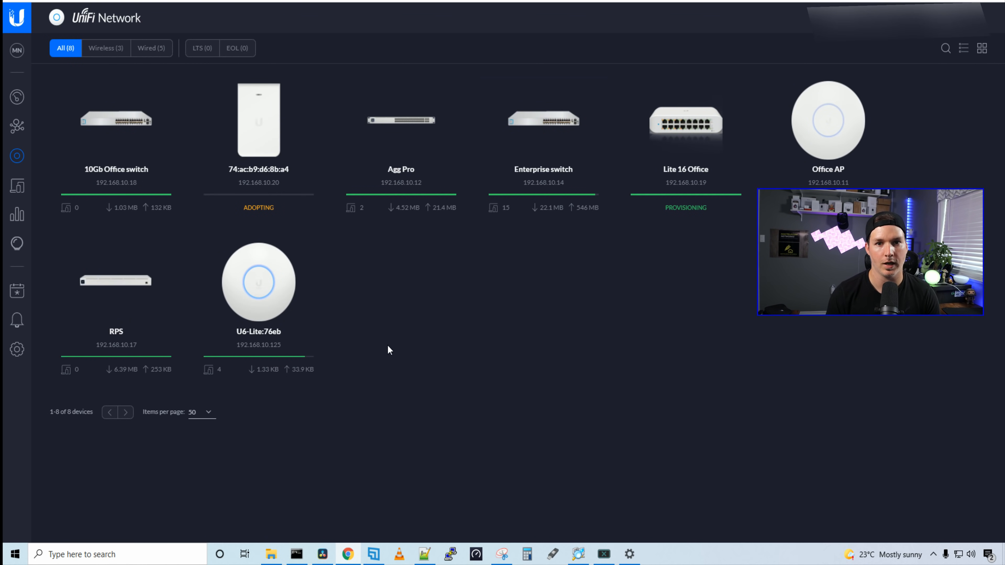
mouse_move(405, 357)
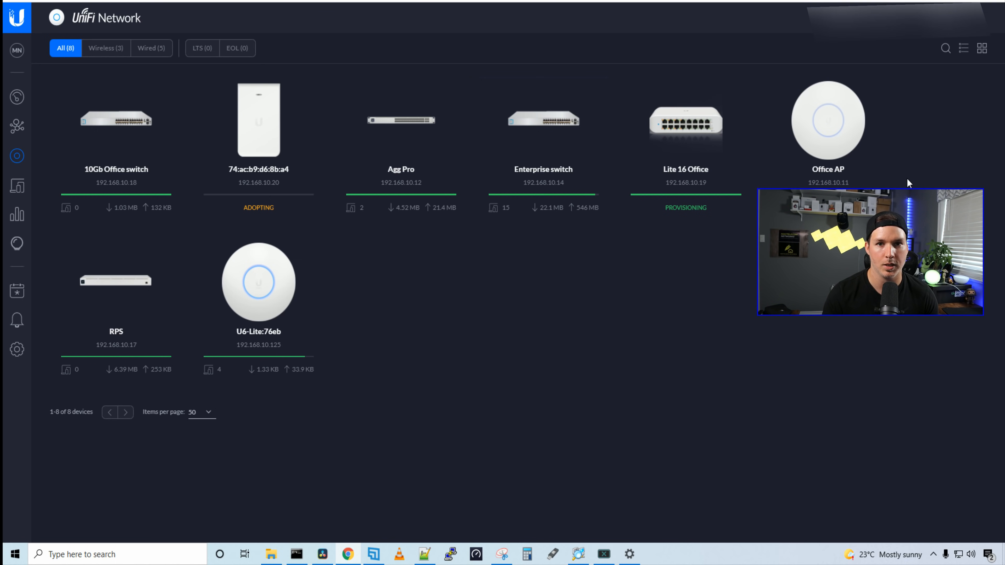
Show the device list with one device adopting and Lite 16 Office provisioning.
click(827, 121)
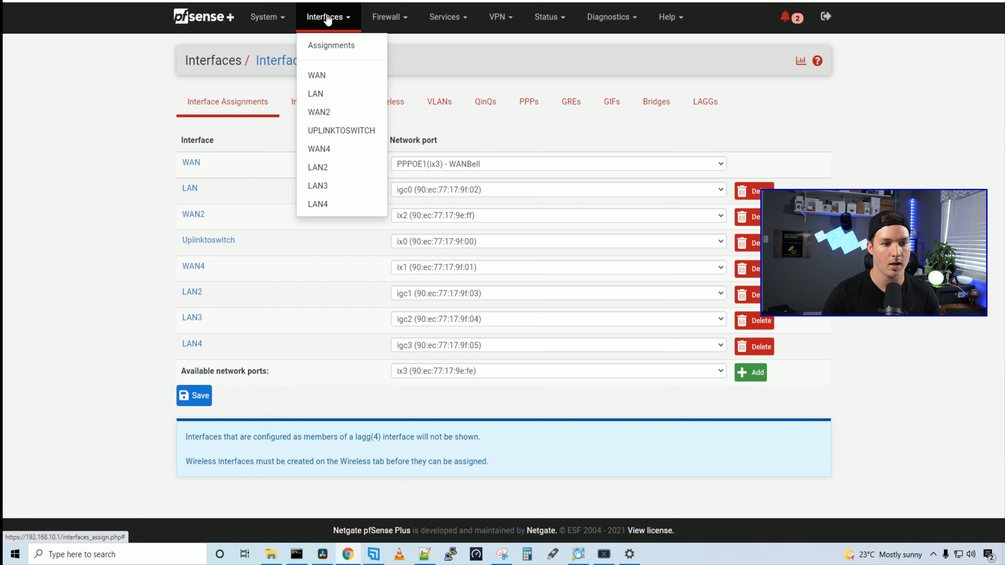
Add VLAN tag 111 on parent interface ix0 (opt2) with description Hikvision and save it.
click(331, 45)
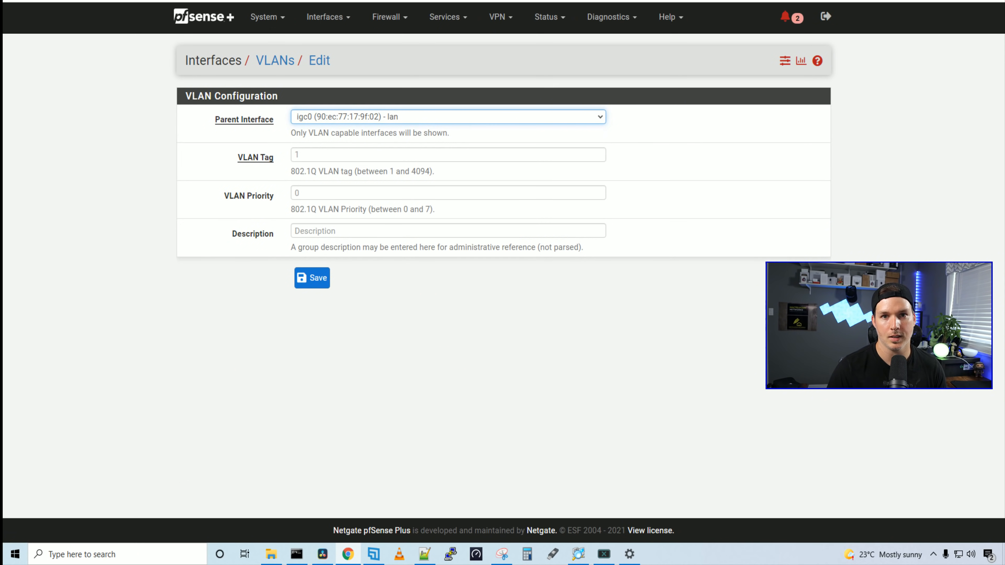
click(301, 157)
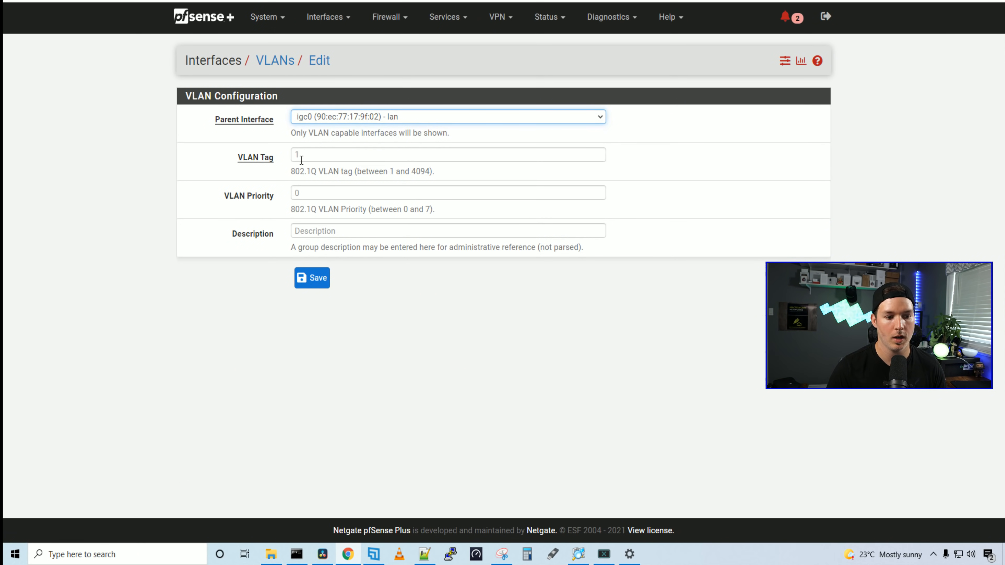
click(447, 155)
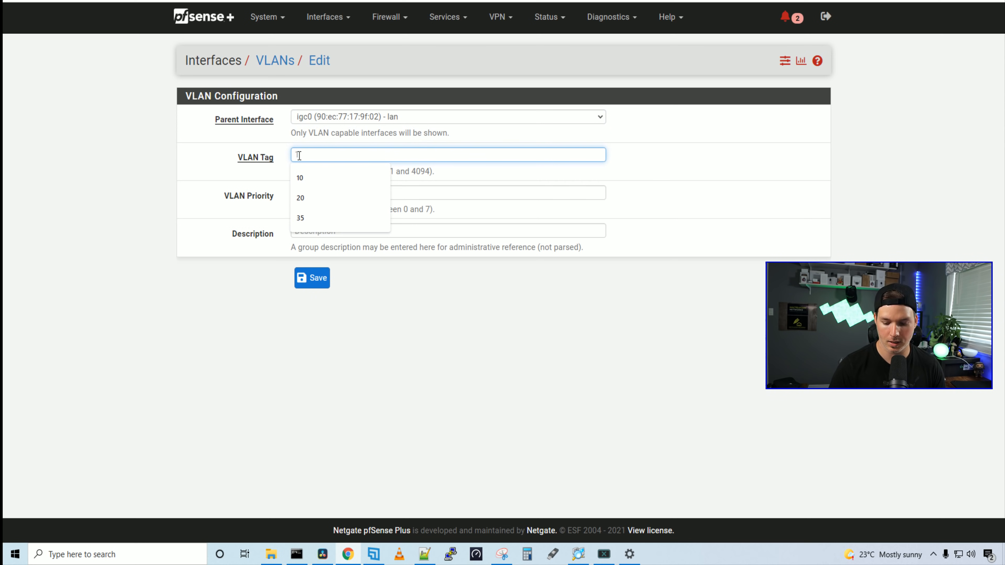
text(111)
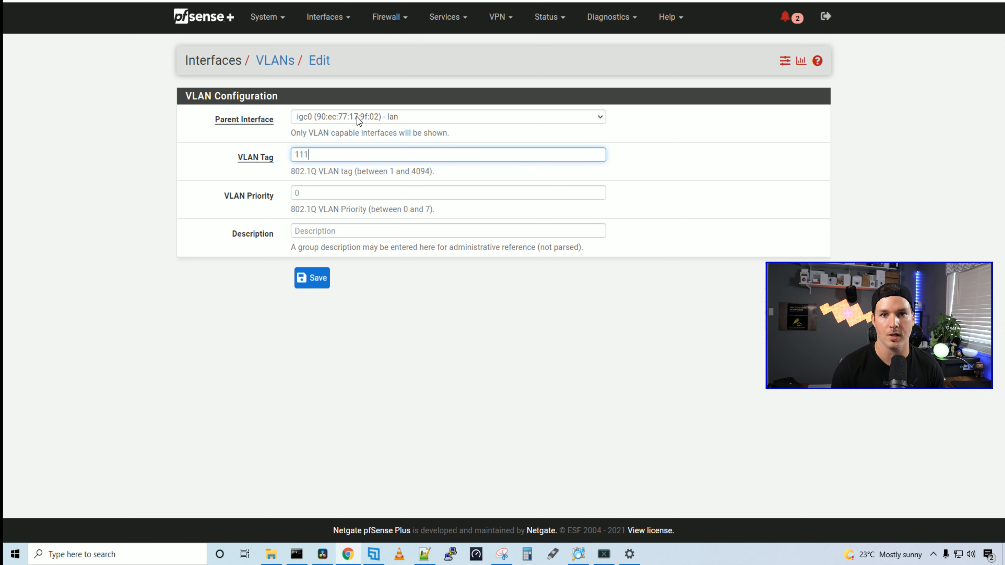
click(447, 117)
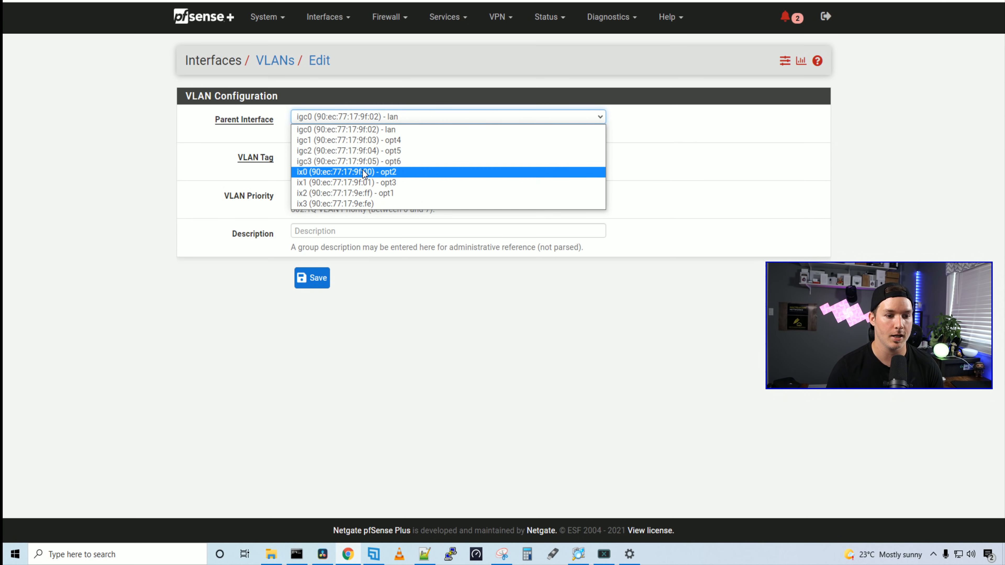
click(345, 172)
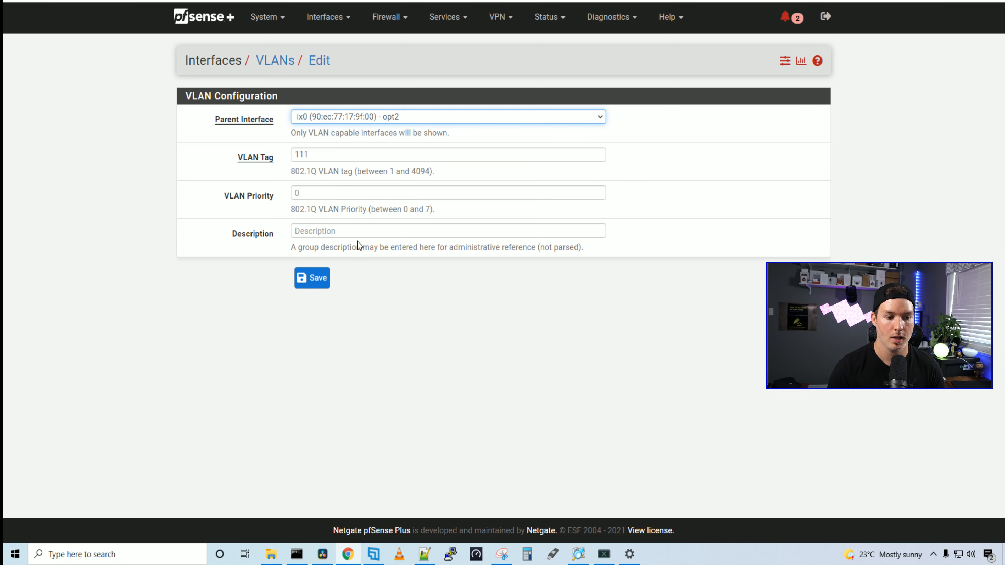
click(448, 231)
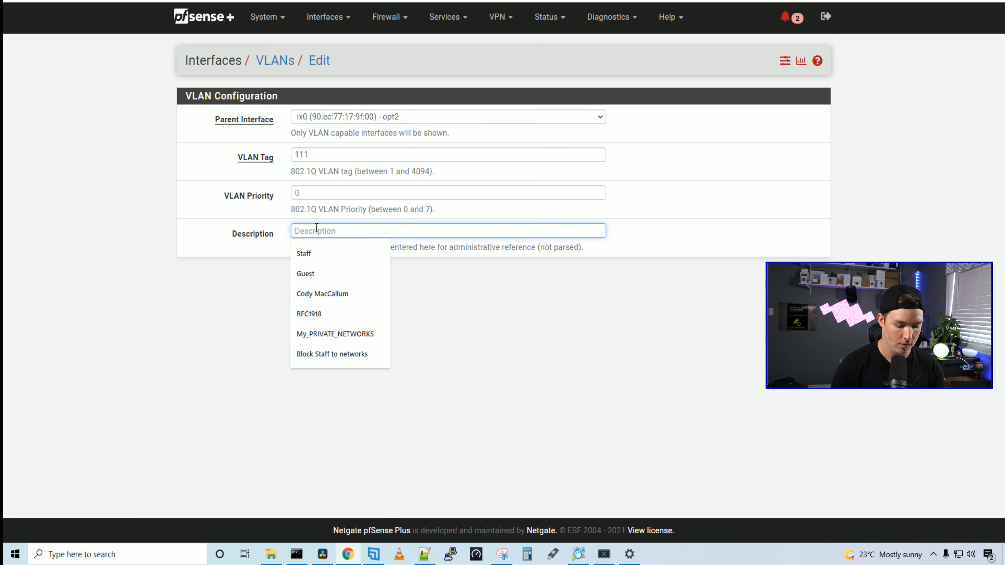
text(Hikvision)
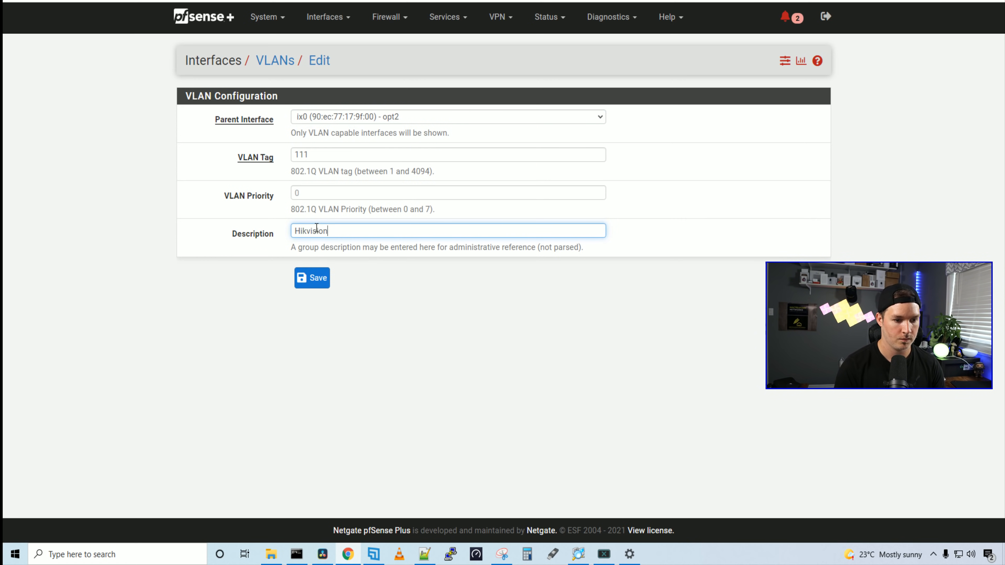
click(312, 277)
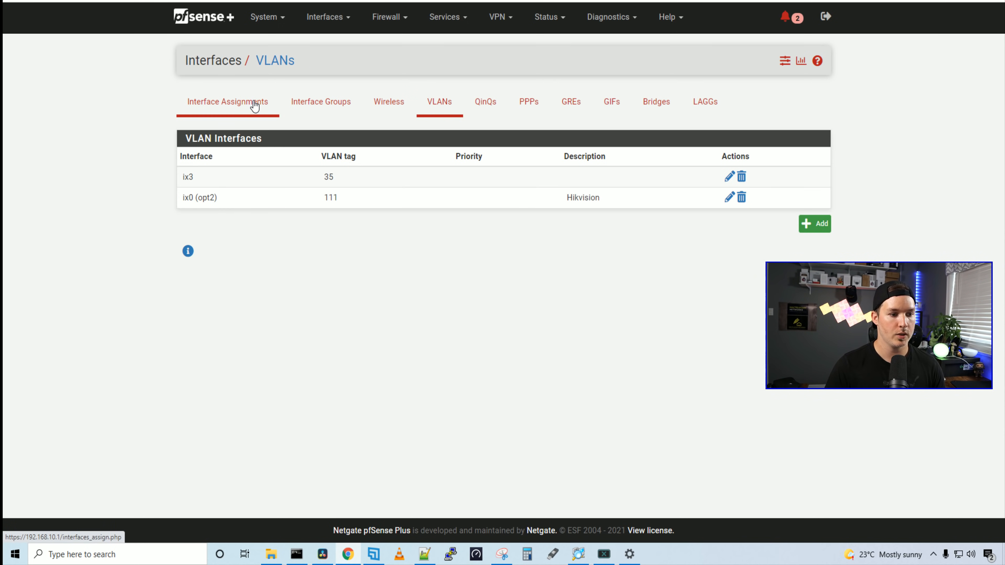
Assign VLAN 111 (Hikvision) as new interface OPT7 and go to its settings page.
click(227, 101)
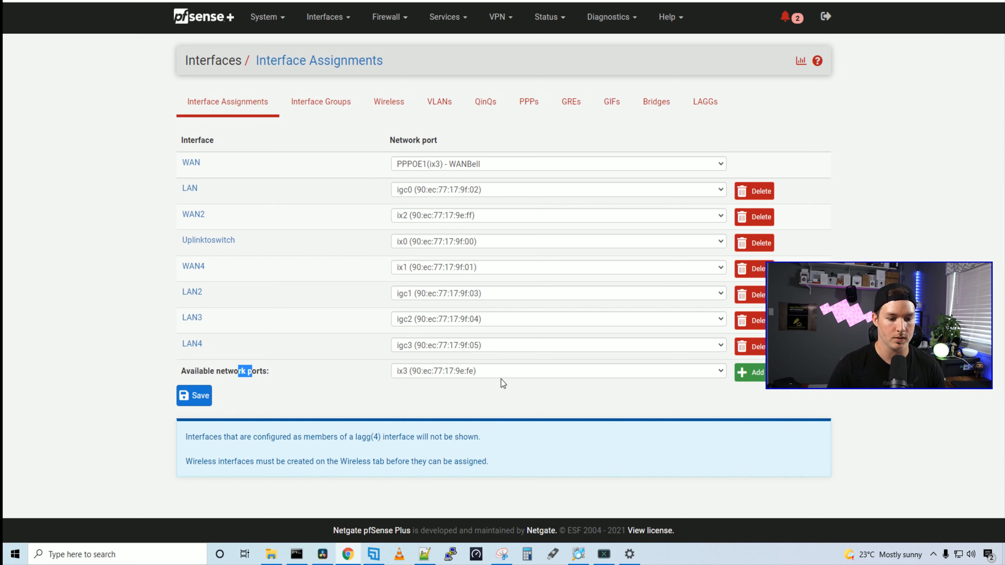
click(557, 370)
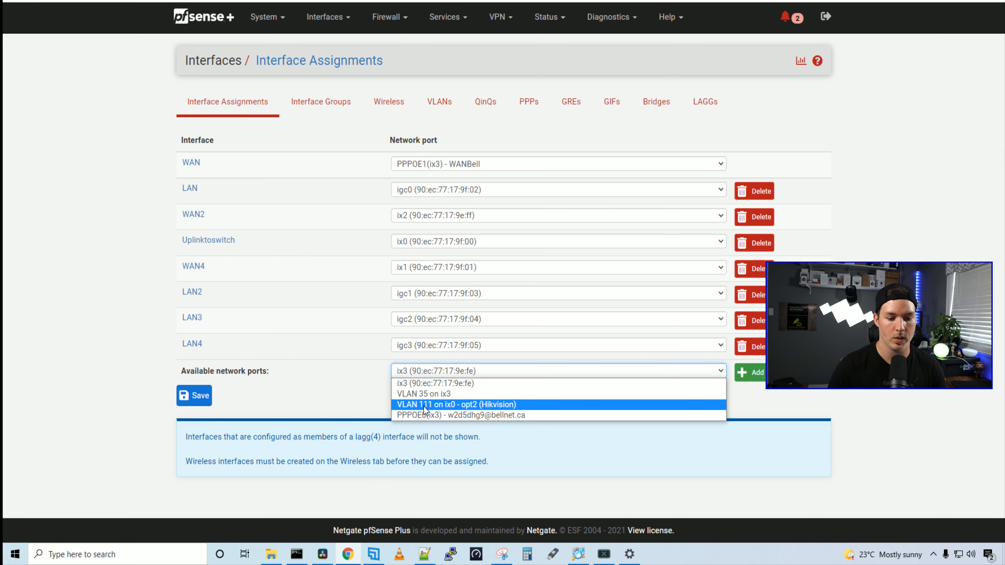
click(456, 404)
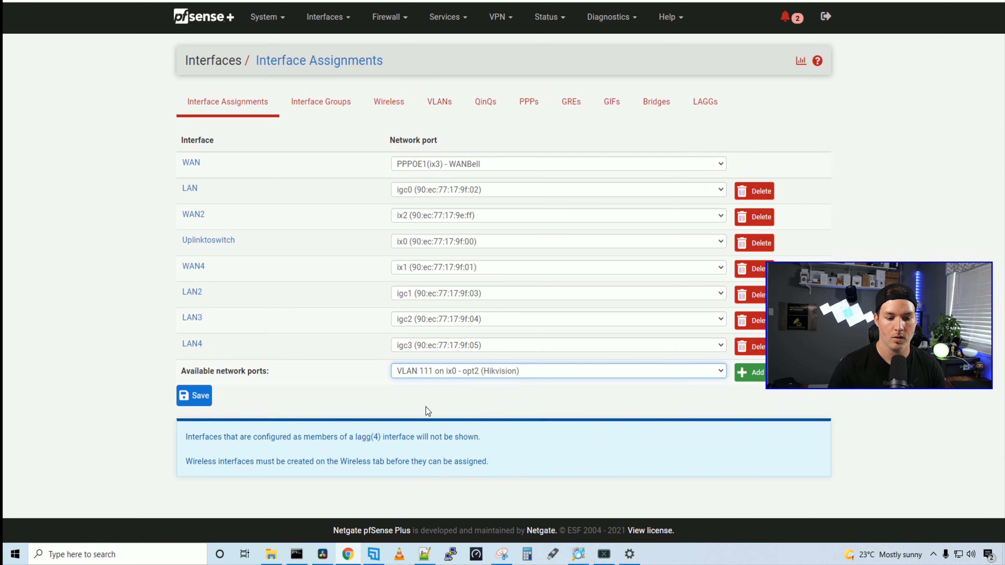
click(755, 372)
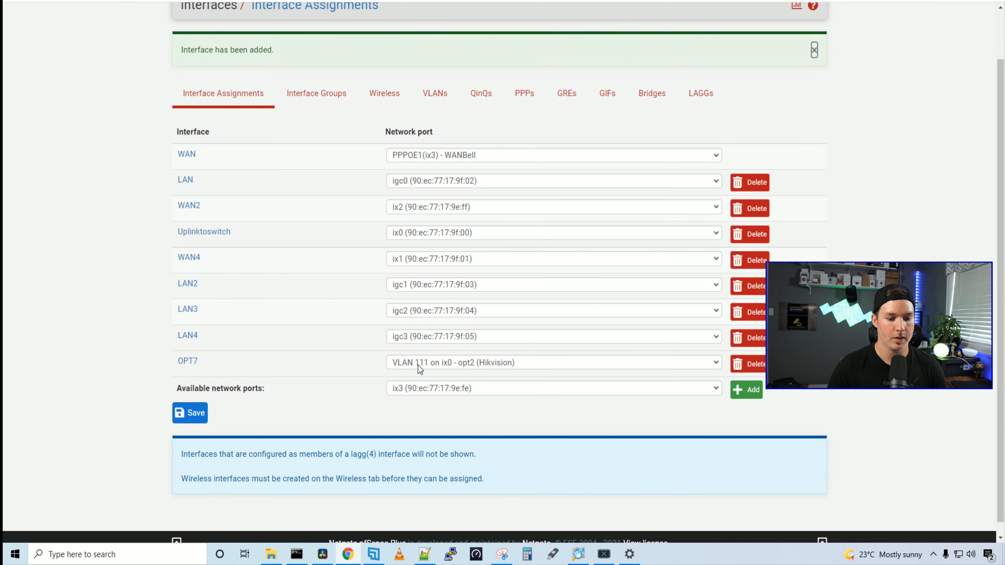
mouse_move(188, 362)
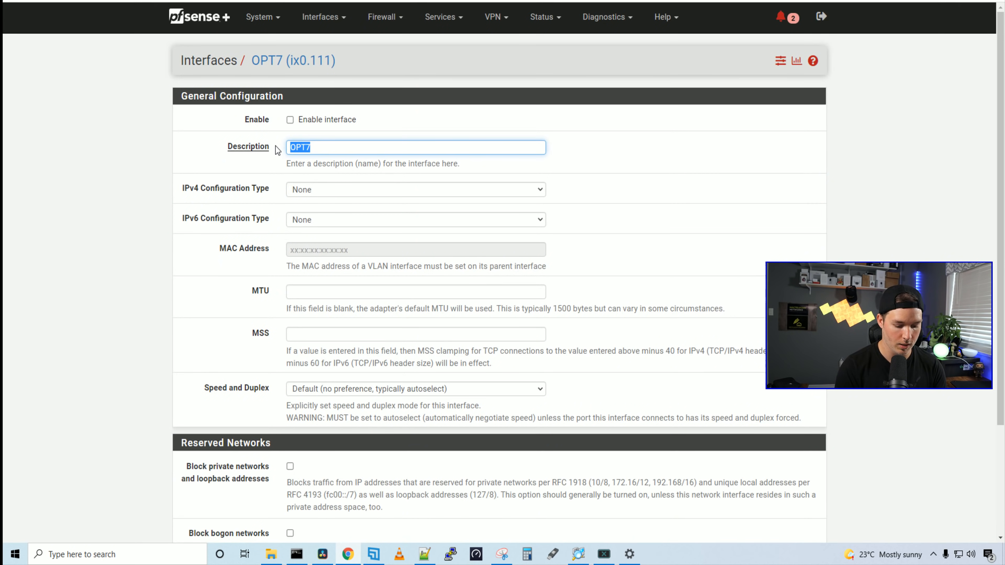
Describe the interface as Hikvision with static IPv4 address 192.168.111.1/24.
text(Hik)
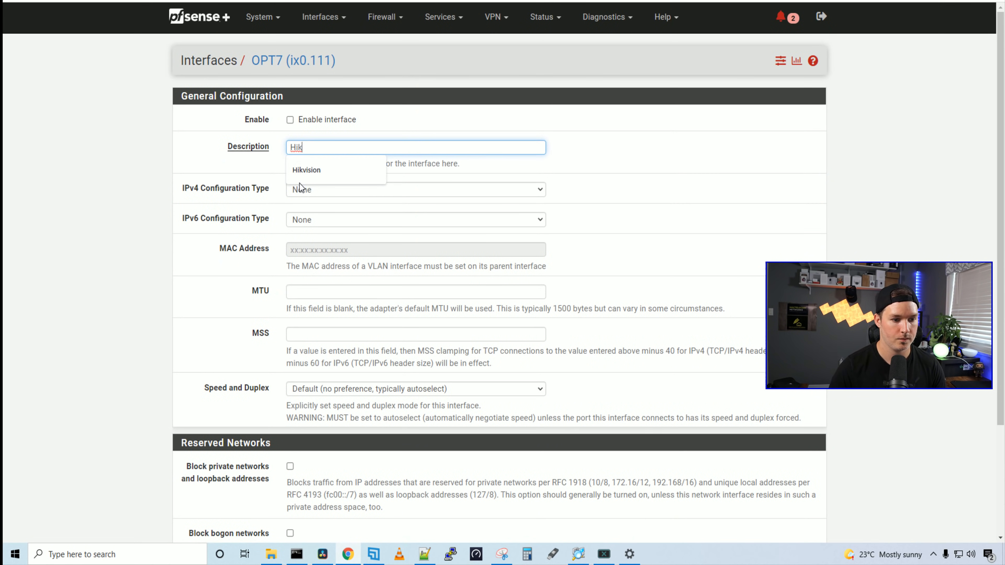
click(289, 120)
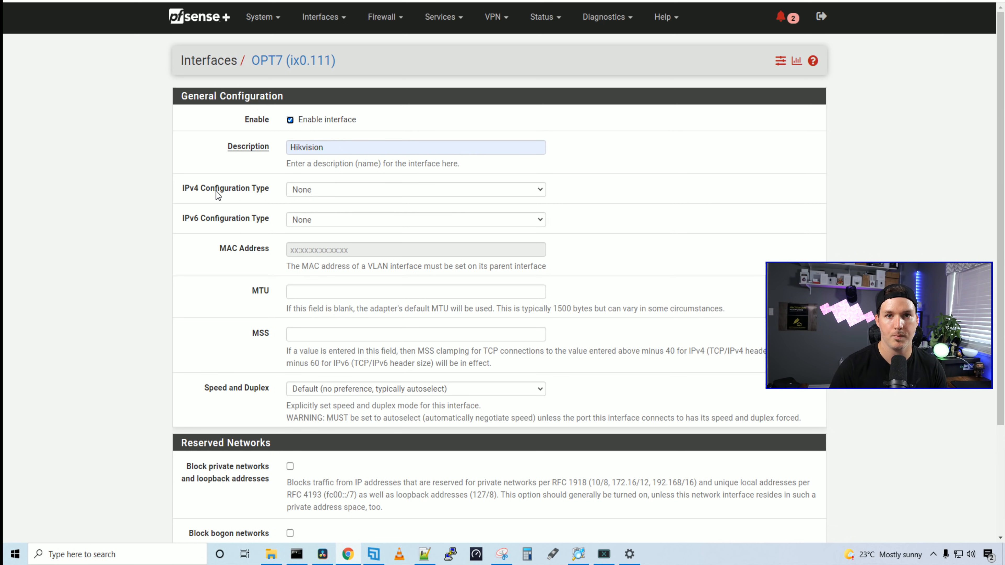
click(414, 189)
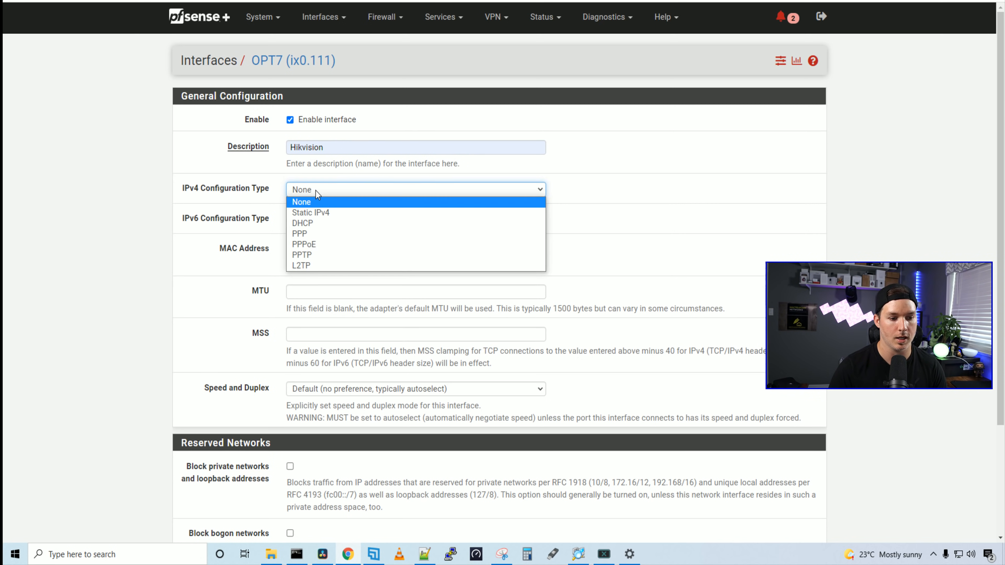
click(311, 212)
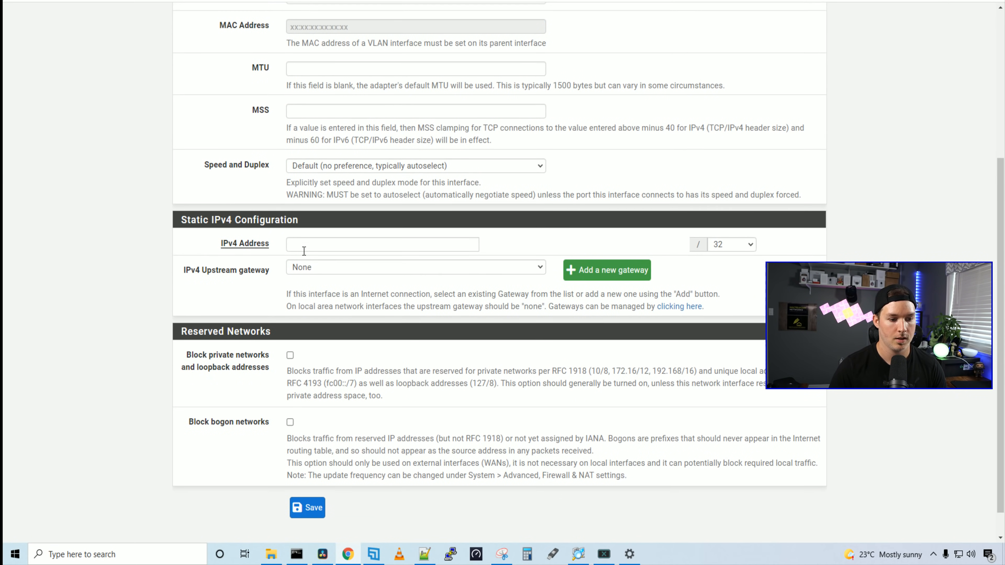
click(382, 244)
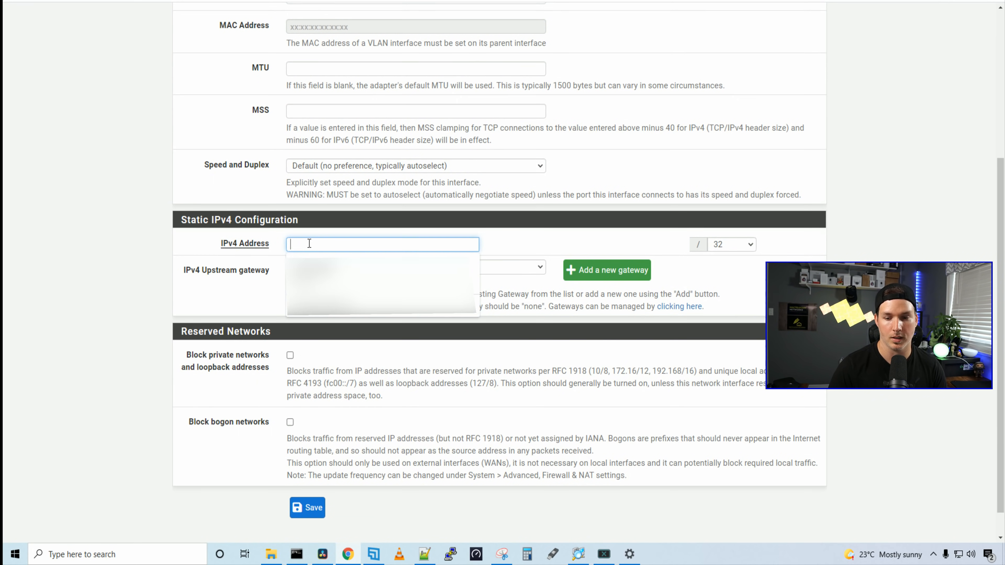
text(192.168.111.1)
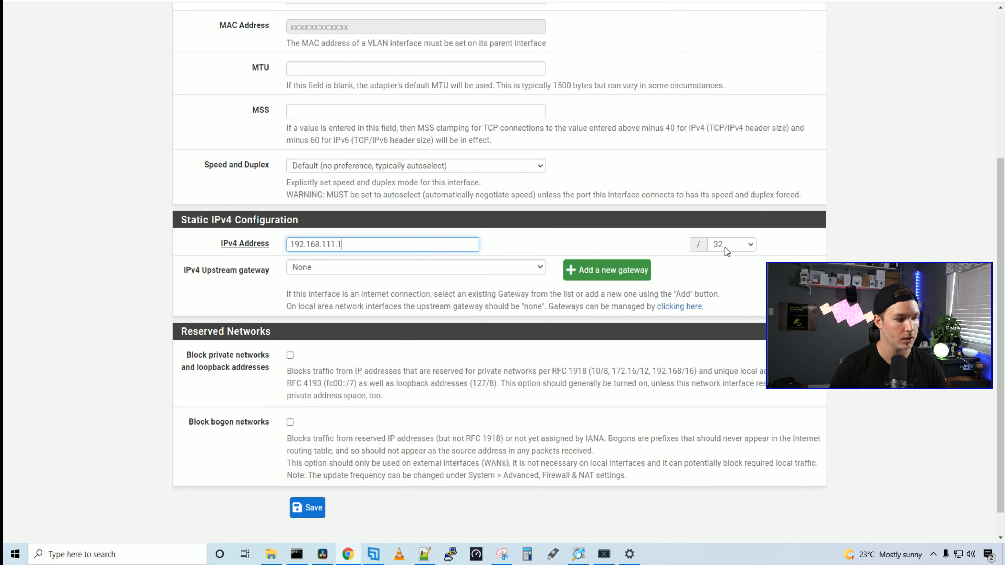
click(731, 244)
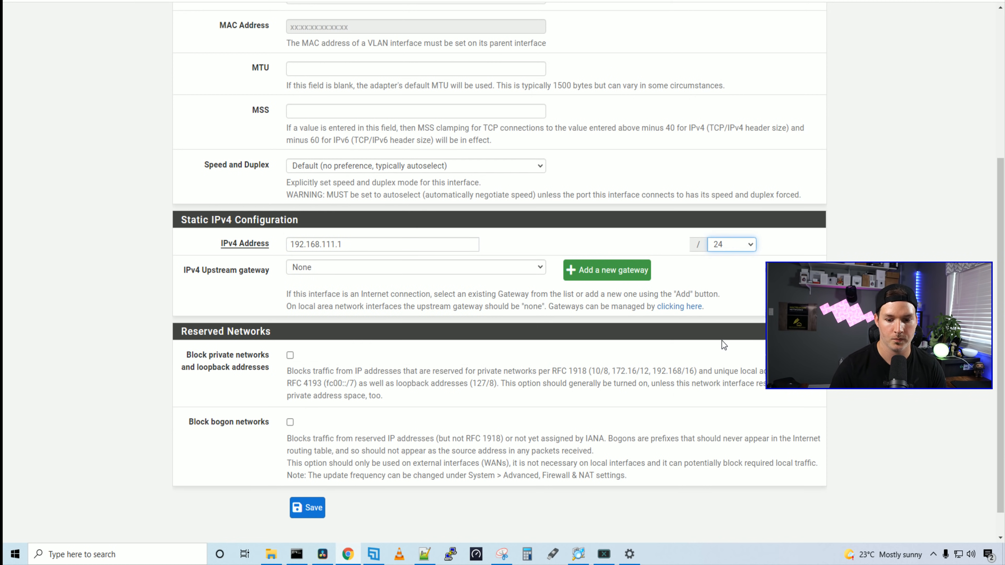
Save the Hikvision interface settings and apply the changes.
click(308, 508)
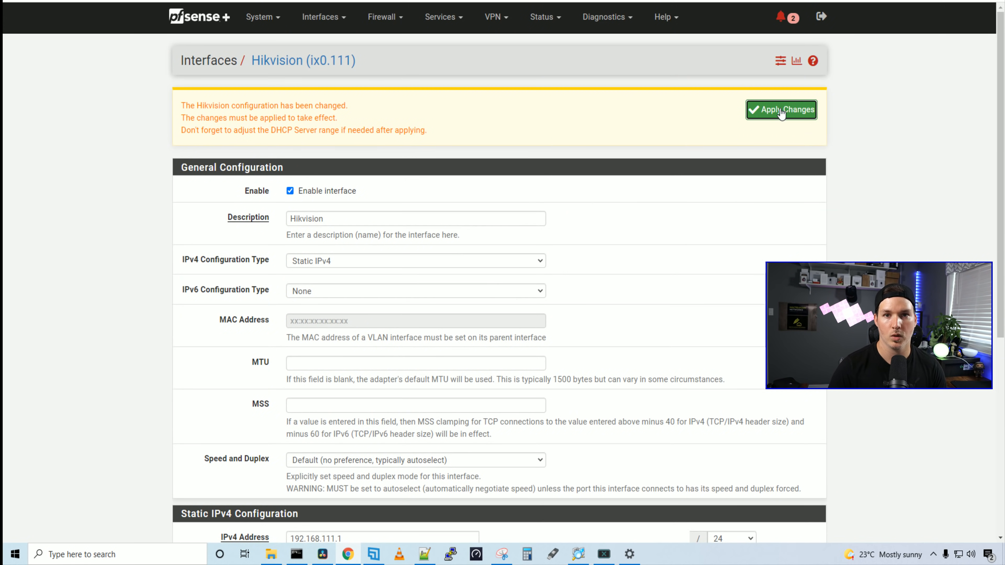
click(780, 109)
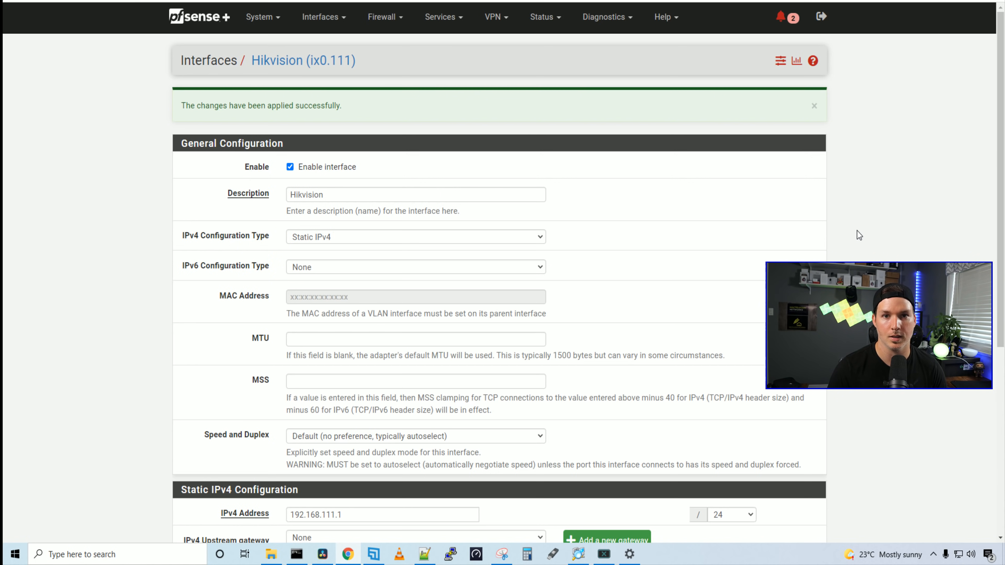
click(440, 17)
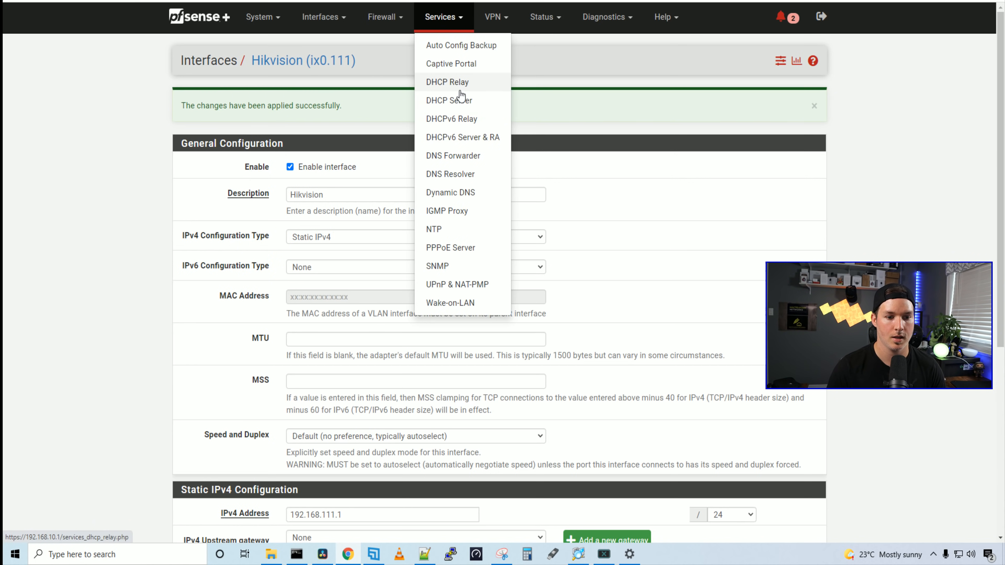
On the HIKVISION DHCP server, begin the address range at 192.168.111.10.
click(448, 100)
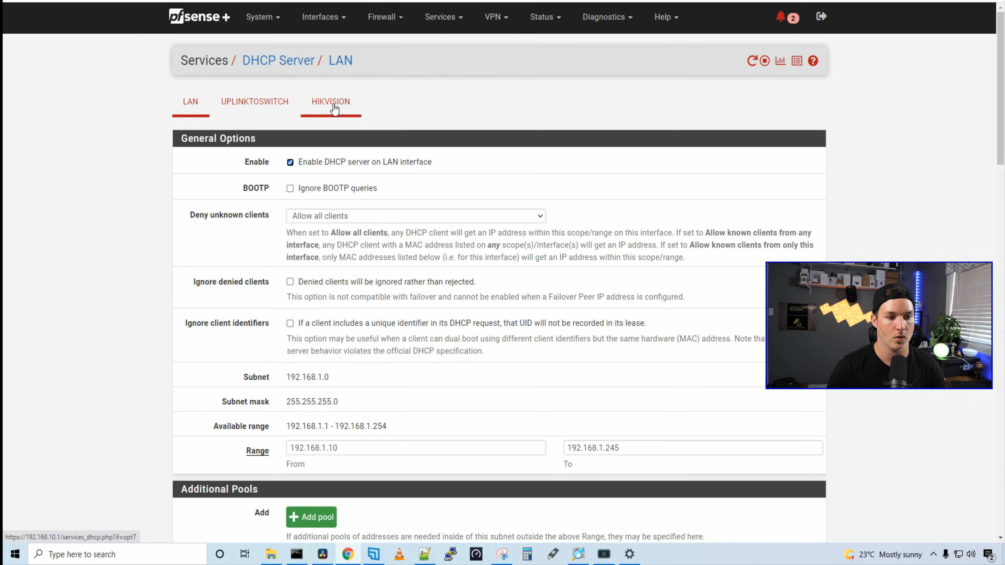
click(331, 102)
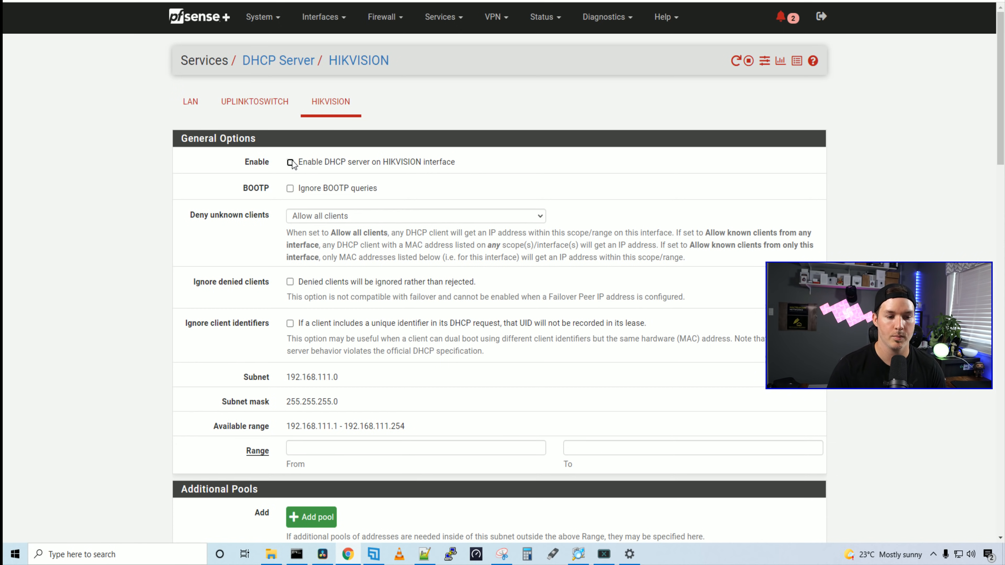
scroll(down, 3)
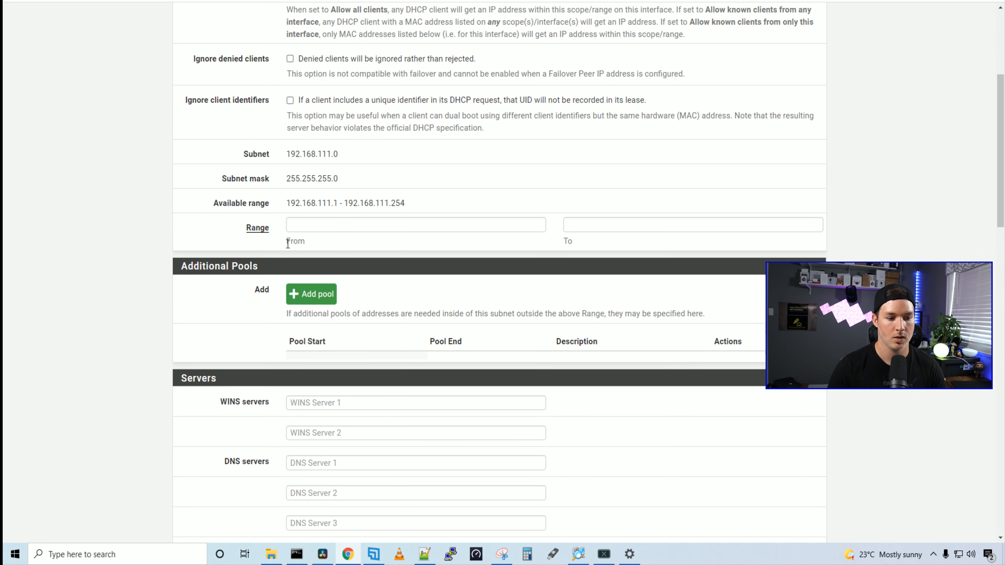
click(415, 225)
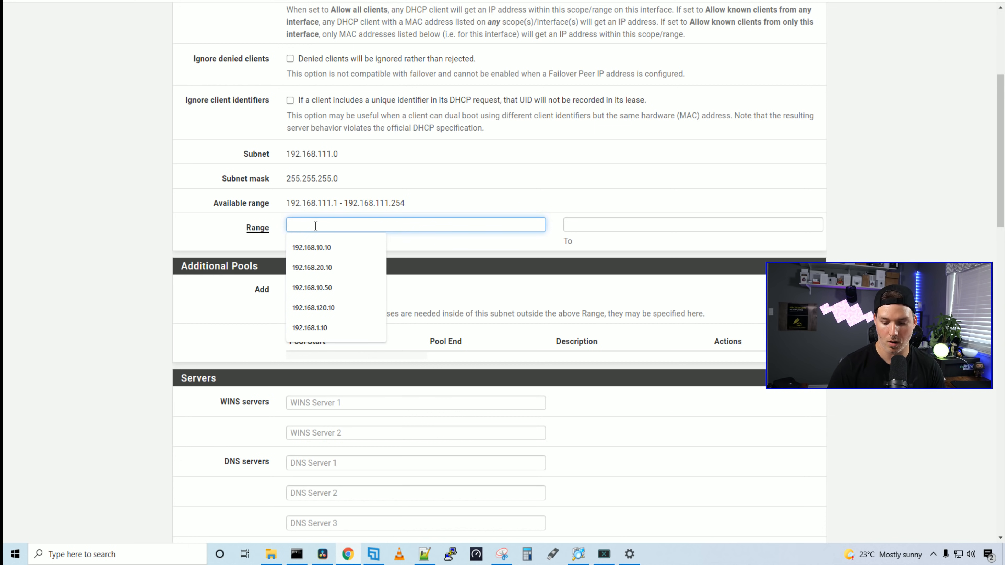
text(192.168.111.10)
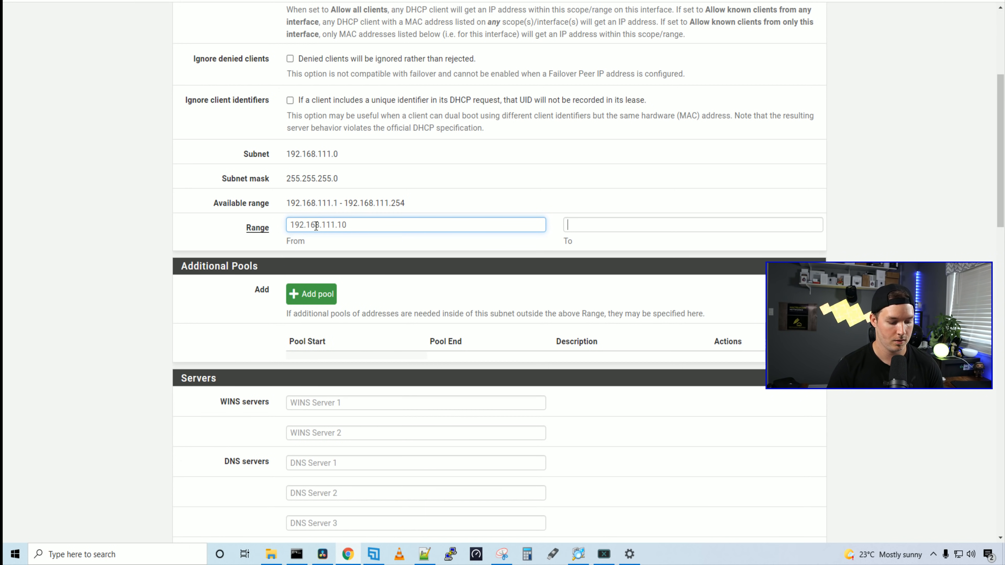
text(192.168.111.)
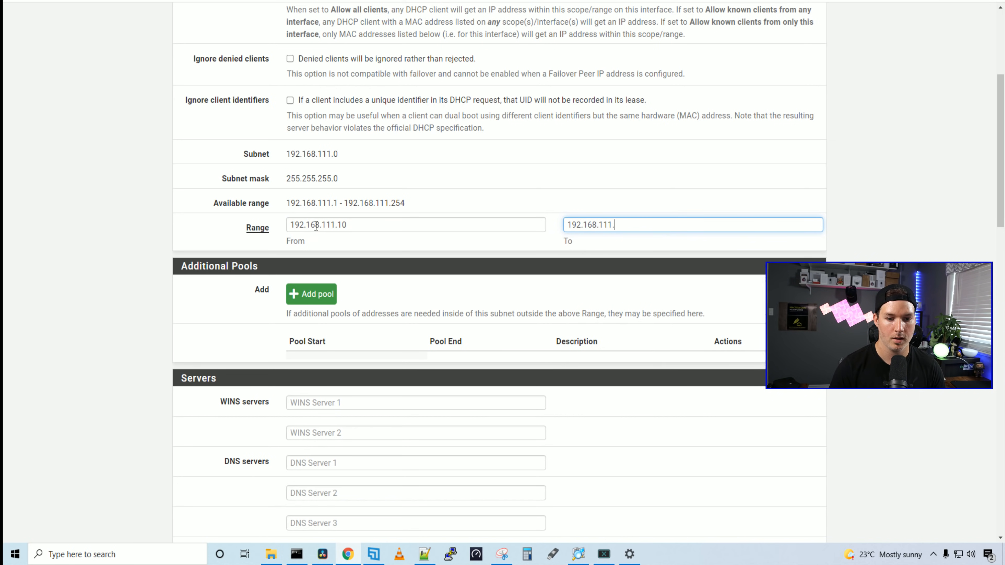
scroll(down, 3)
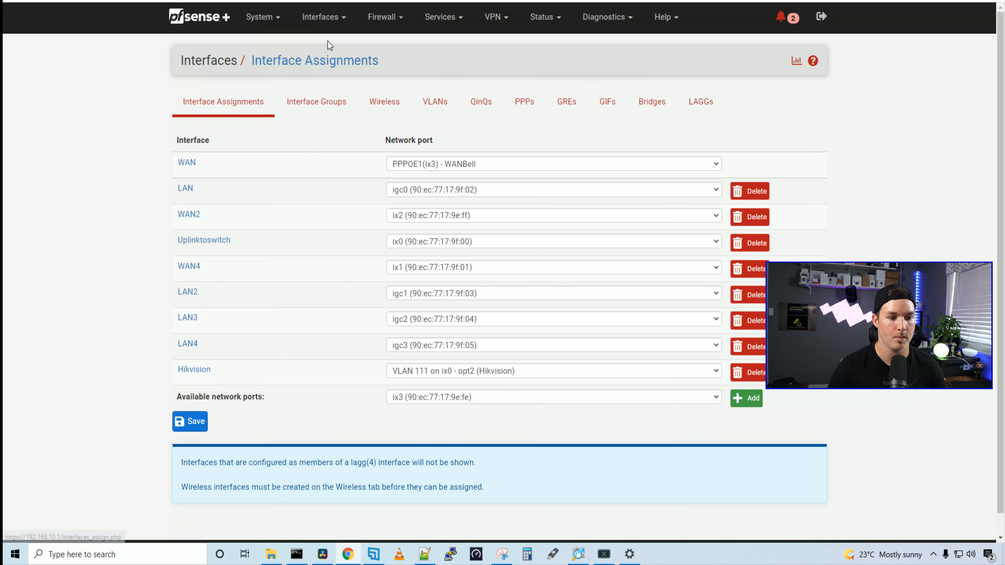
Add VLAN tag 40 on parent interface ix0 with description Cameras and save it.
click(439, 101)
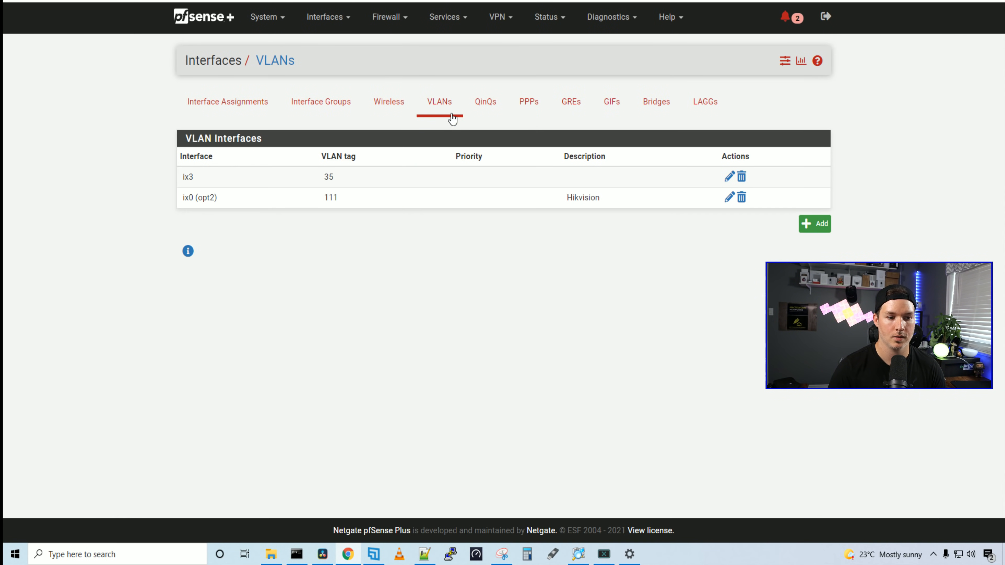
click(815, 224)
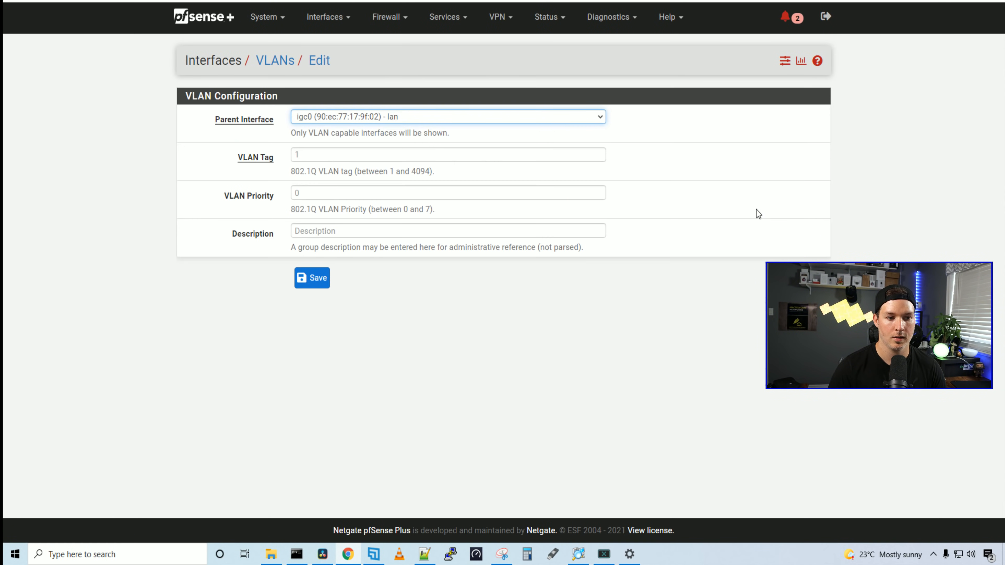
click(446, 117)
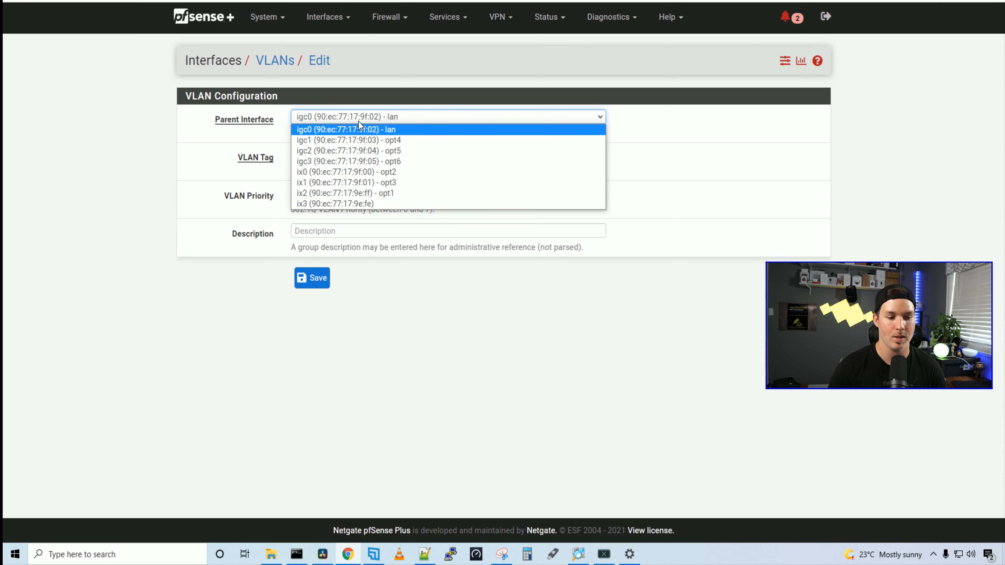
click(346, 171)
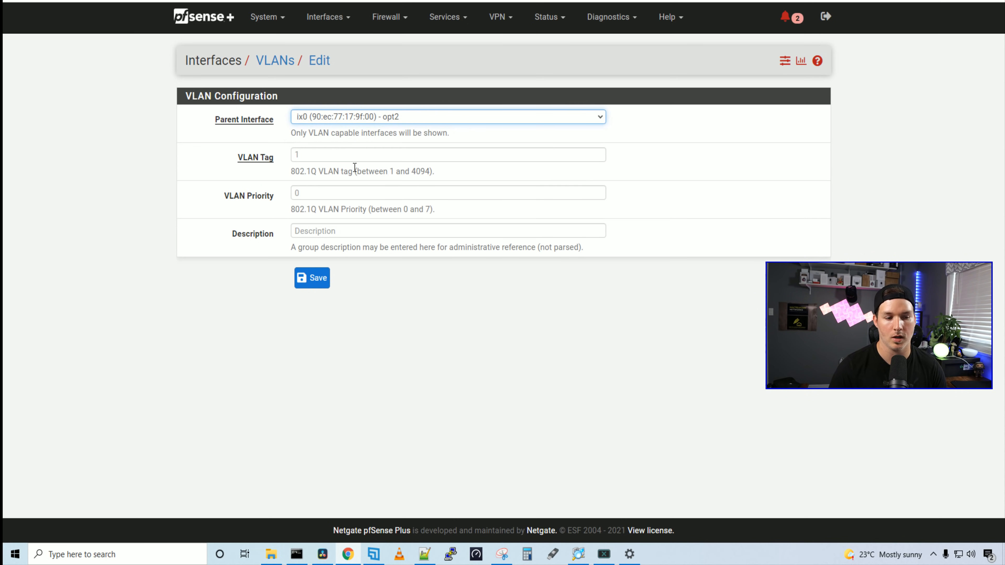
click(447, 154)
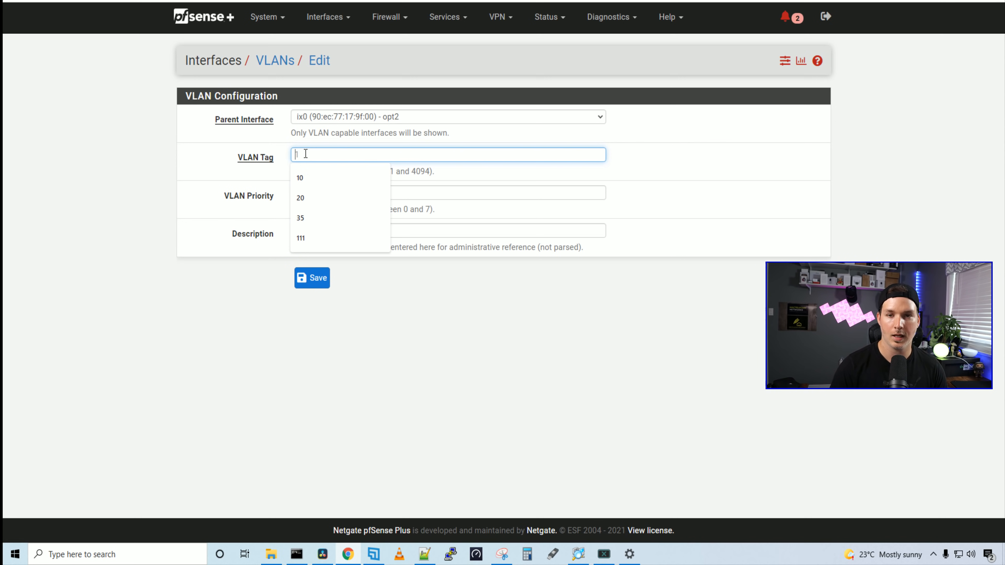
text(40)
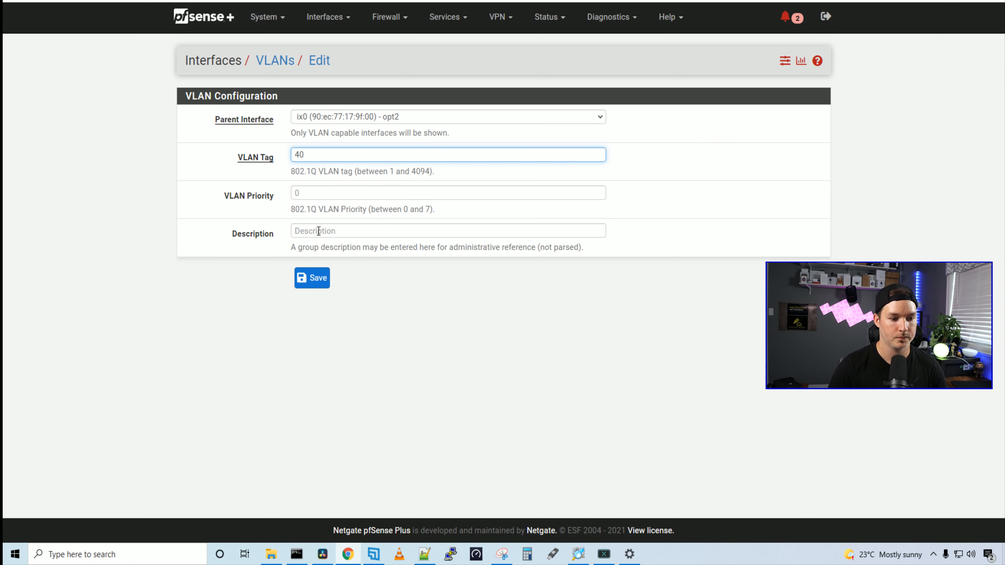
text(CAm)
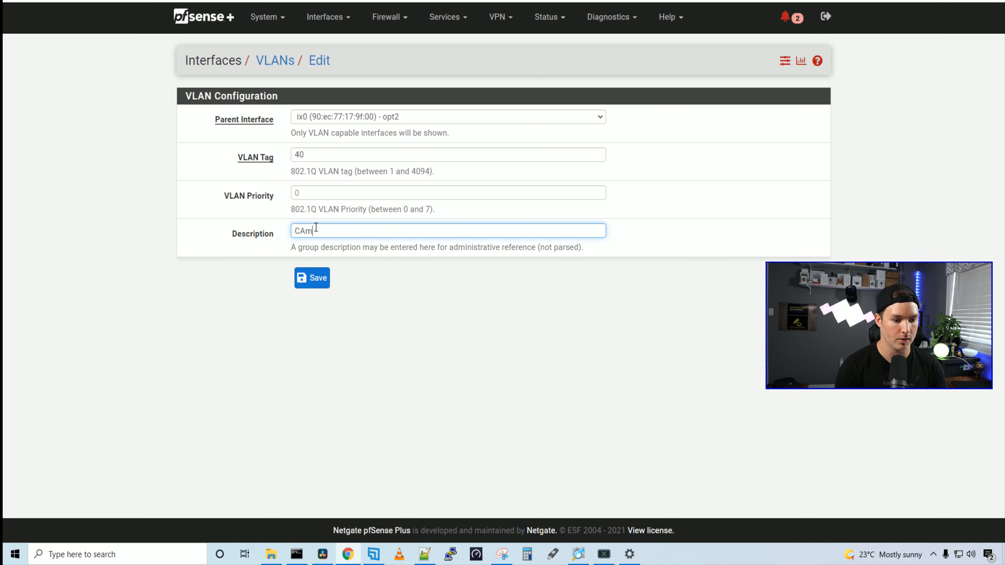
text(Cameras)
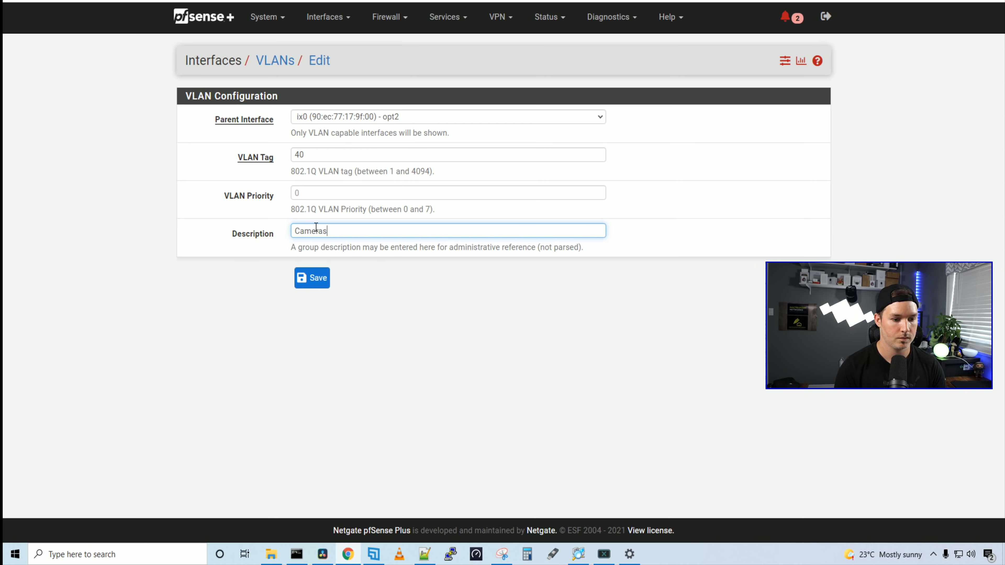
click(311, 277)
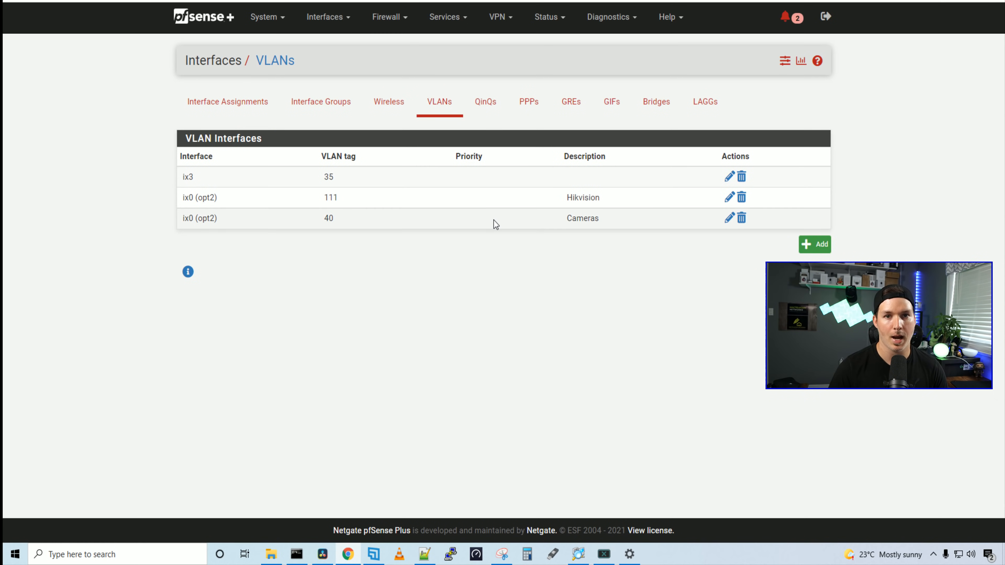
Assign VLAN 40 on ix0 (Cameras) as a new interface, OPT8.
click(228, 101)
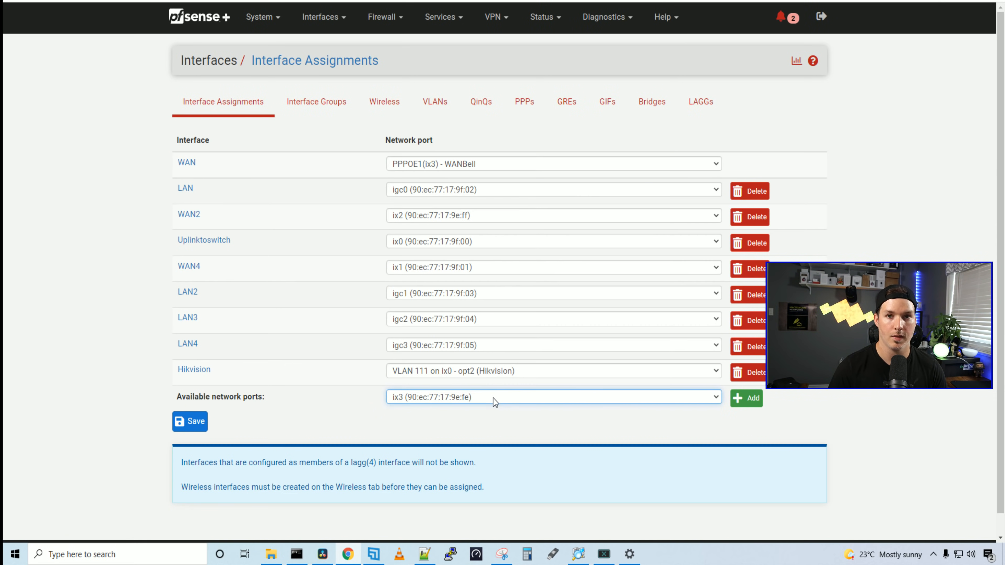
click(553, 396)
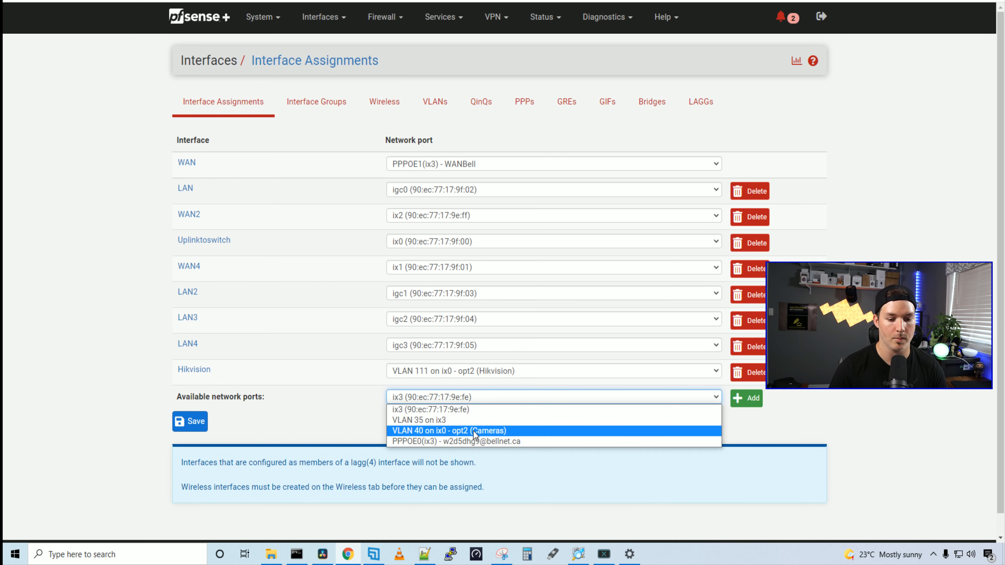
click(745, 397)
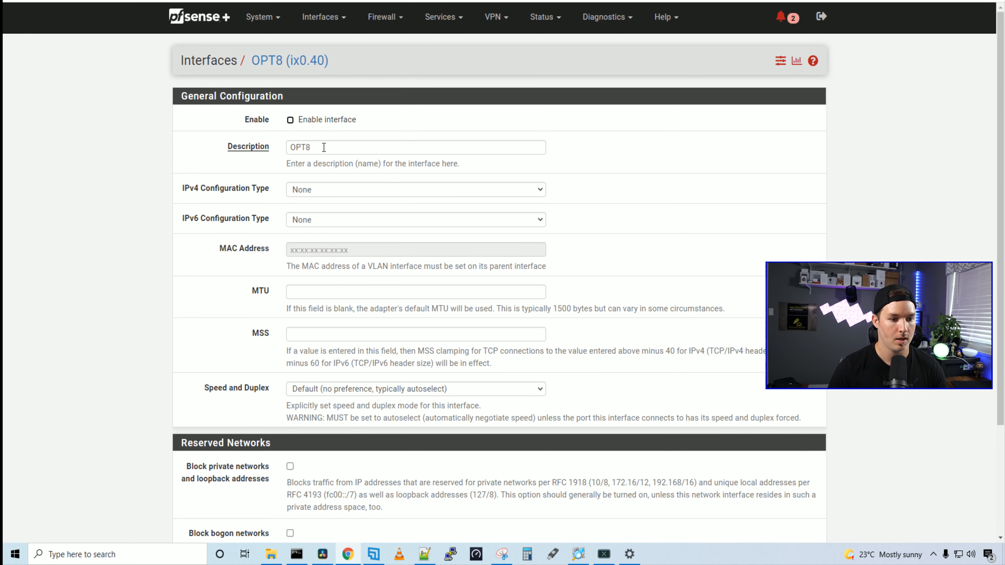
Enable the interface as Cameras with static IPv4 192.168.40.1/24 and save.
text(Cameras)
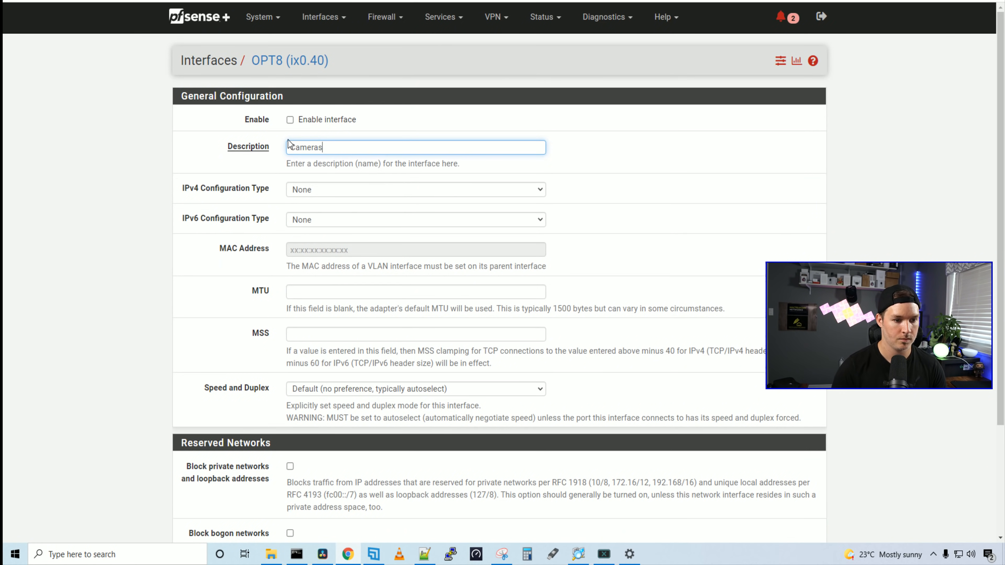
scroll(down, 3)
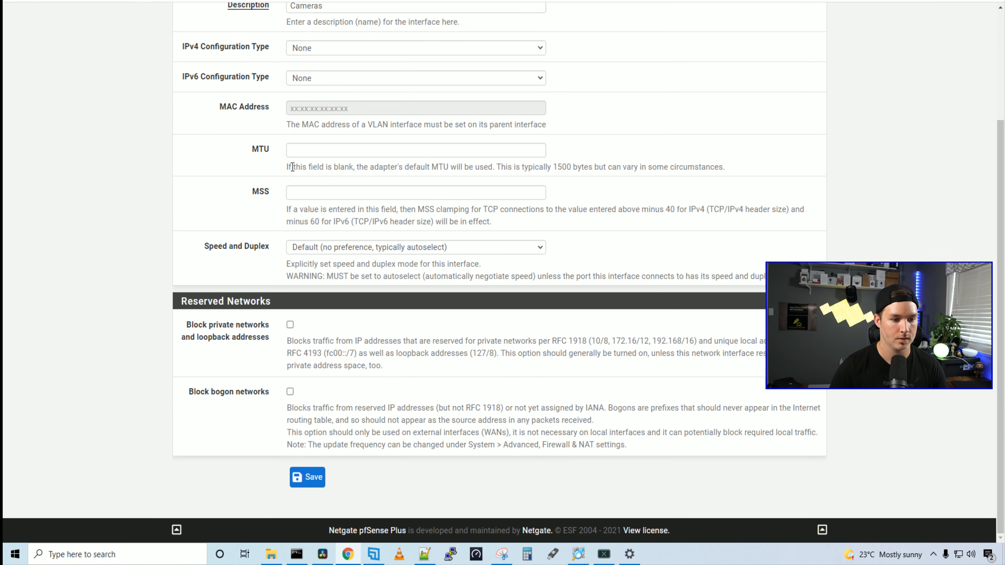
click(415, 189)
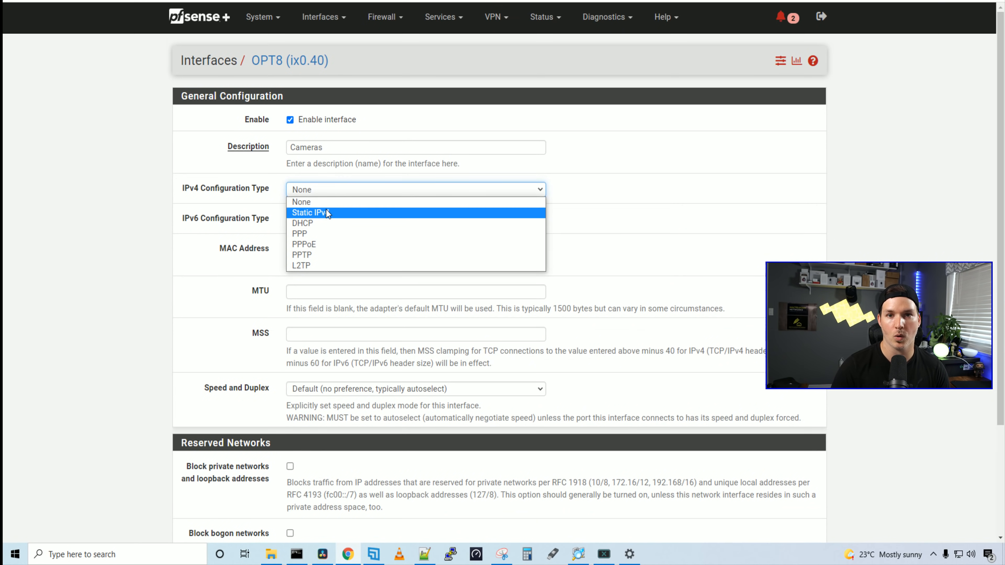
click(309, 212)
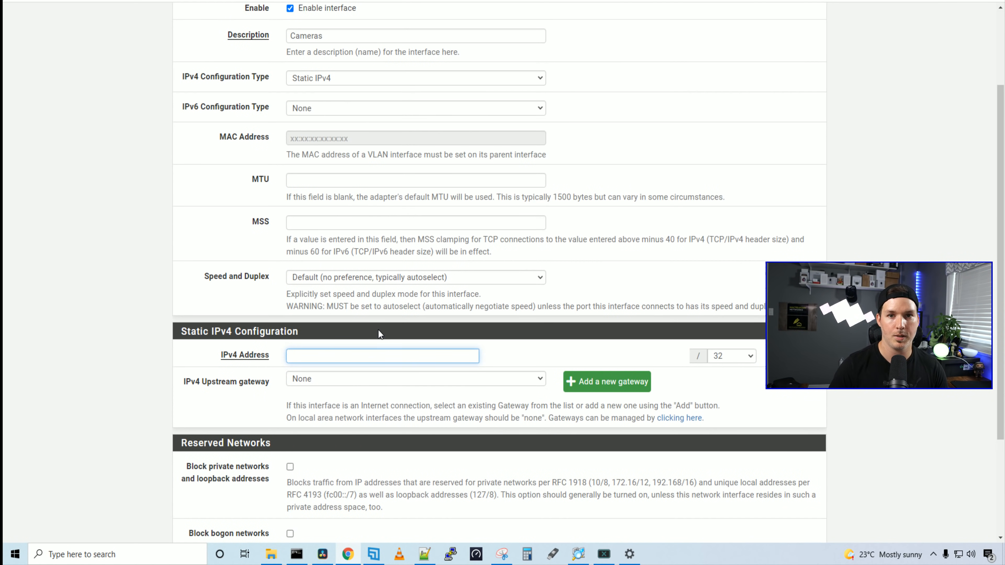
text(192.168.4)
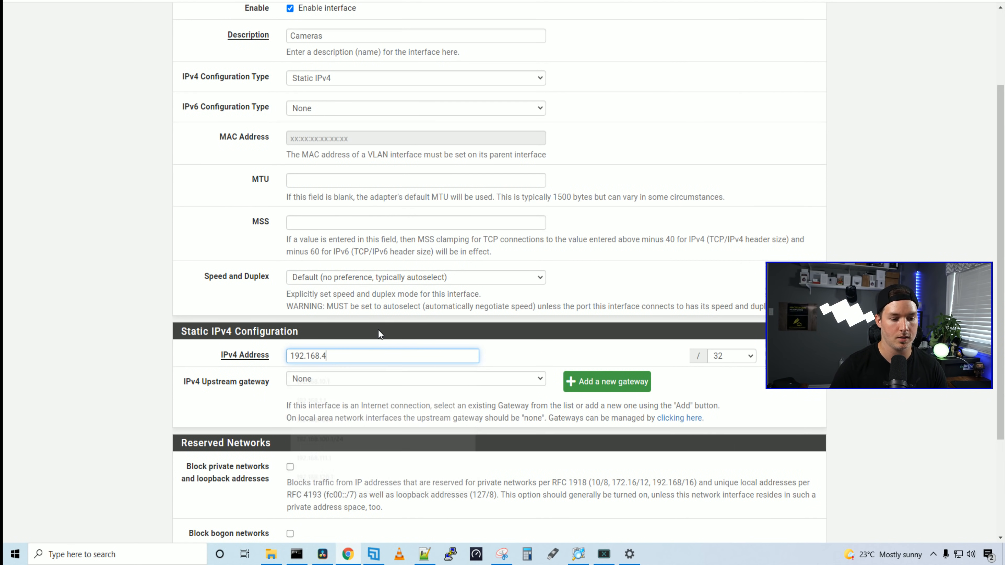
click(730, 355)
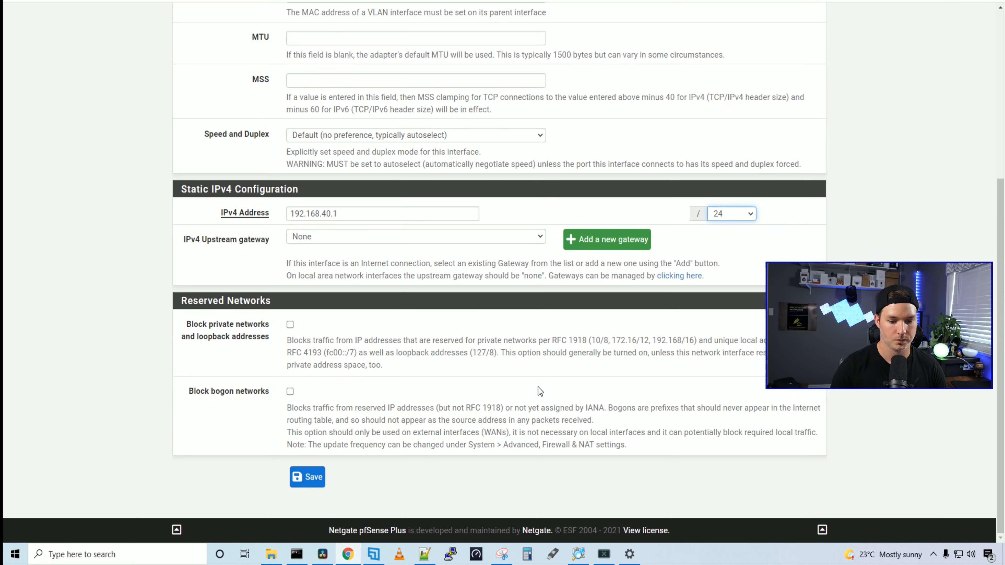
click(307, 477)
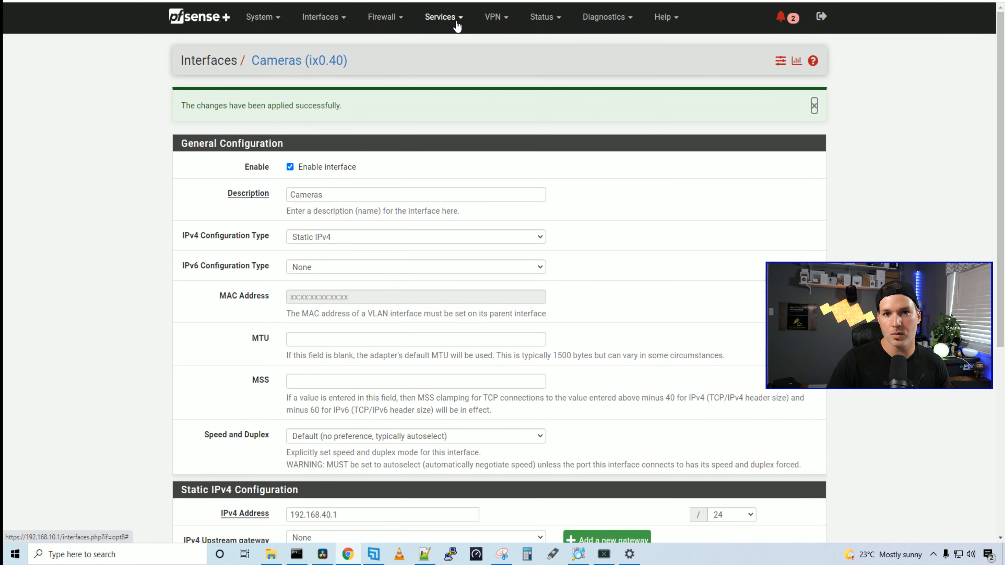
Set the CAMERAS DHCP server range to start at 192.168.40.10 and save it.
click(440, 17)
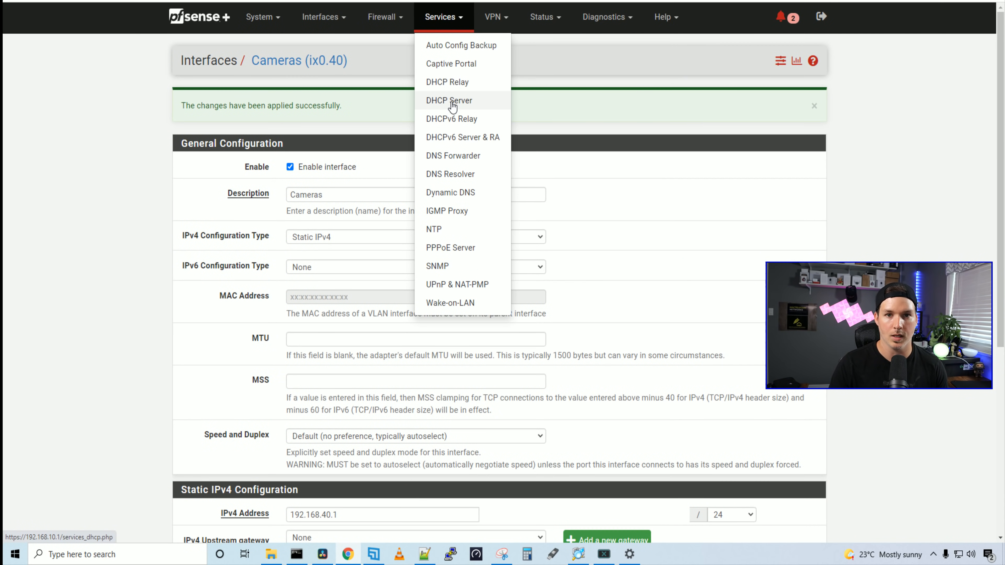
click(449, 101)
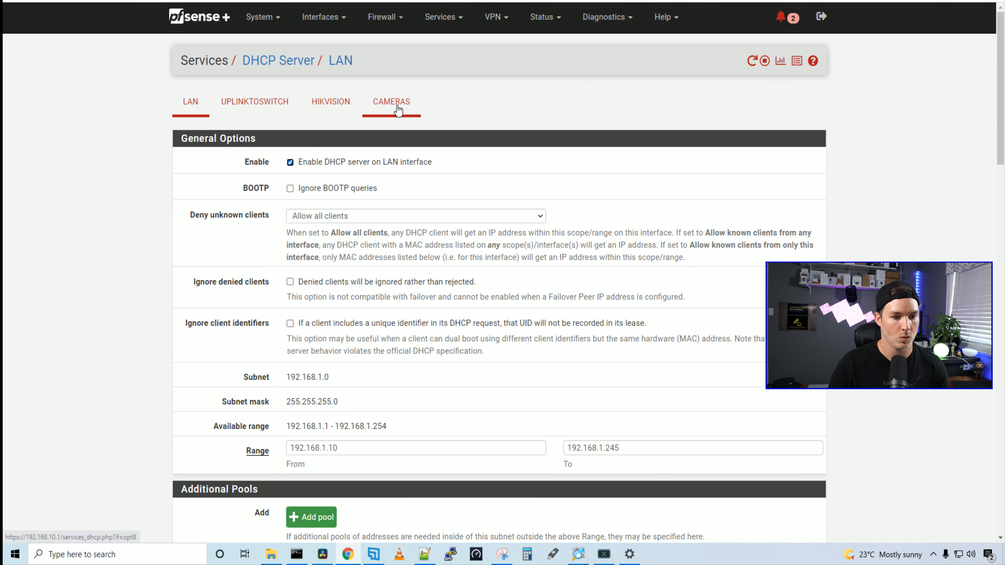
click(391, 101)
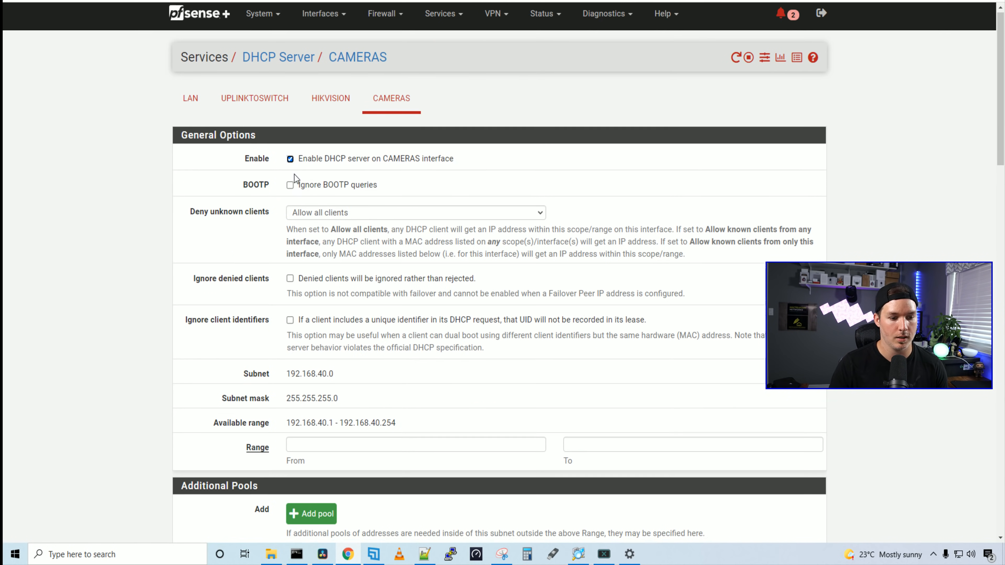
text(192.168.40.10)
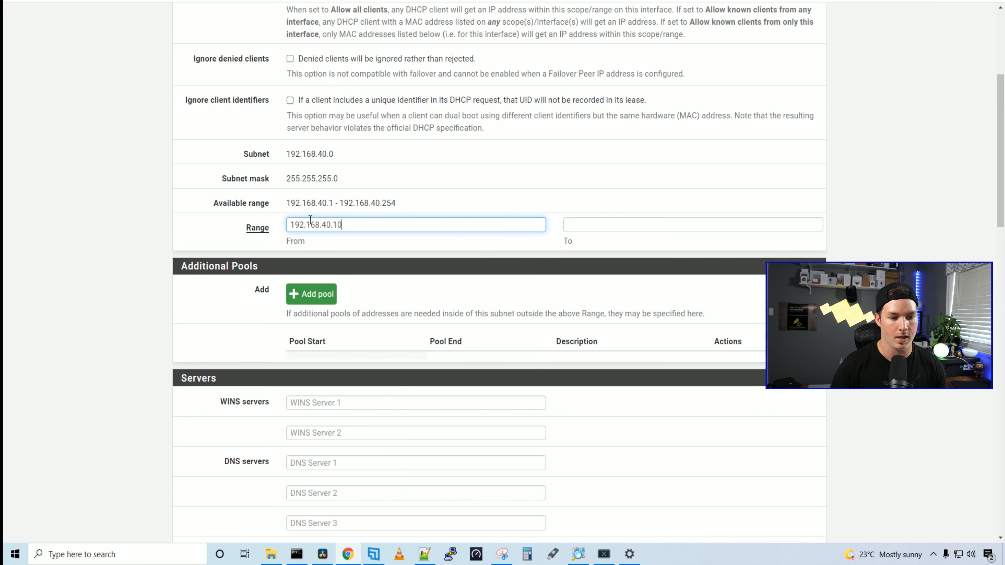
text(192.168.4)
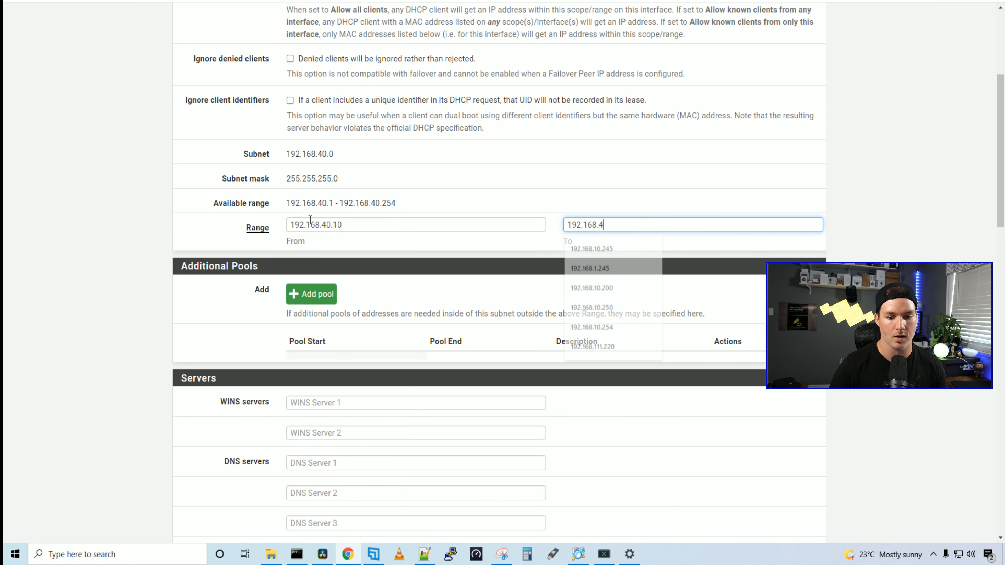
scroll(down, 3)
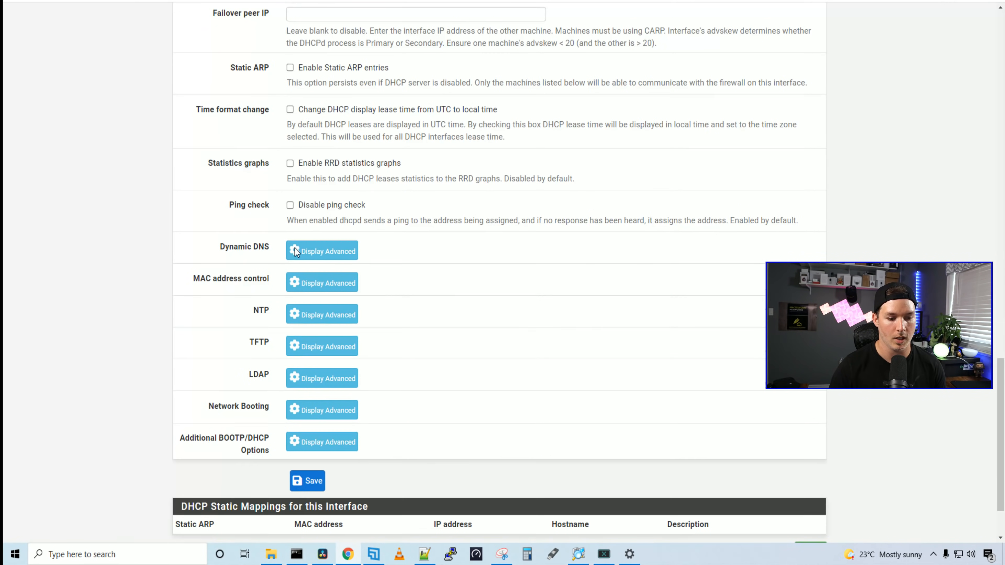
click(307, 480)
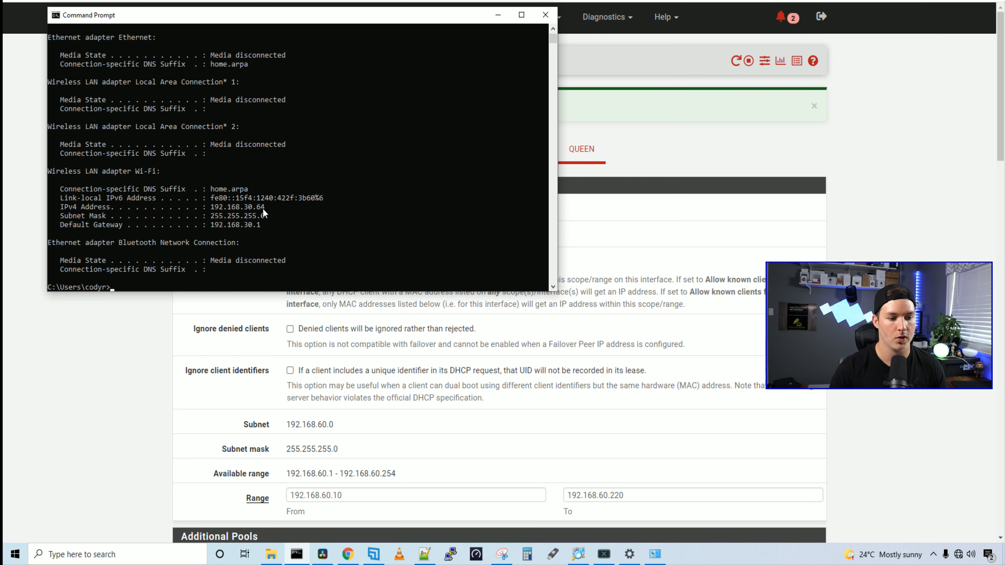
mouse_move(285, 276)
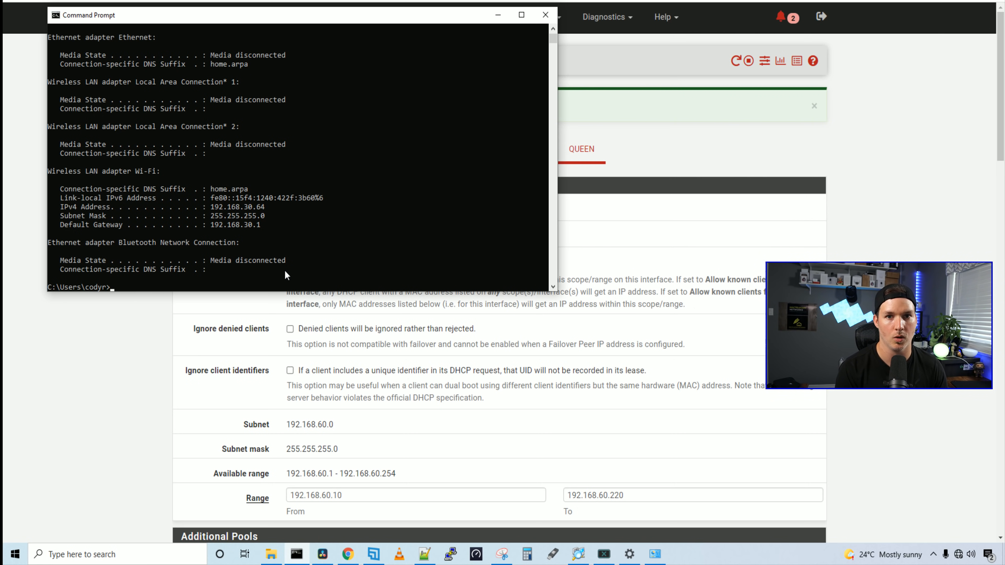
Run ping google.ca in Command Prompt to test connectivity.
text(ping google.ca)
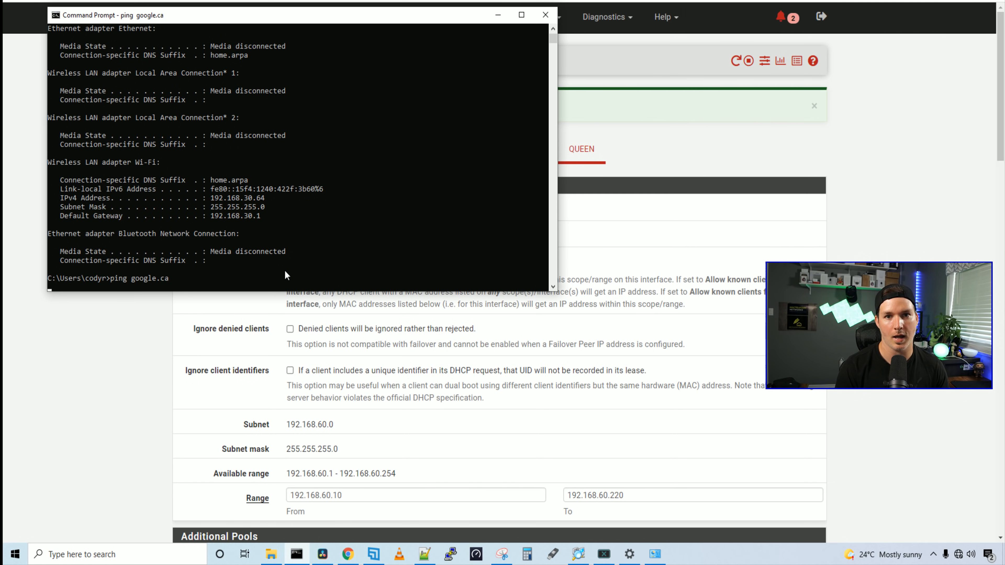
click(545, 14)
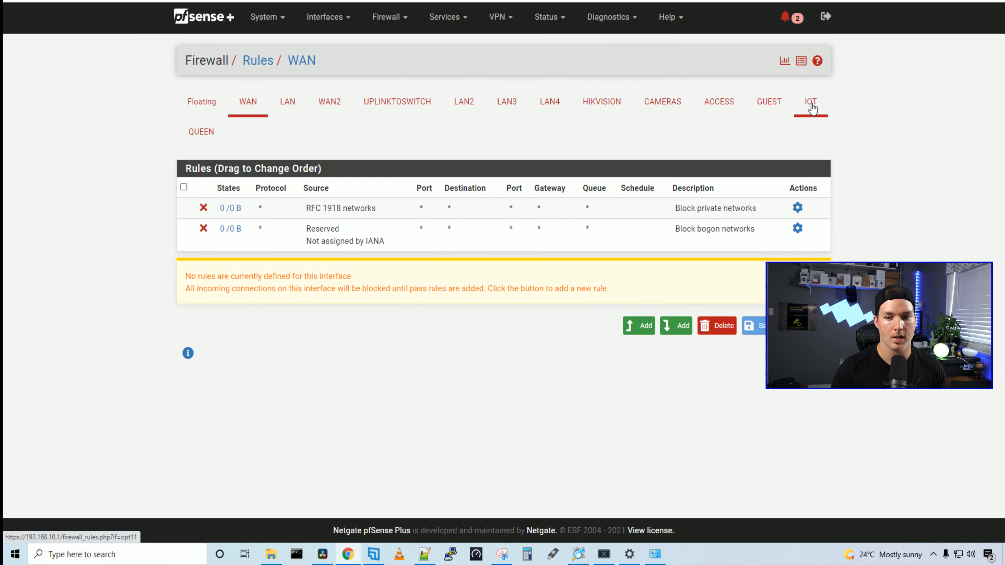
Create a pass-any IPv4 rule on the IOT interface, save it and apply the changes.
click(810, 101)
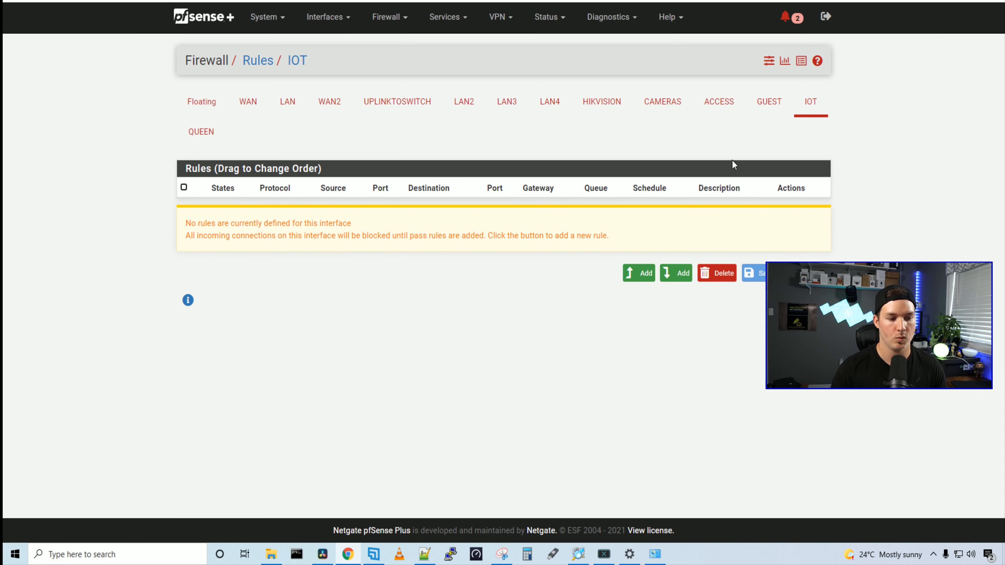
mouse_move(703, 214)
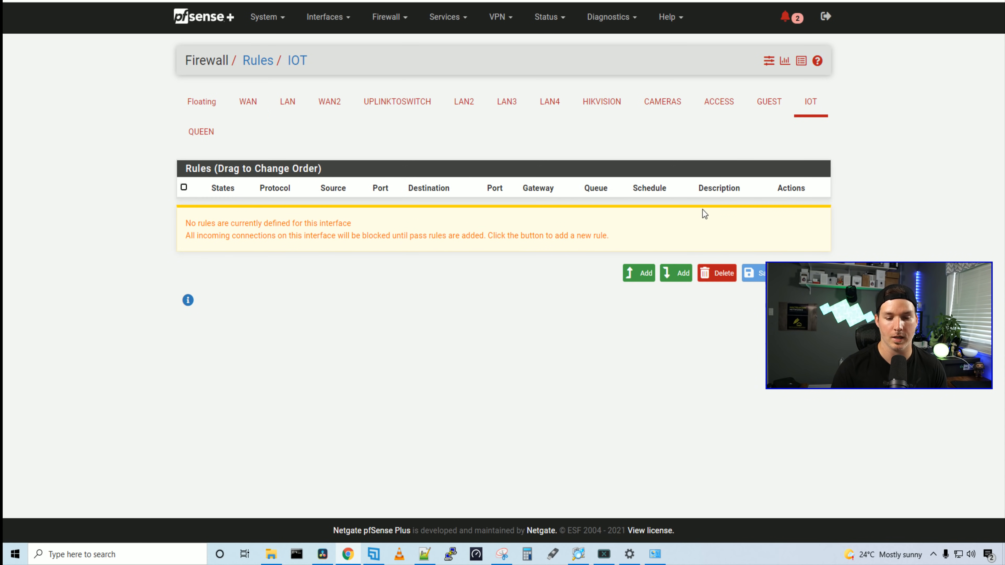
click(638, 273)
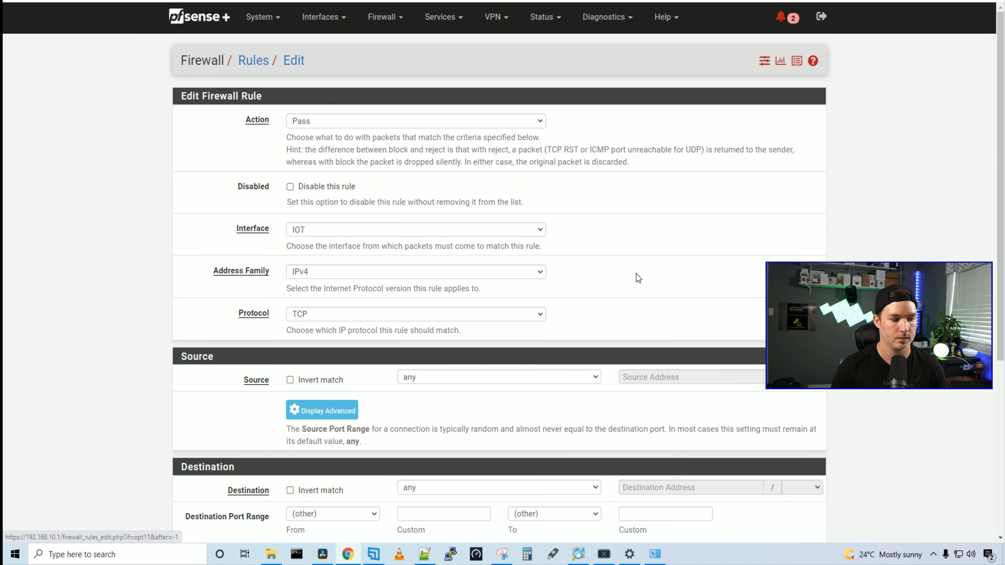
mouse_move(280, 117)
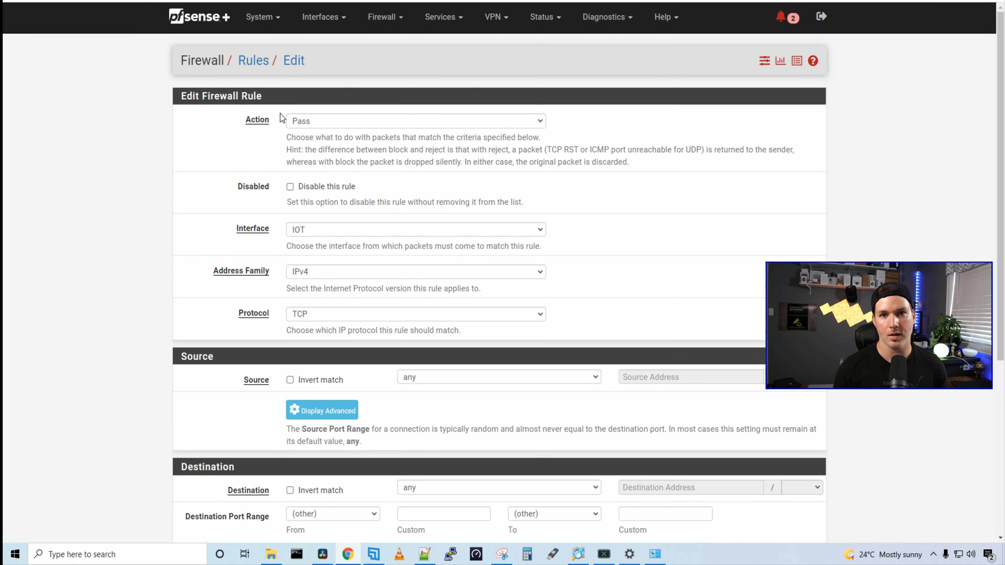
mouse_move(308, 237)
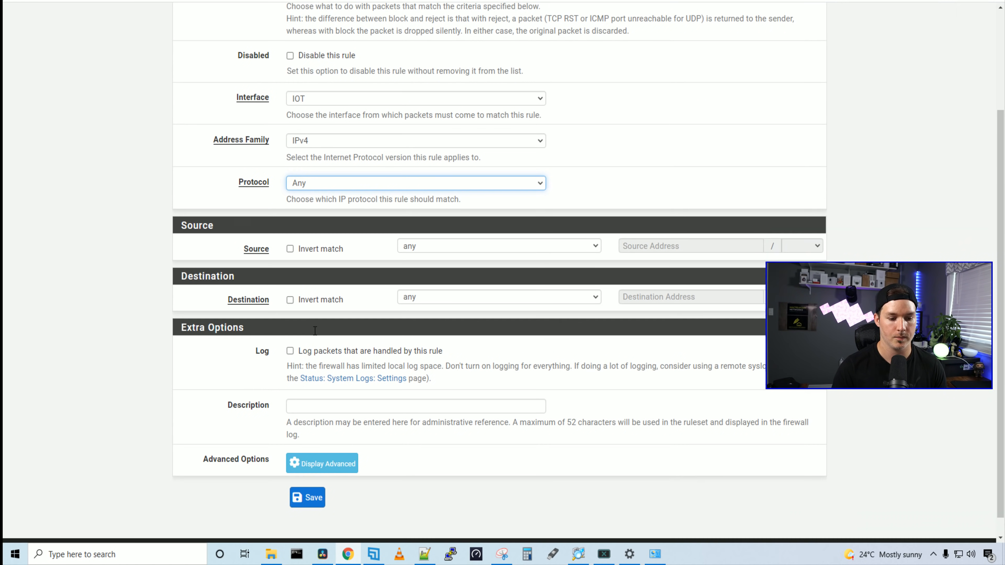
scroll(down, 3)
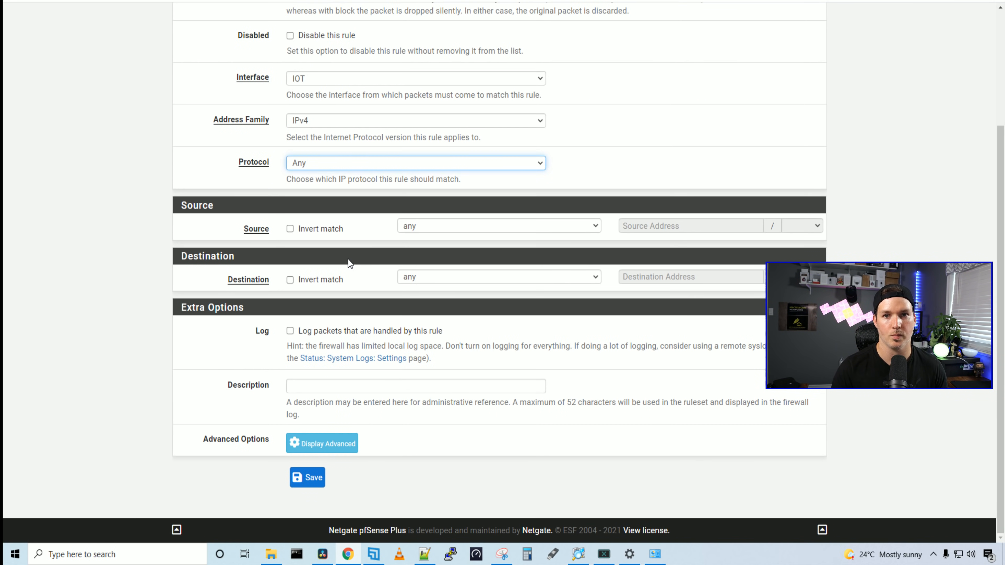
click(307, 477)
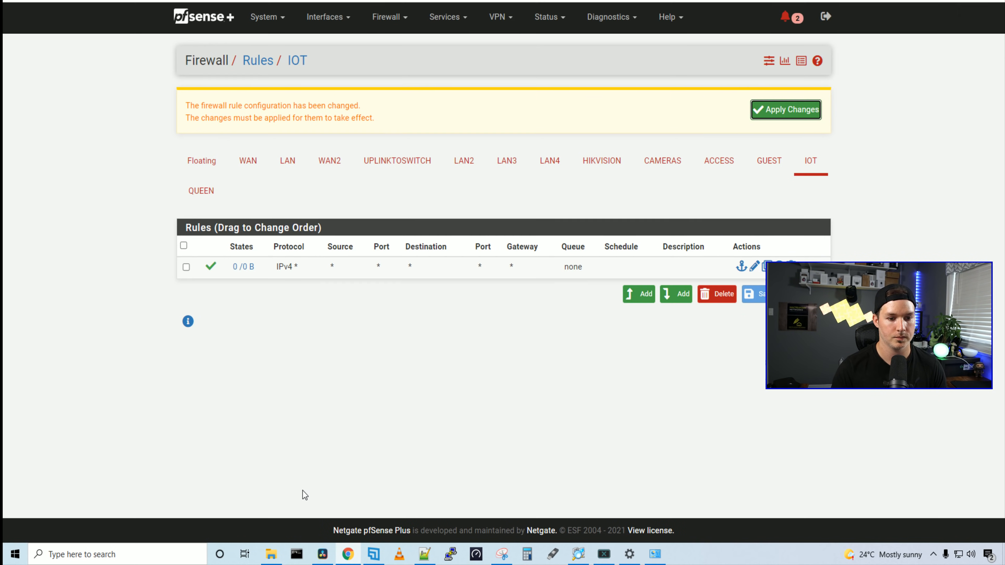
click(785, 109)
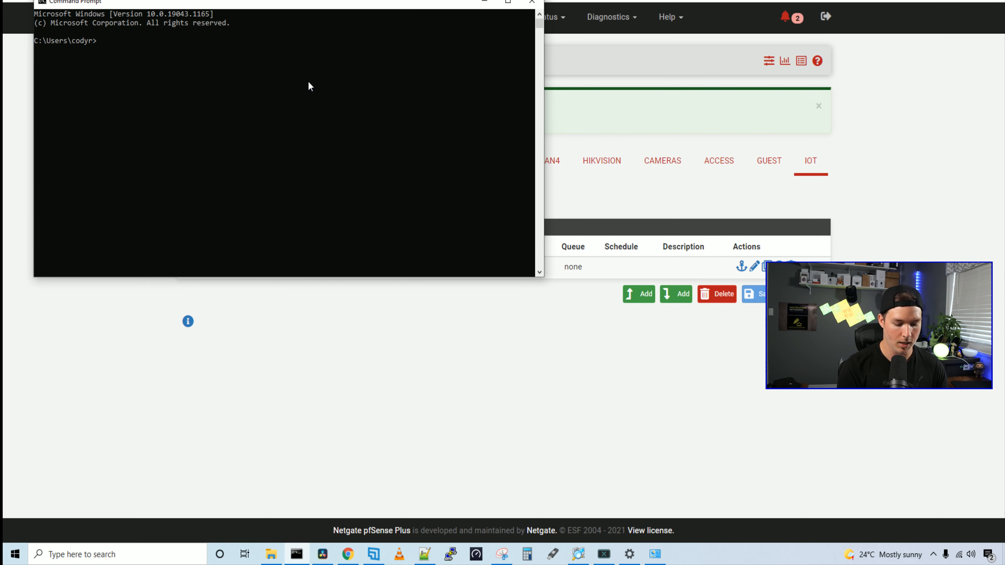
Run ipconfig to confirm Wi-Fi address 192.168.30.64 and gateway 192.168.30.1, then ping google.ca.
text(ipconfig)
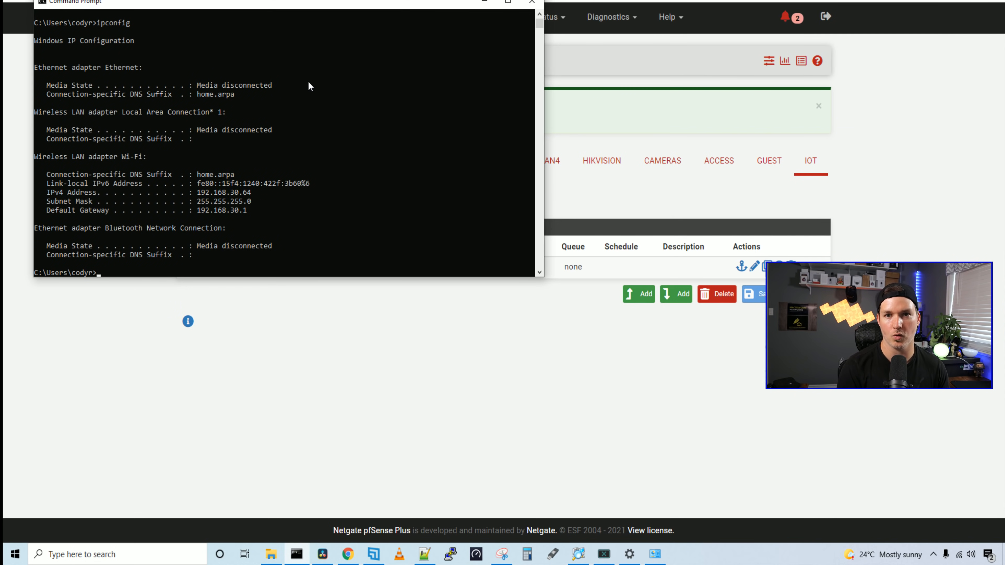
text(pi)
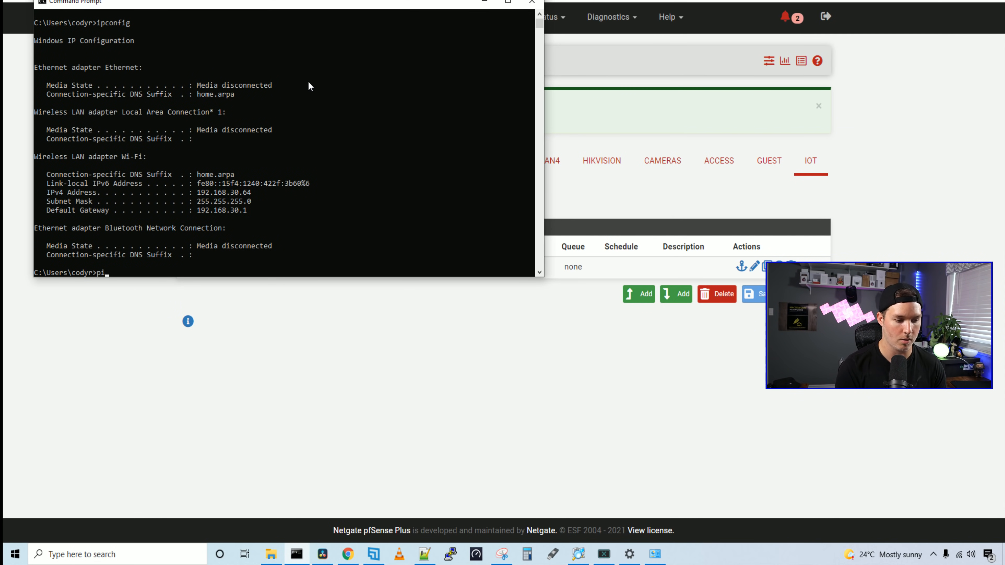
text(ping google.ca)
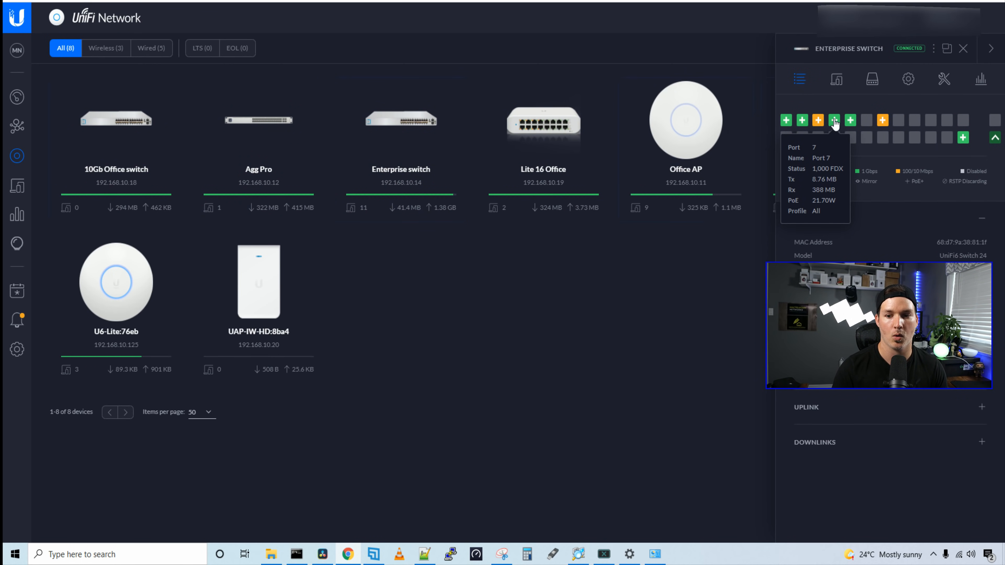
mouse_move(849, 120)
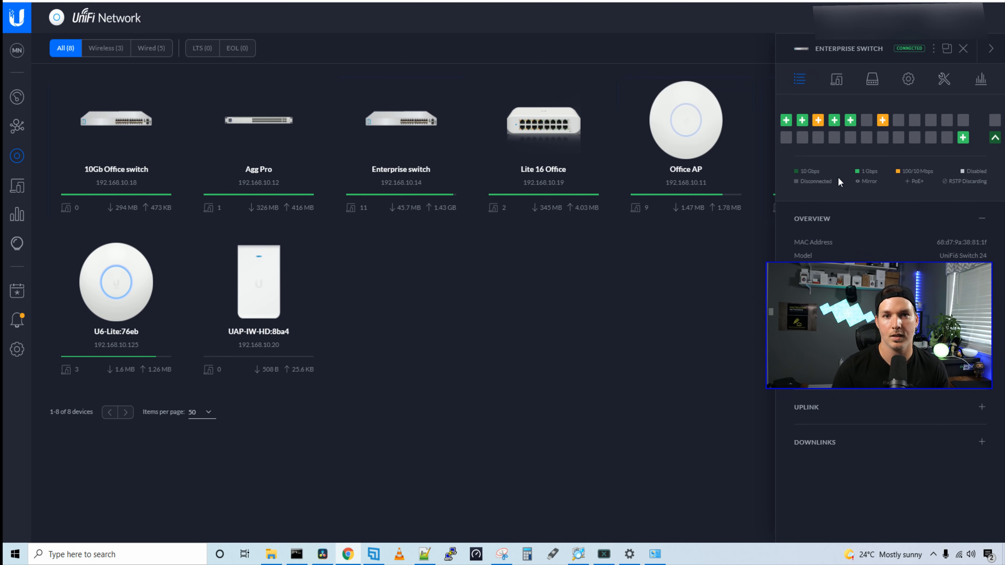
mouse_move(833, 181)
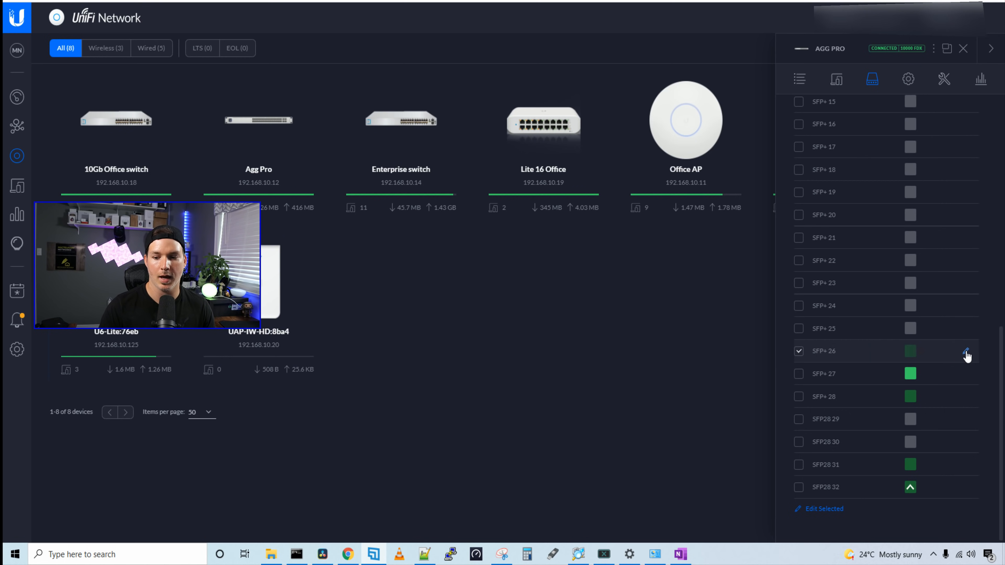
Name Agg Pro port 26 'UNVR', assign the Camera (40) profile and apply.
click(966, 354)
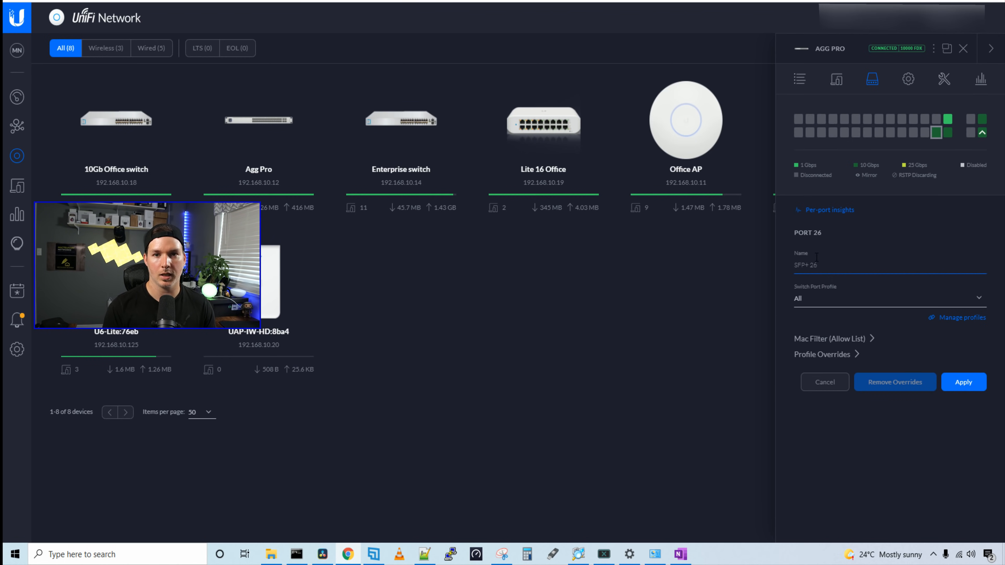
text(UNVR)
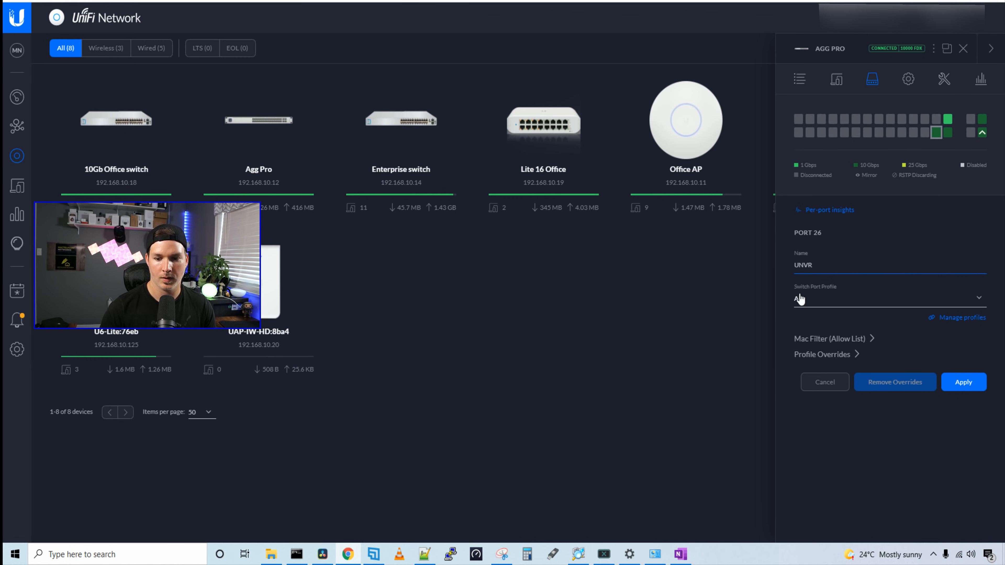
click(890, 299)
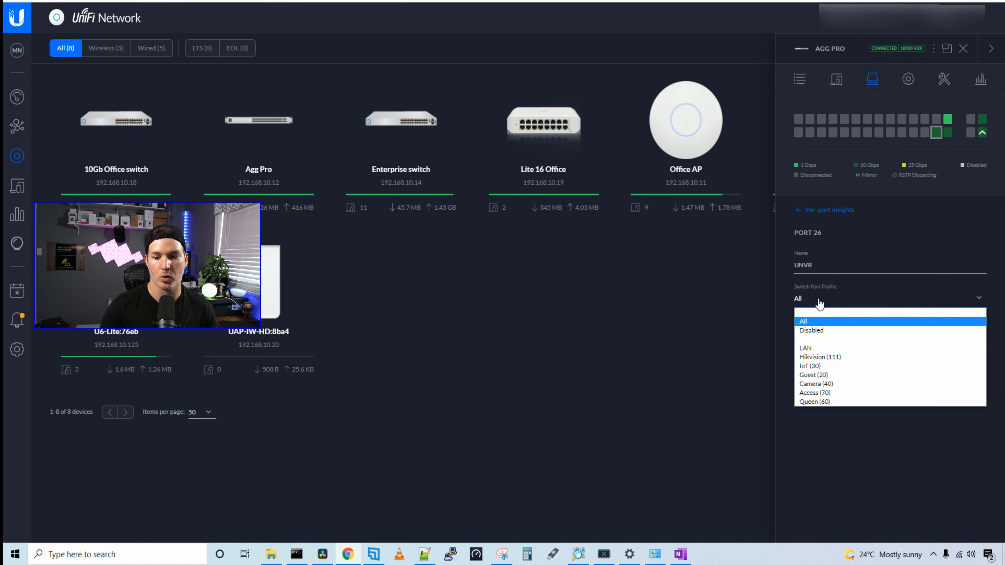
click(815, 383)
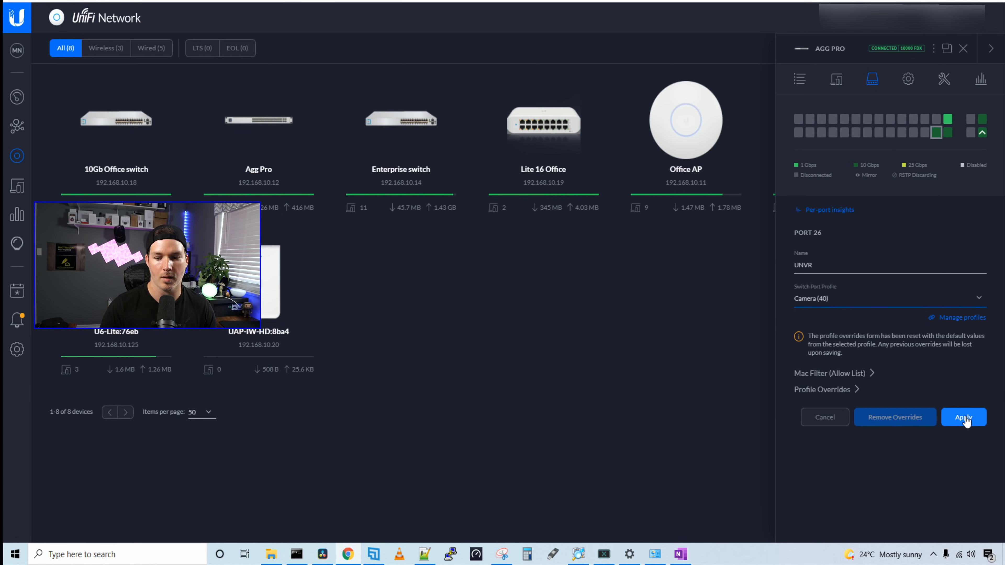
click(963, 417)
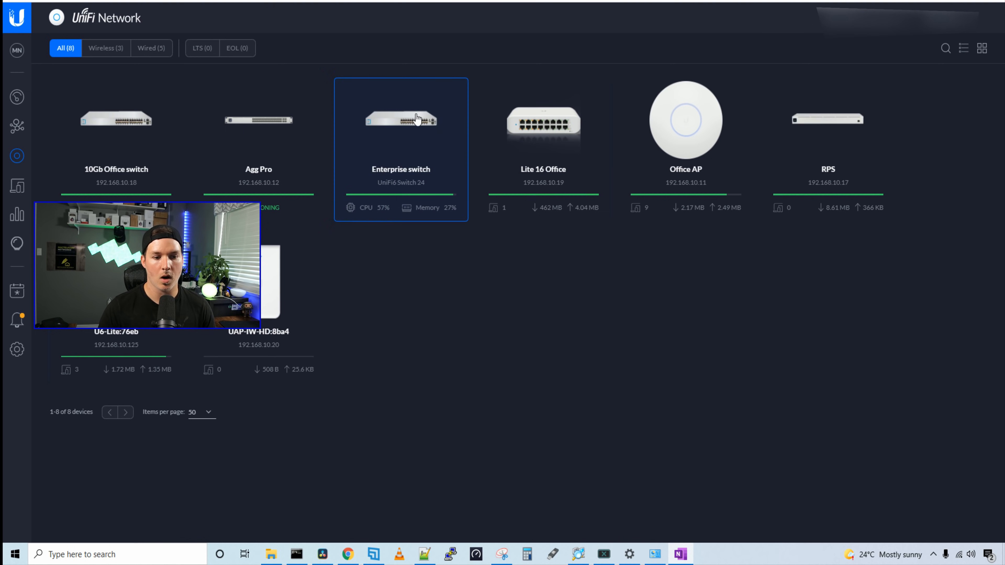
Set Enterprise switch port 5 to the IoT (30) profile and apply the change.
click(400, 120)
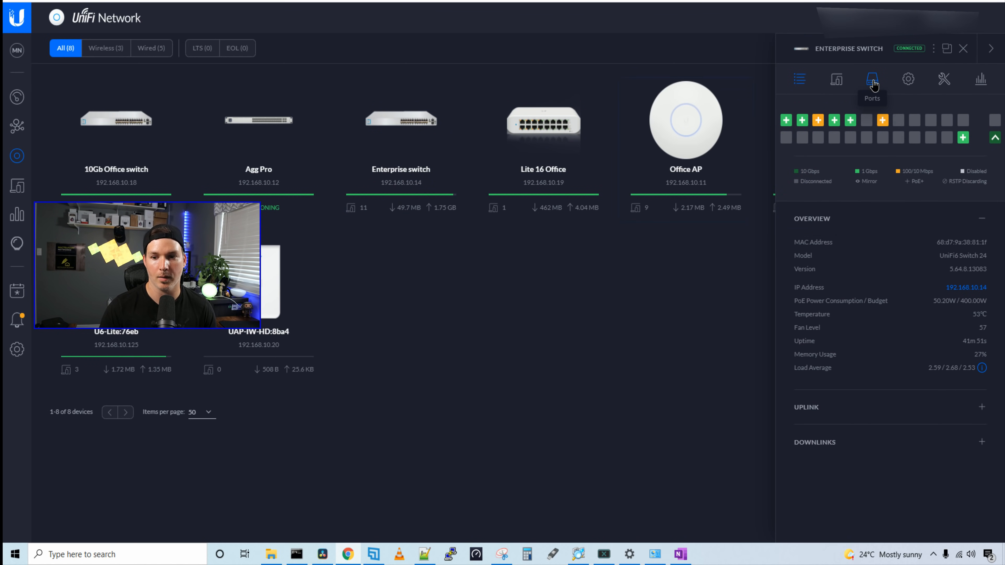
click(871, 79)
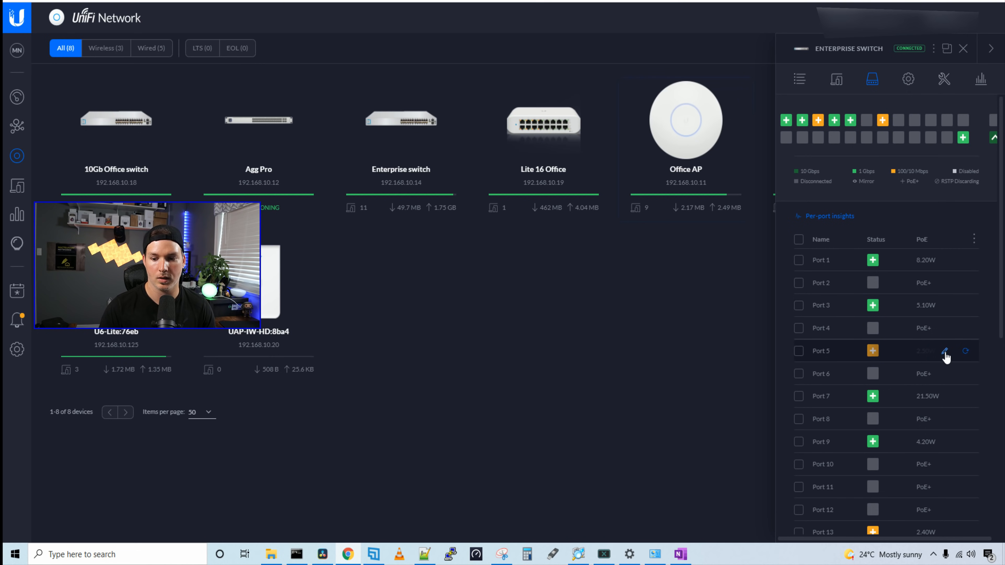
click(944, 351)
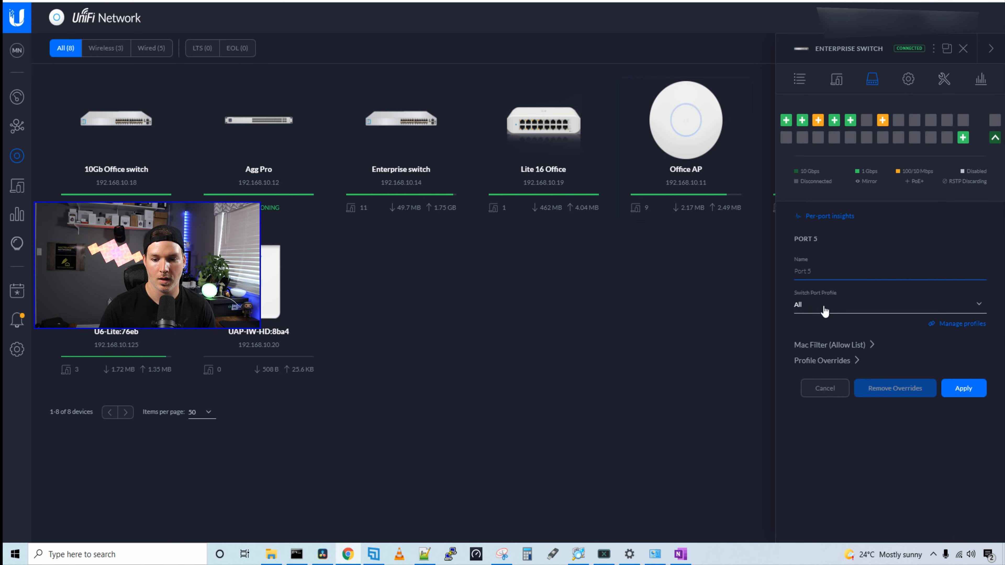
click(890, 304)
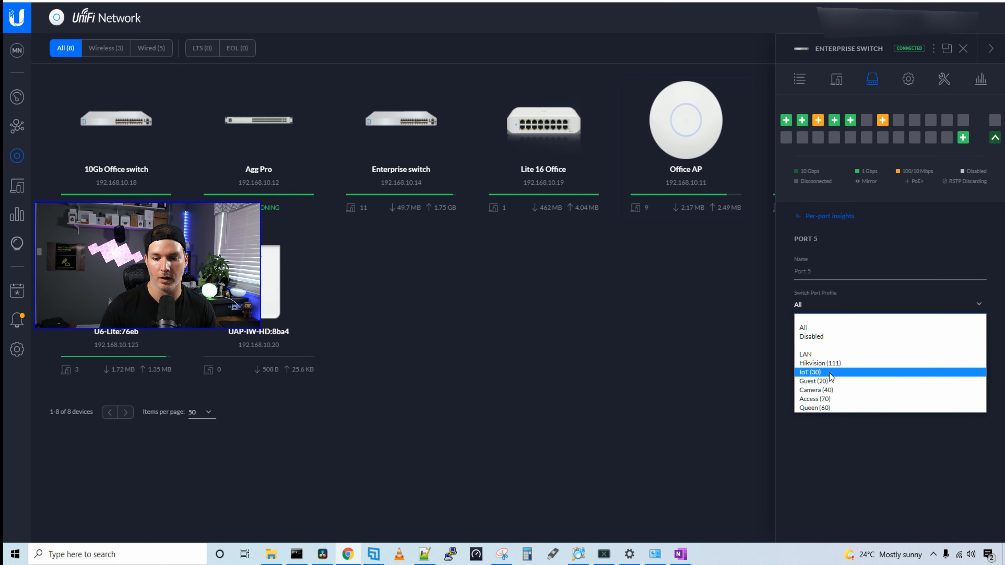
click(813, 372)
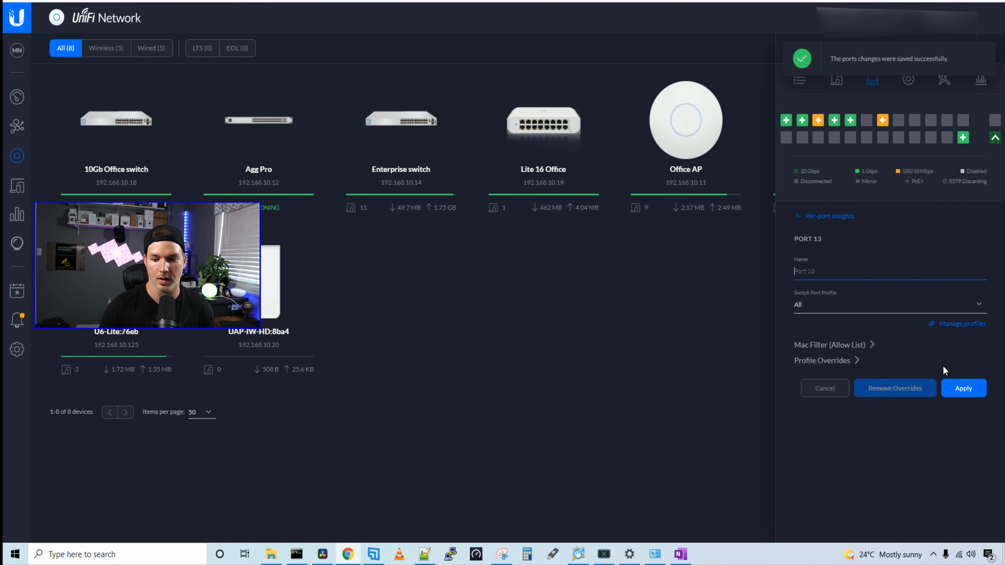
click(889, 305)
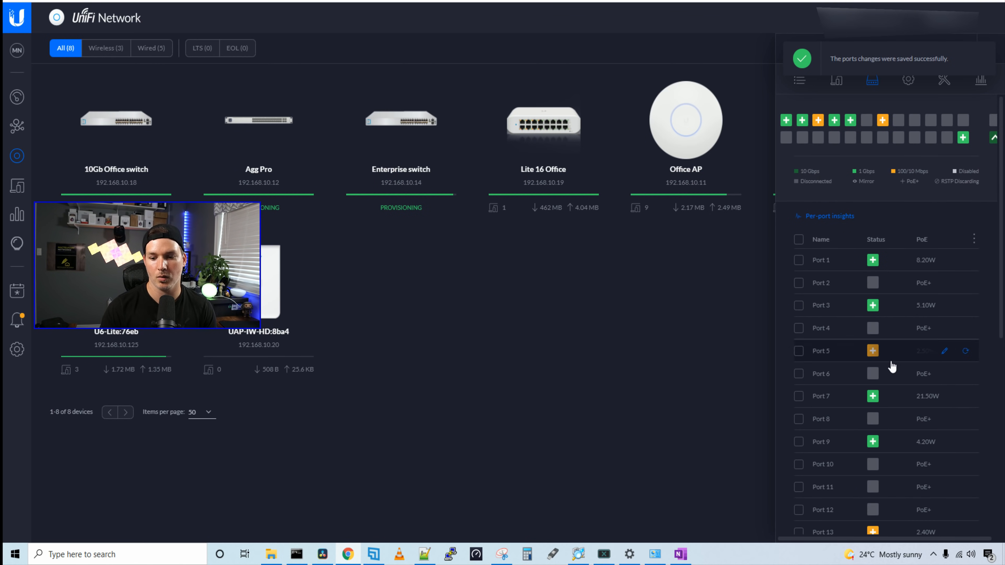
click(965, 351)
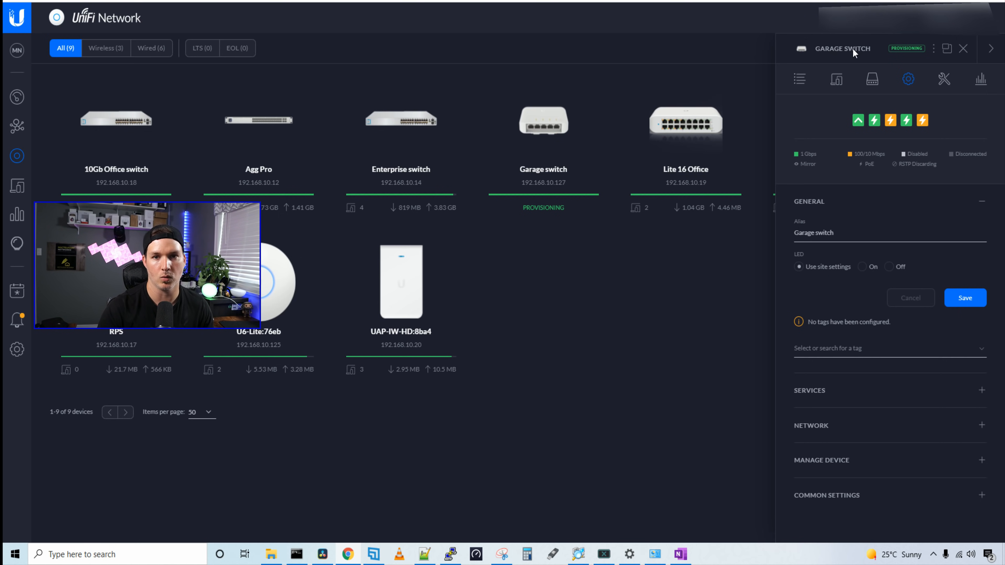
mouse_move(871, 79)
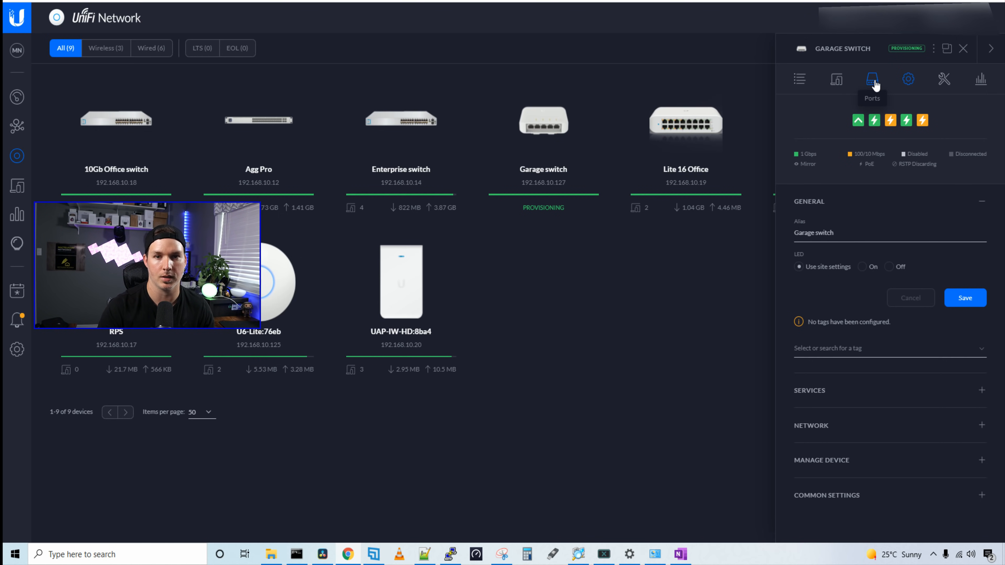
Assign Garage switch ports 2–5 to the Camera (40) profile and apply.
click(871, 79)
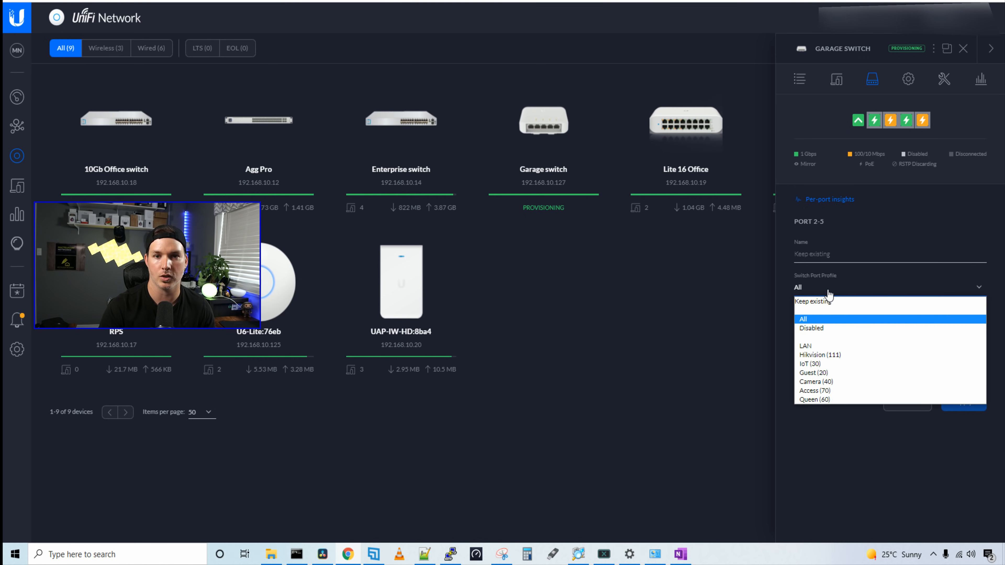
click(816, 382)
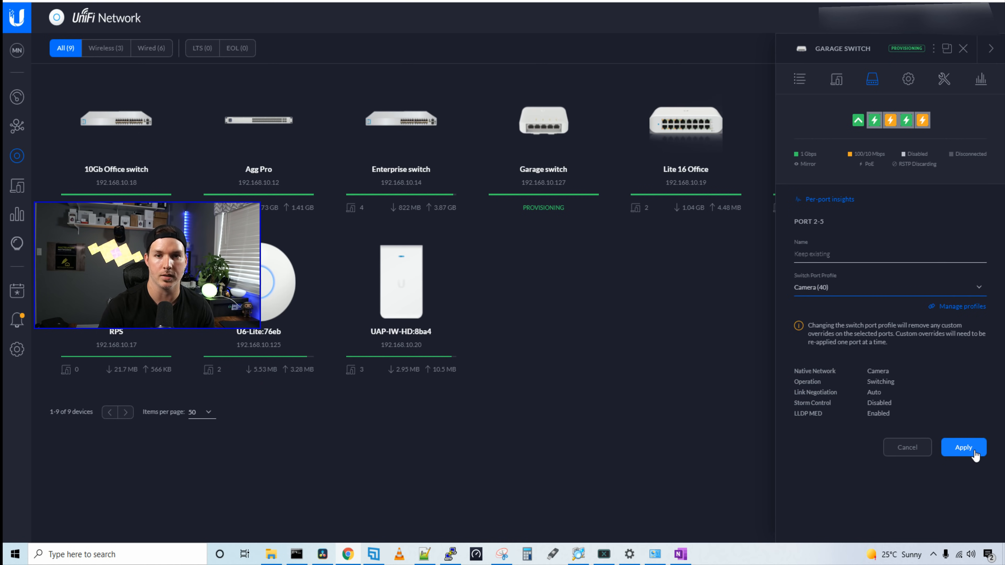
click(962, 448)
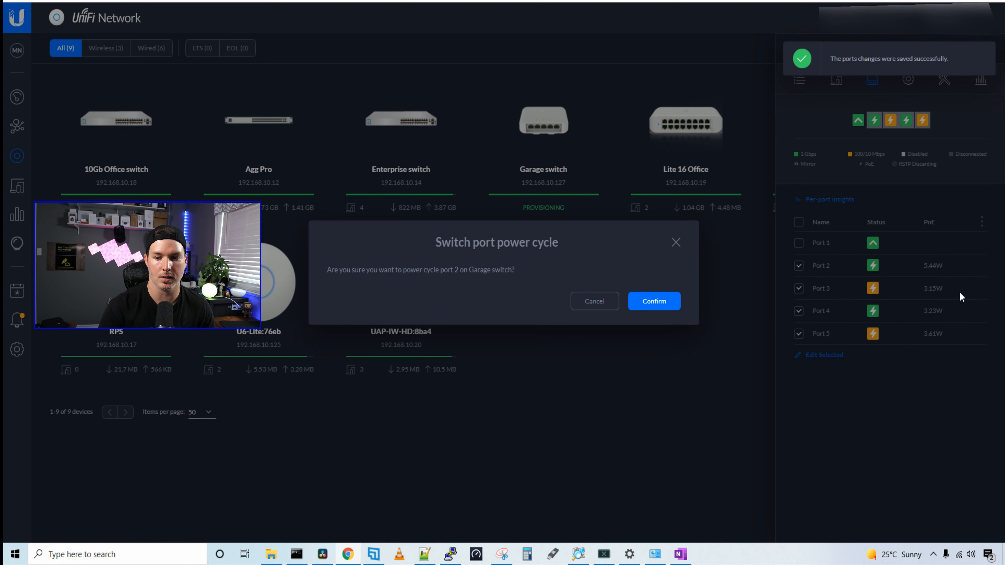
Power-cycle Garage switch ports 2, 3 and 5, confirming each.
click(653, 302)
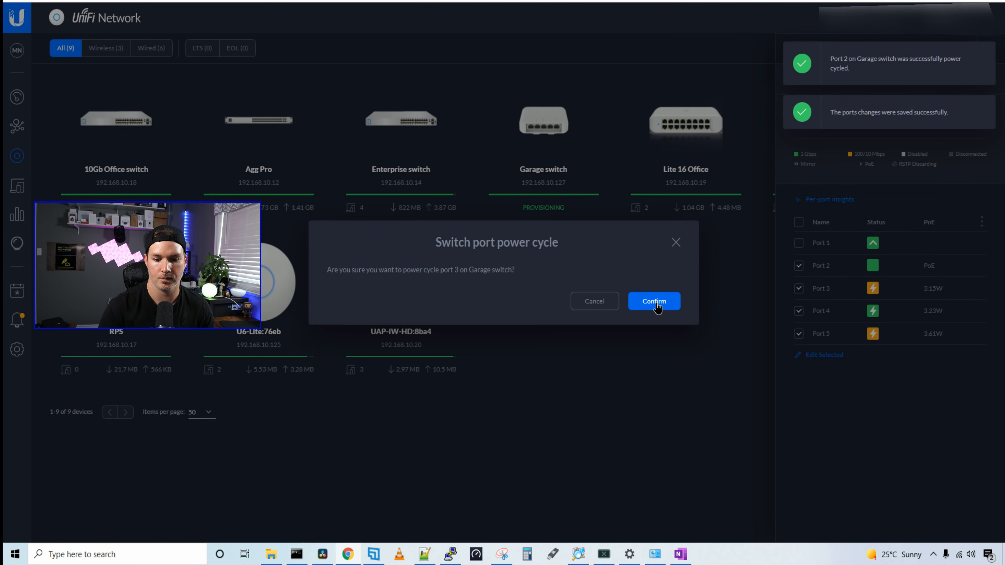
click(653, 302)
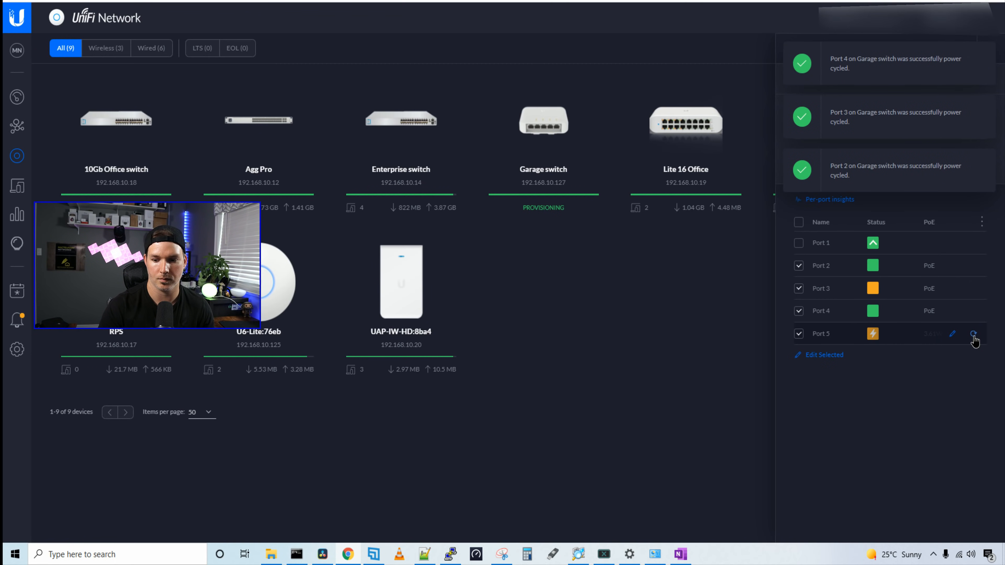
click(973, 333)
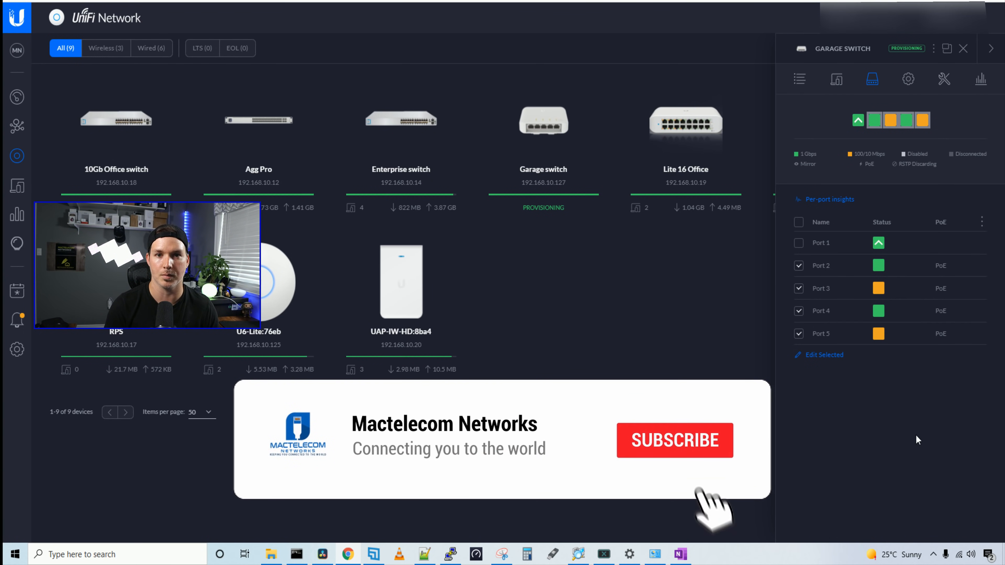
click(674, 440)
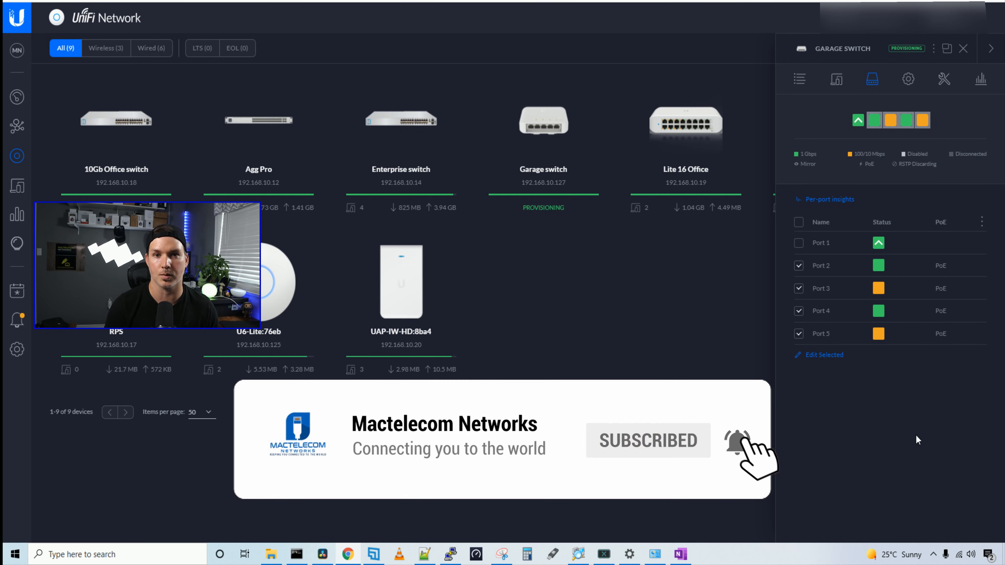